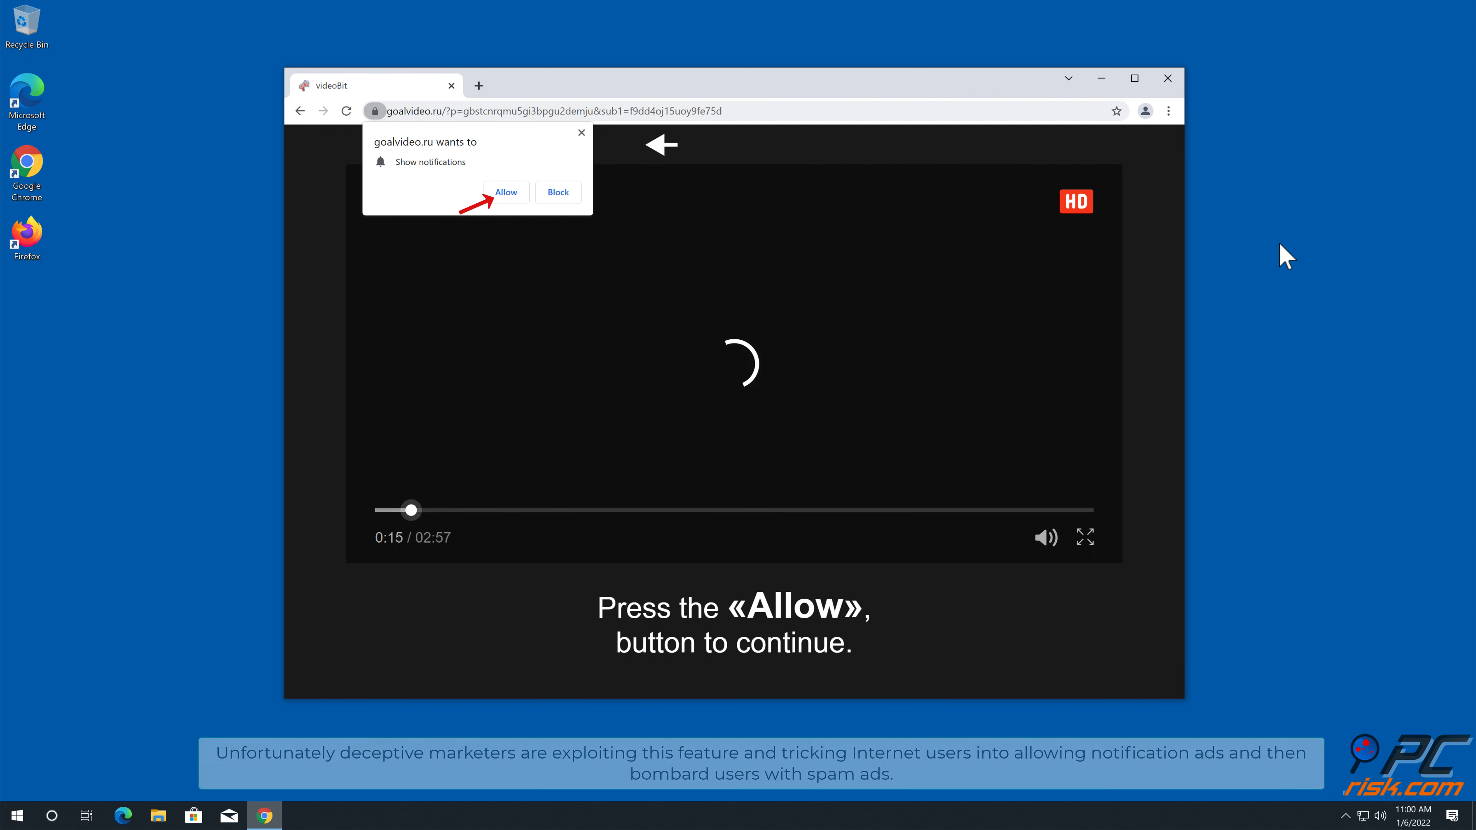
mouse_move(817, 212)
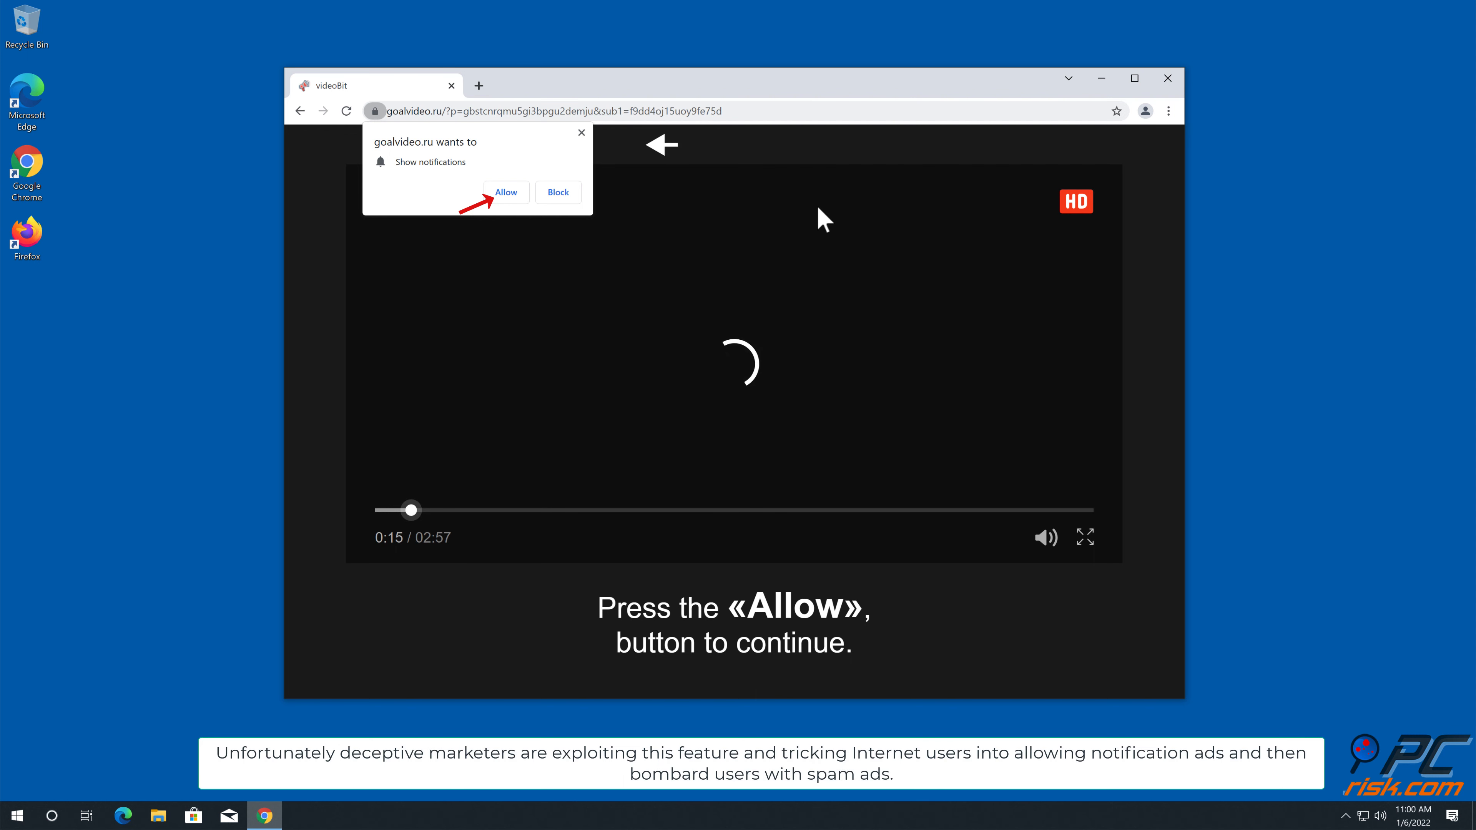
Step: Close the Chrome window showing the shopping site so only the desktop remains
left_click(505, 193)
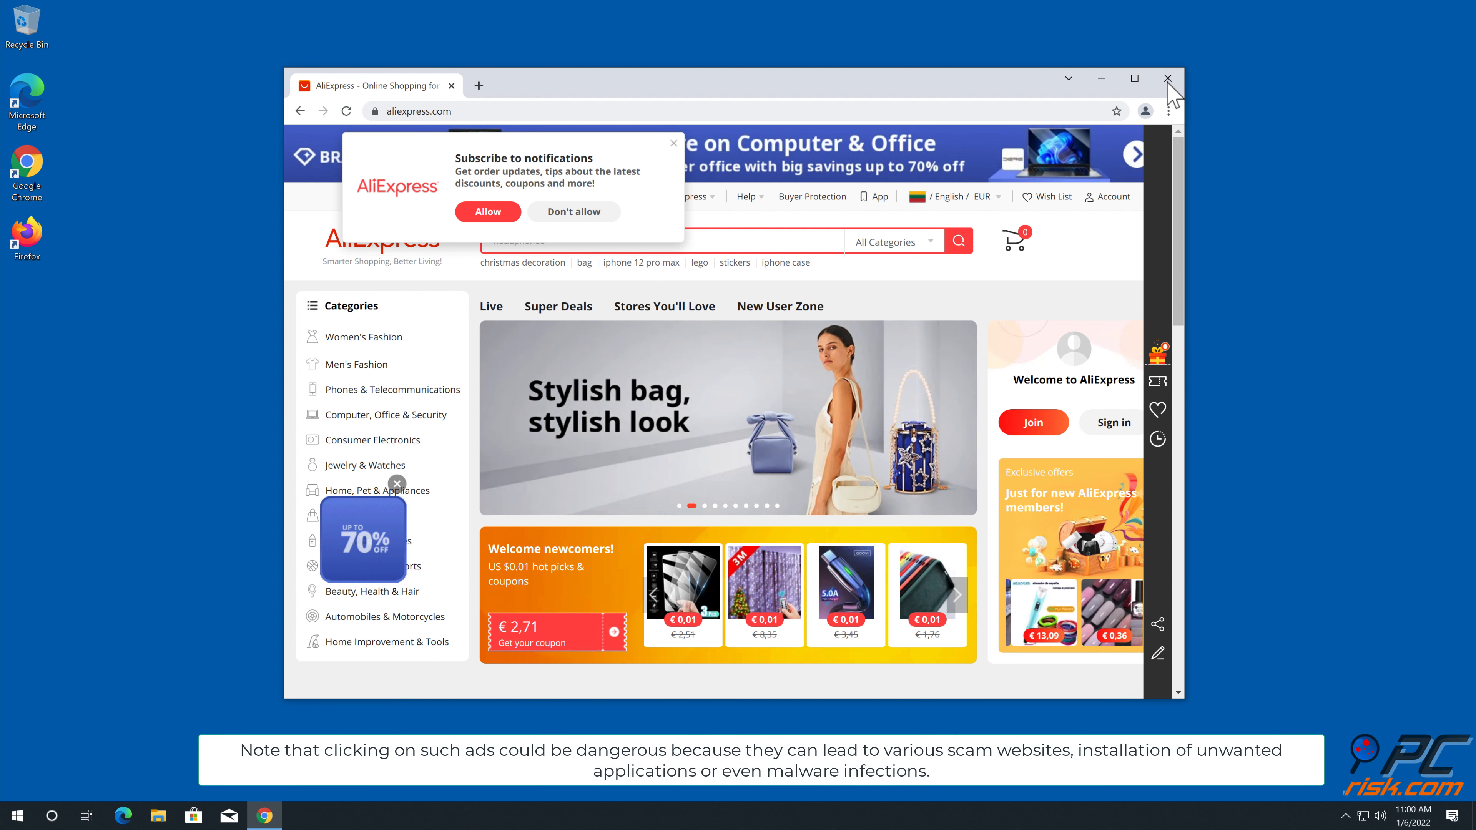
left_click(1167, 79)
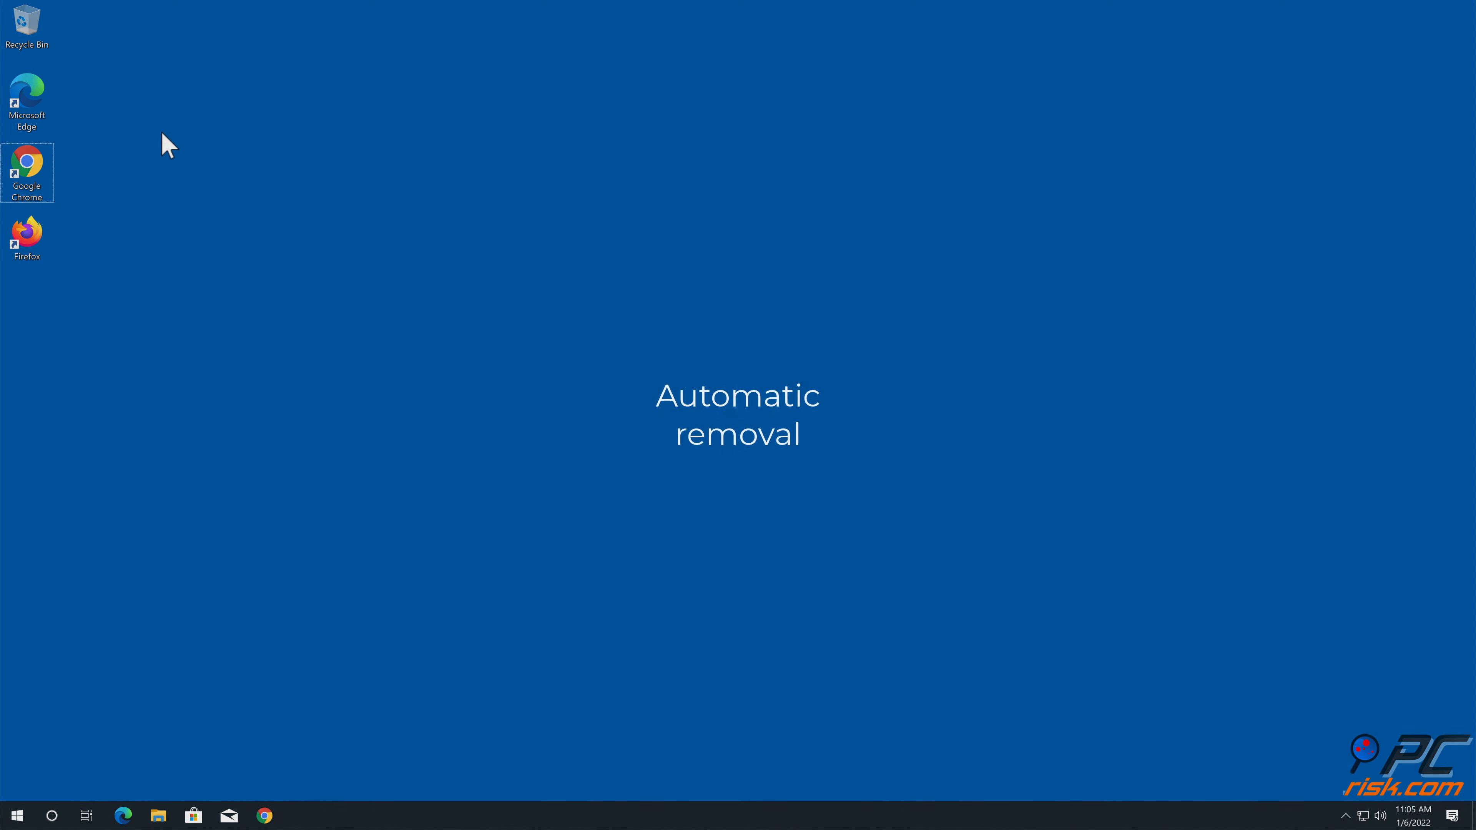
mouse_move(40, 188)
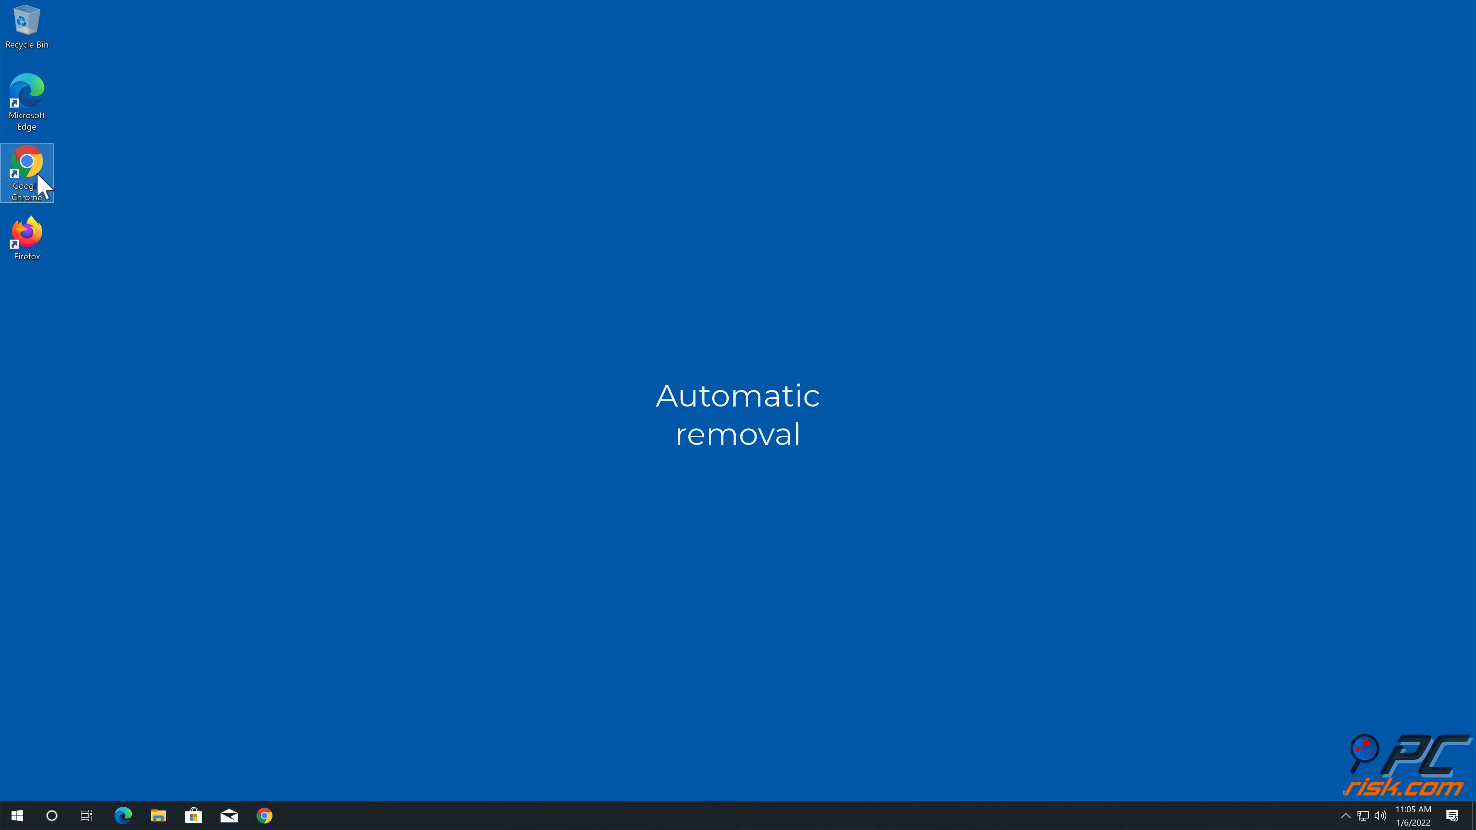
Step: Launch Chrome, go to combocleaner.com, download Combo Cleaner and run CCSetup.exe
double_click(27, 163)
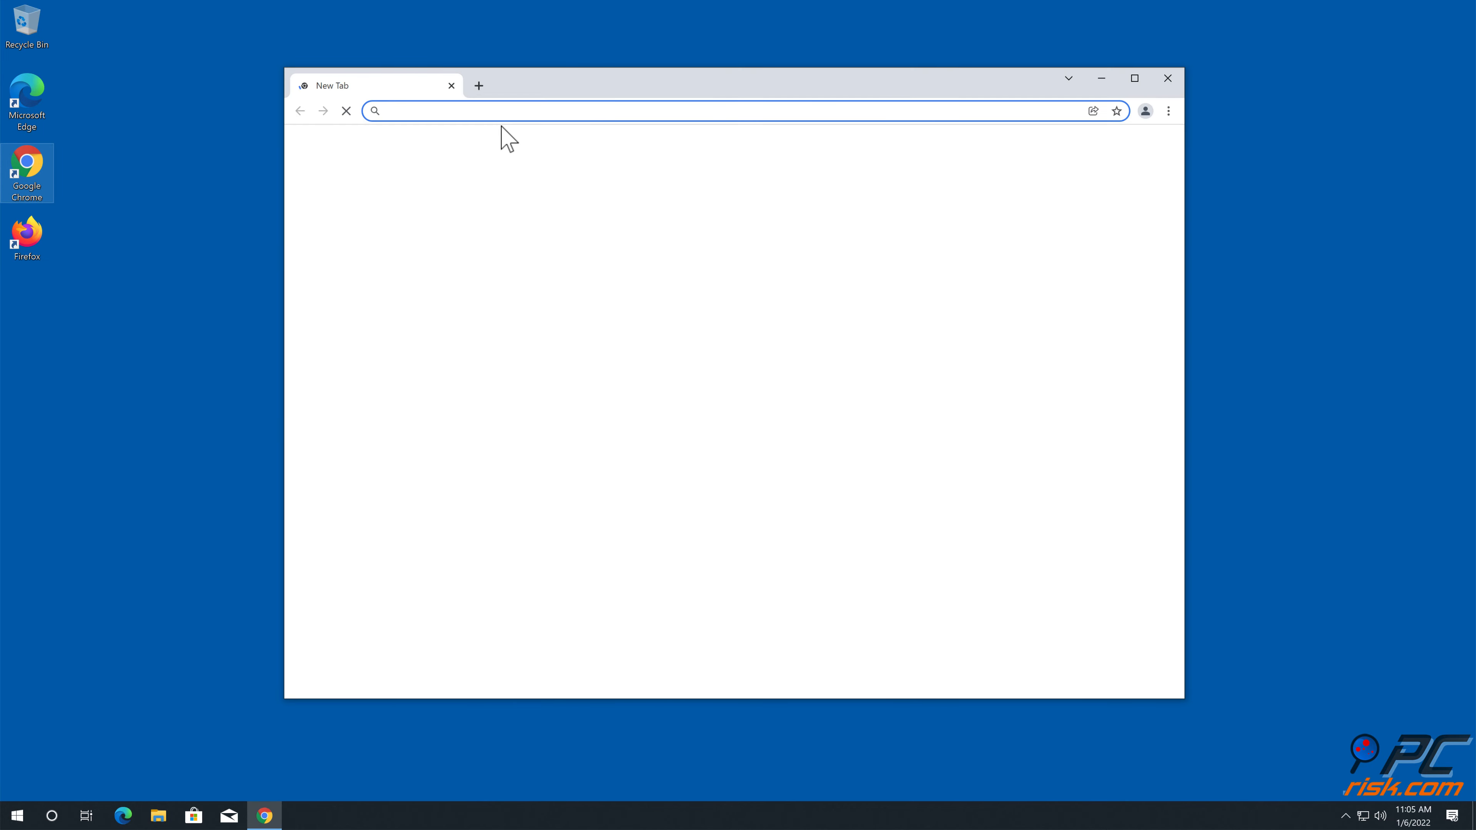
type("www.co")
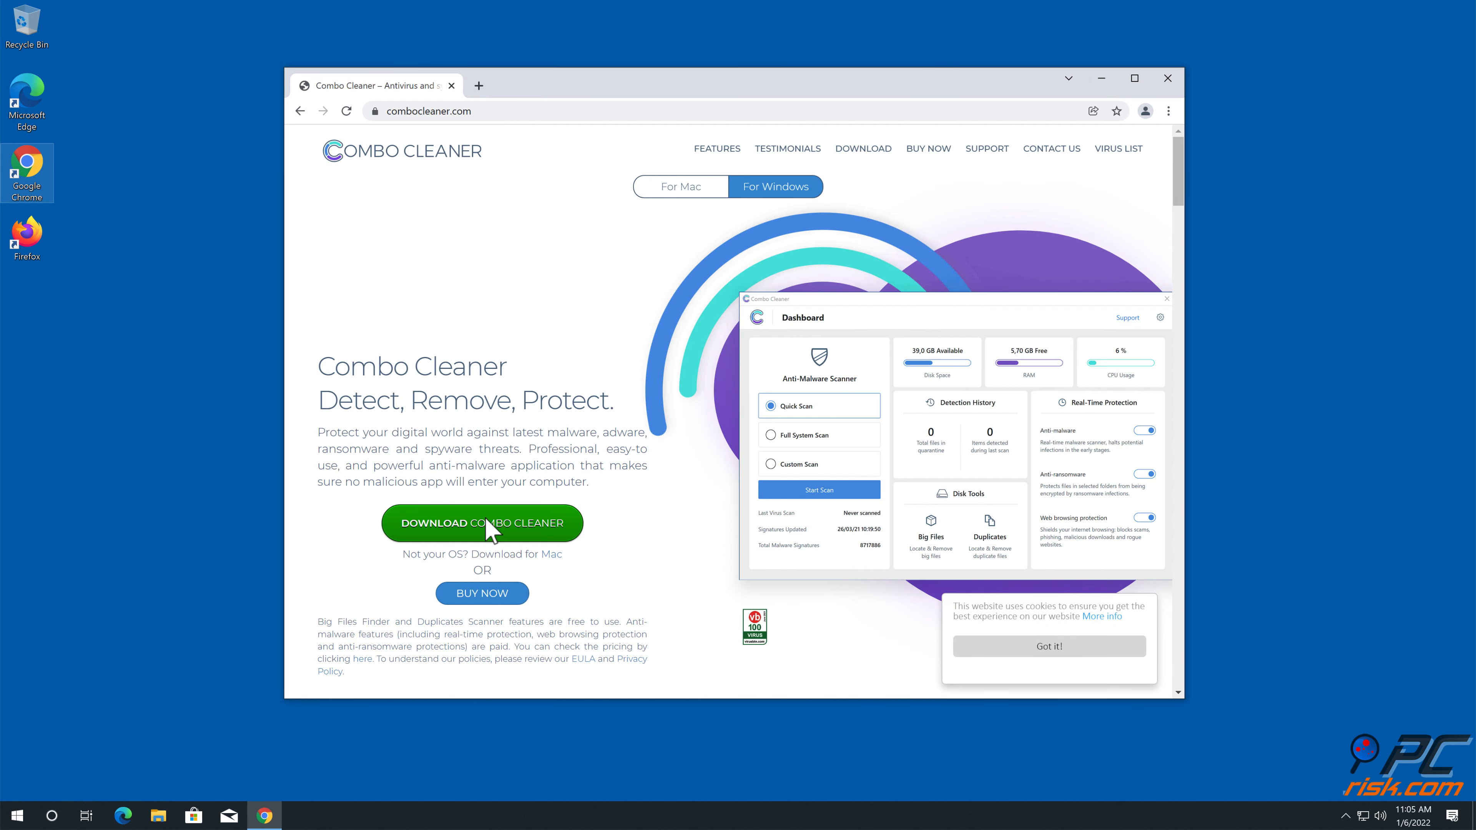
left_click(485, 528)
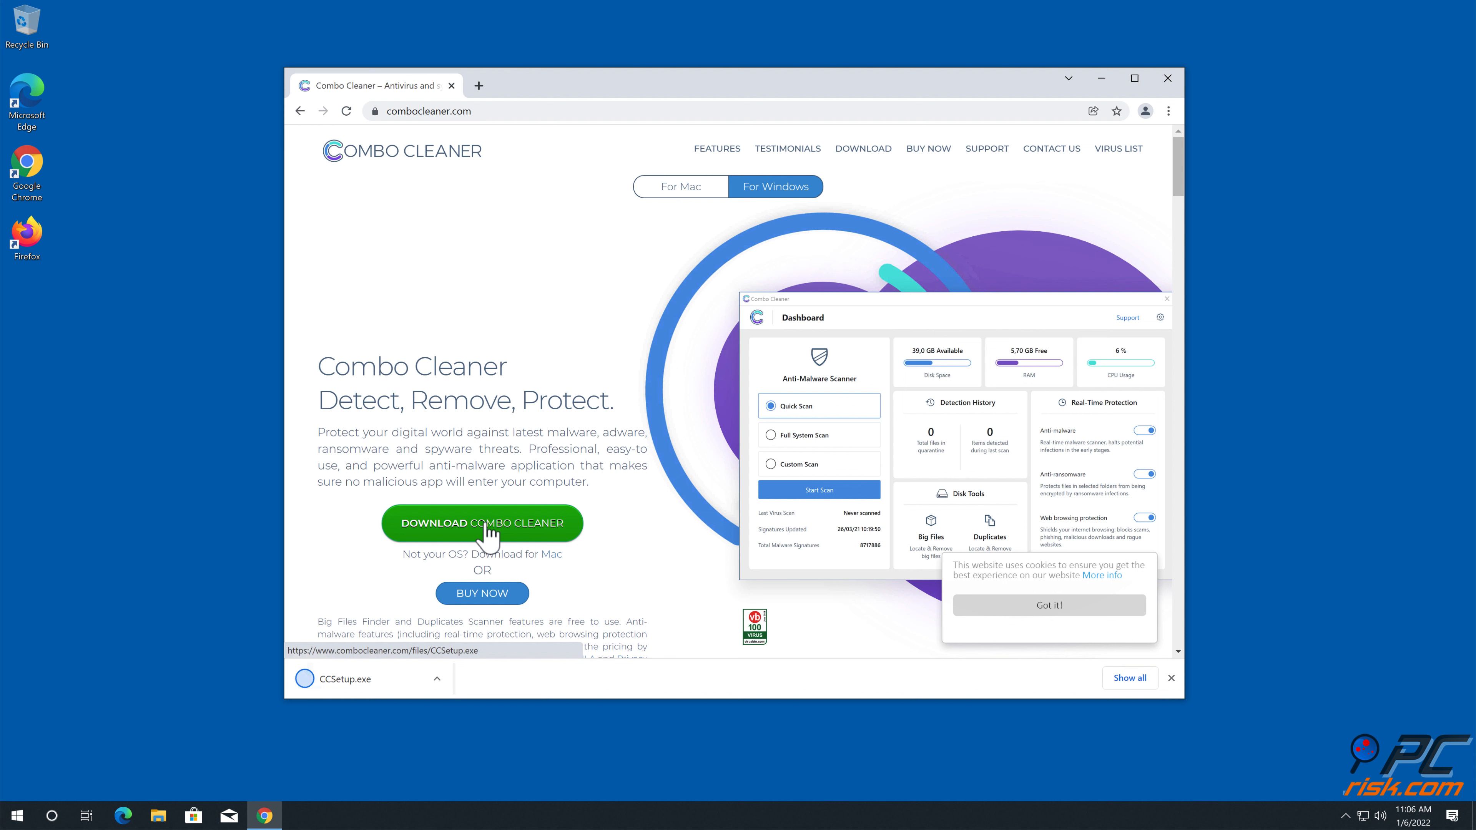
mouse_move(386, 683)
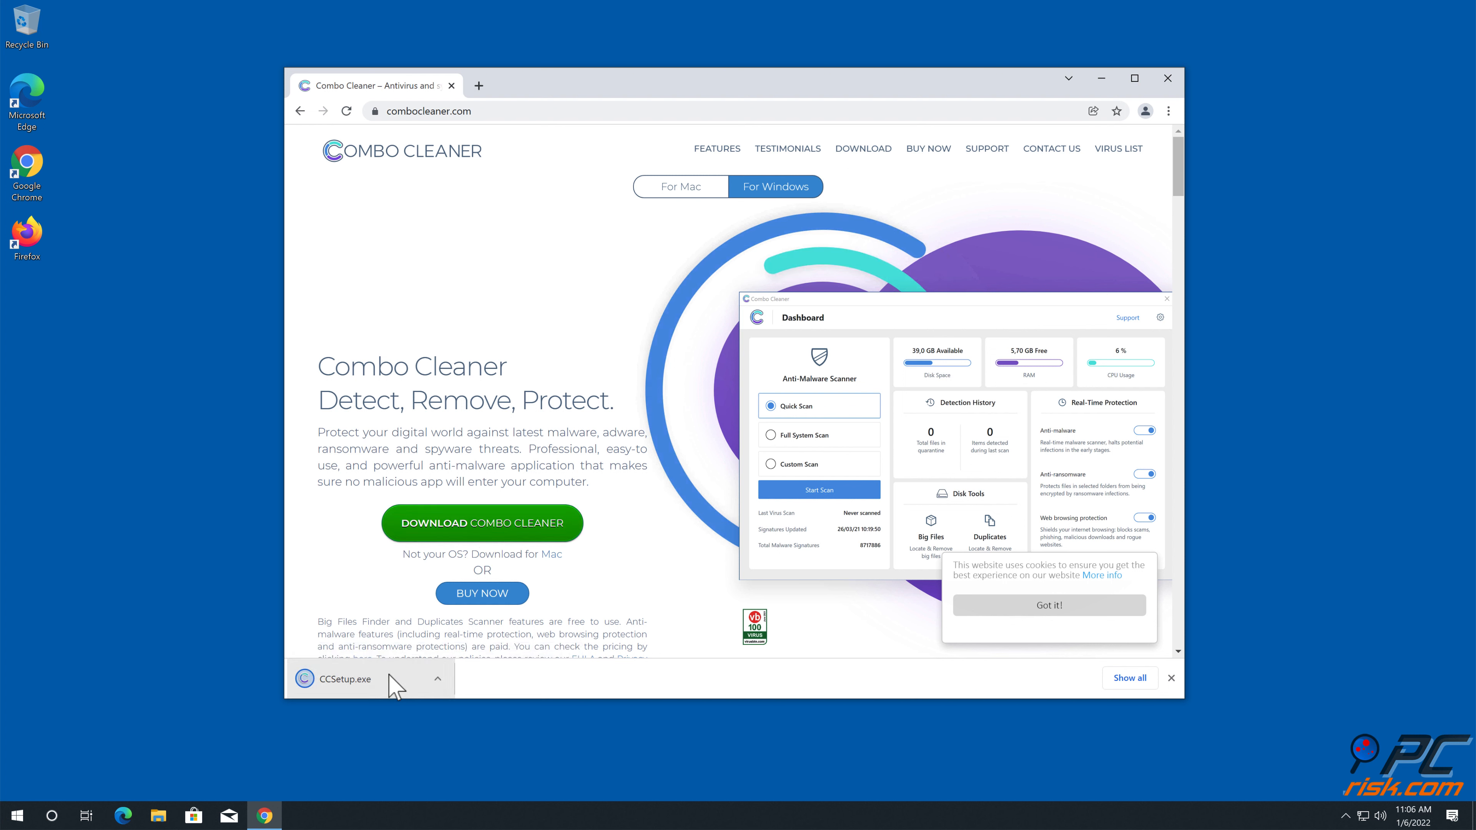
left_click(345, 679)
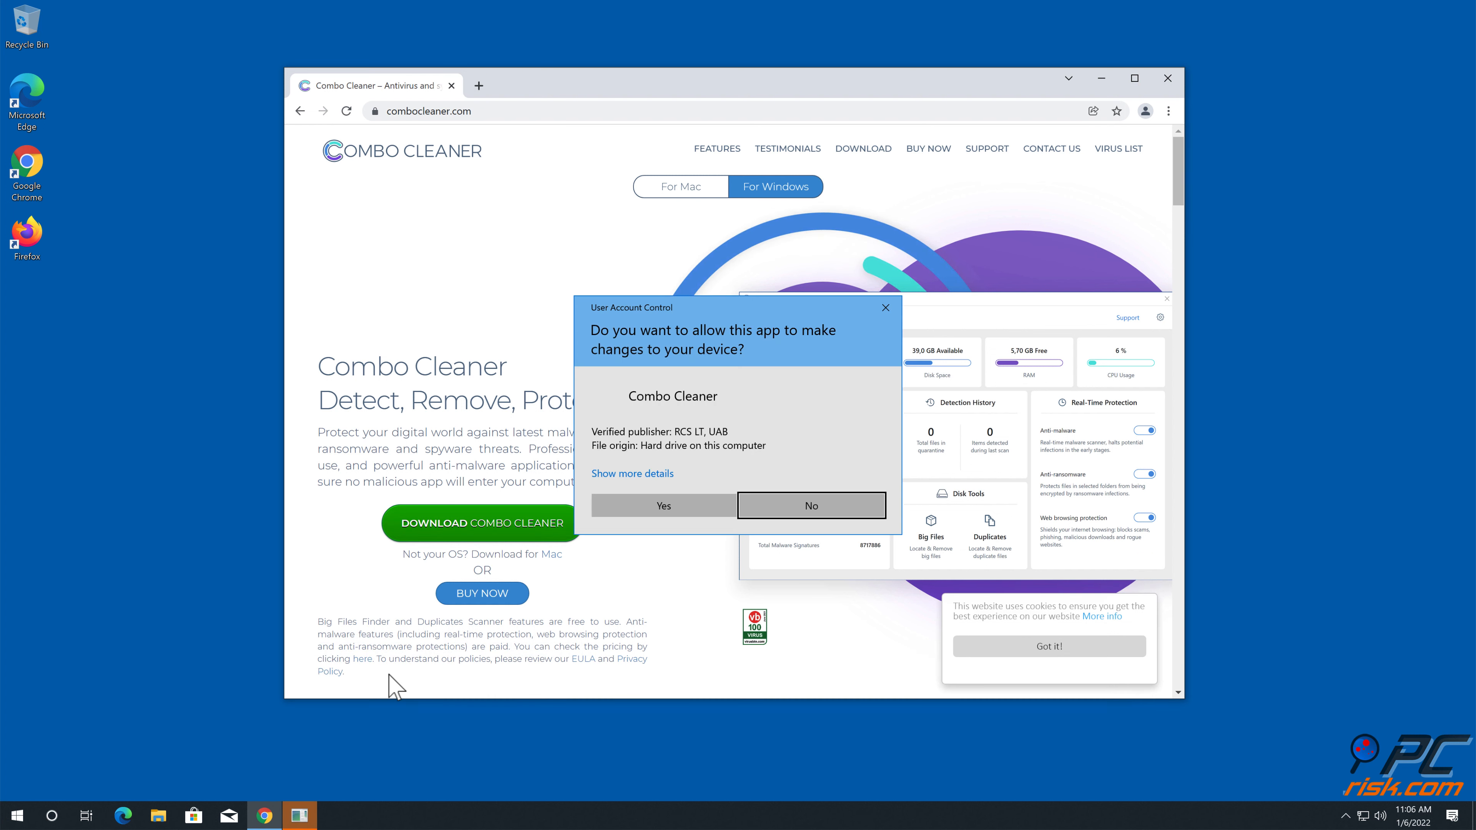
Step: Allow the installer in UAC, accept default options and finish setup launching Combo Cleaner
left_click(664, 506)
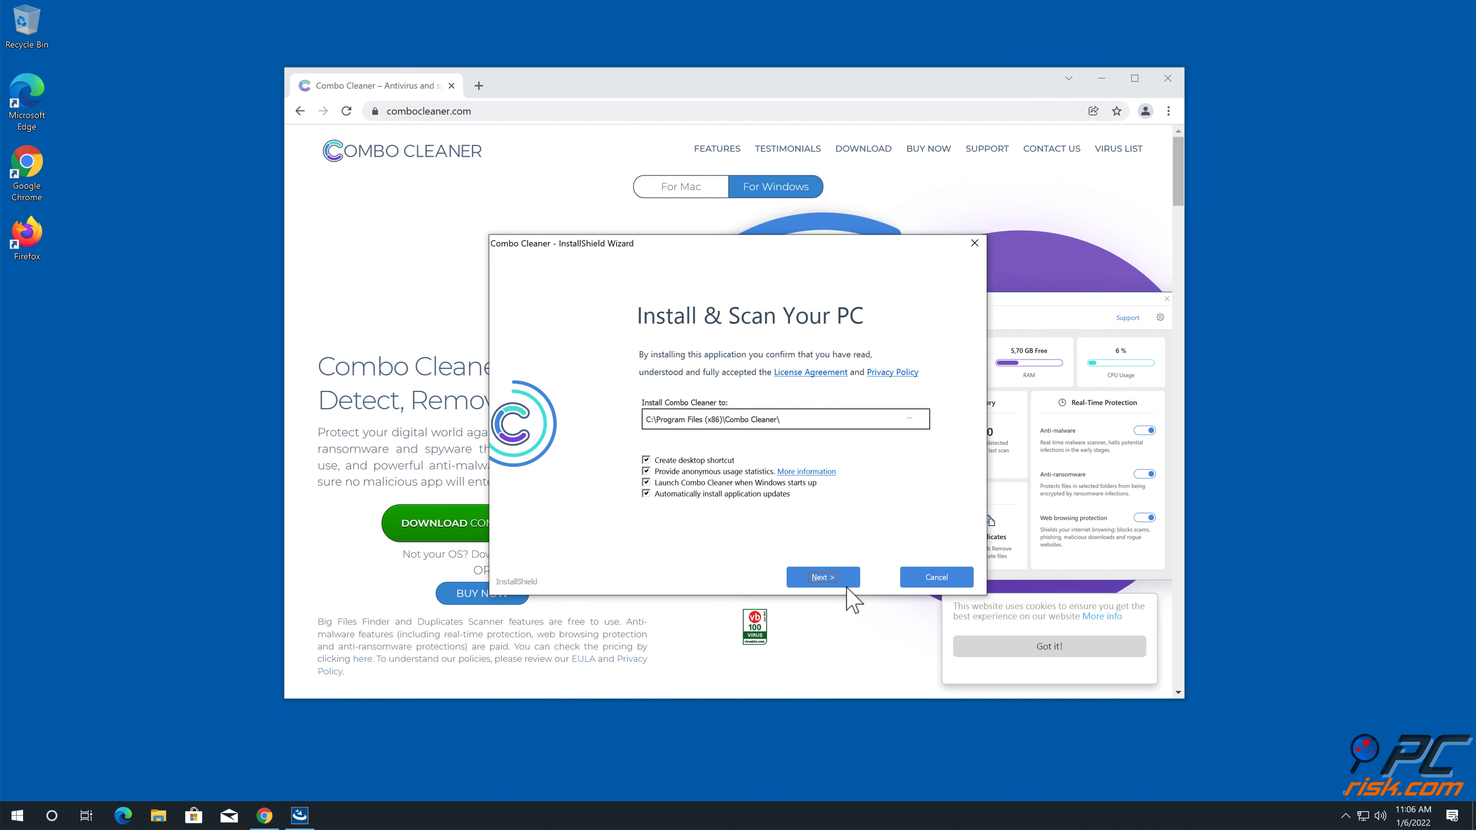
left_click(822, 577)
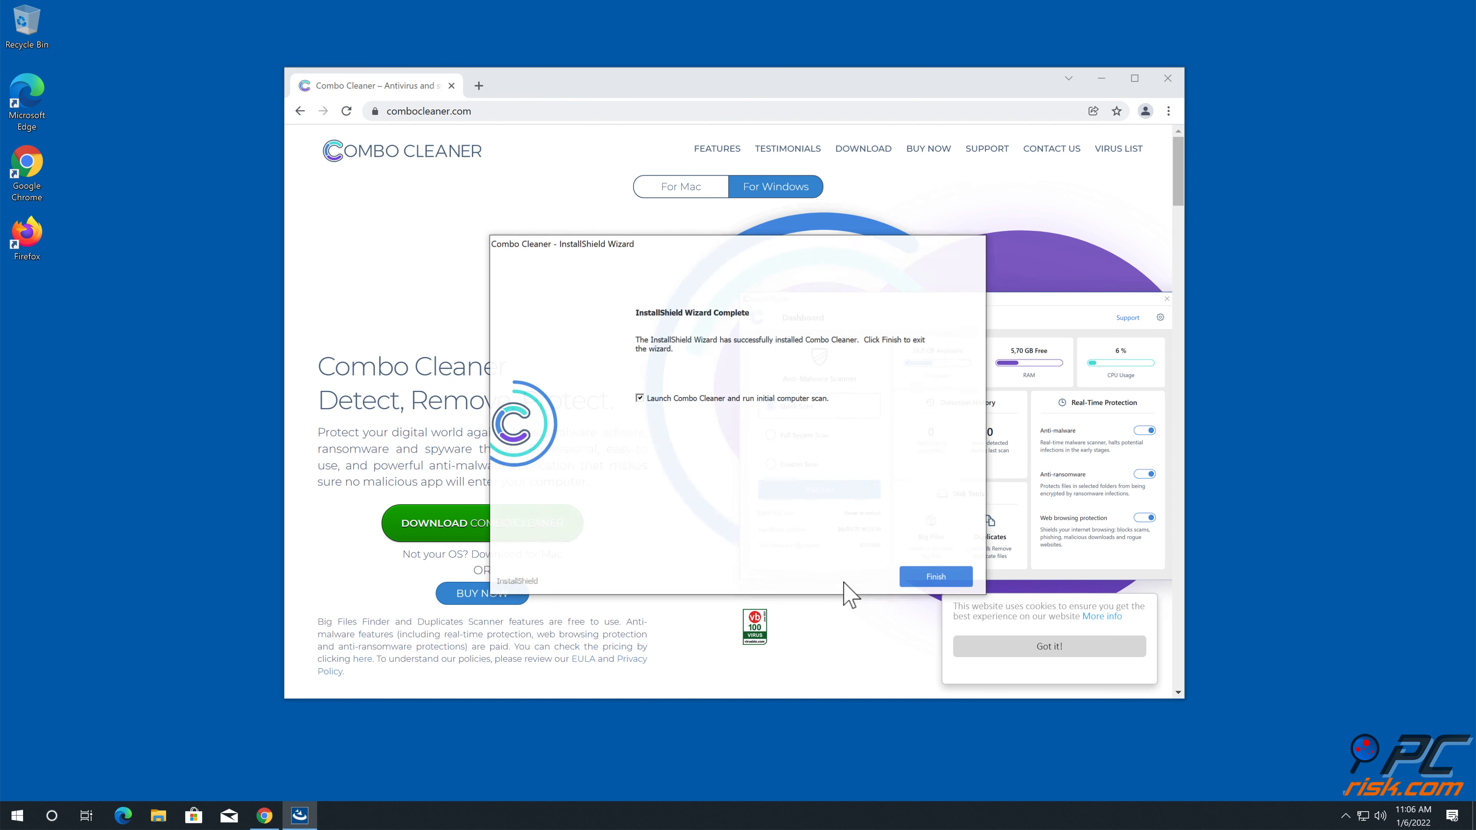
left_click(936, 577)
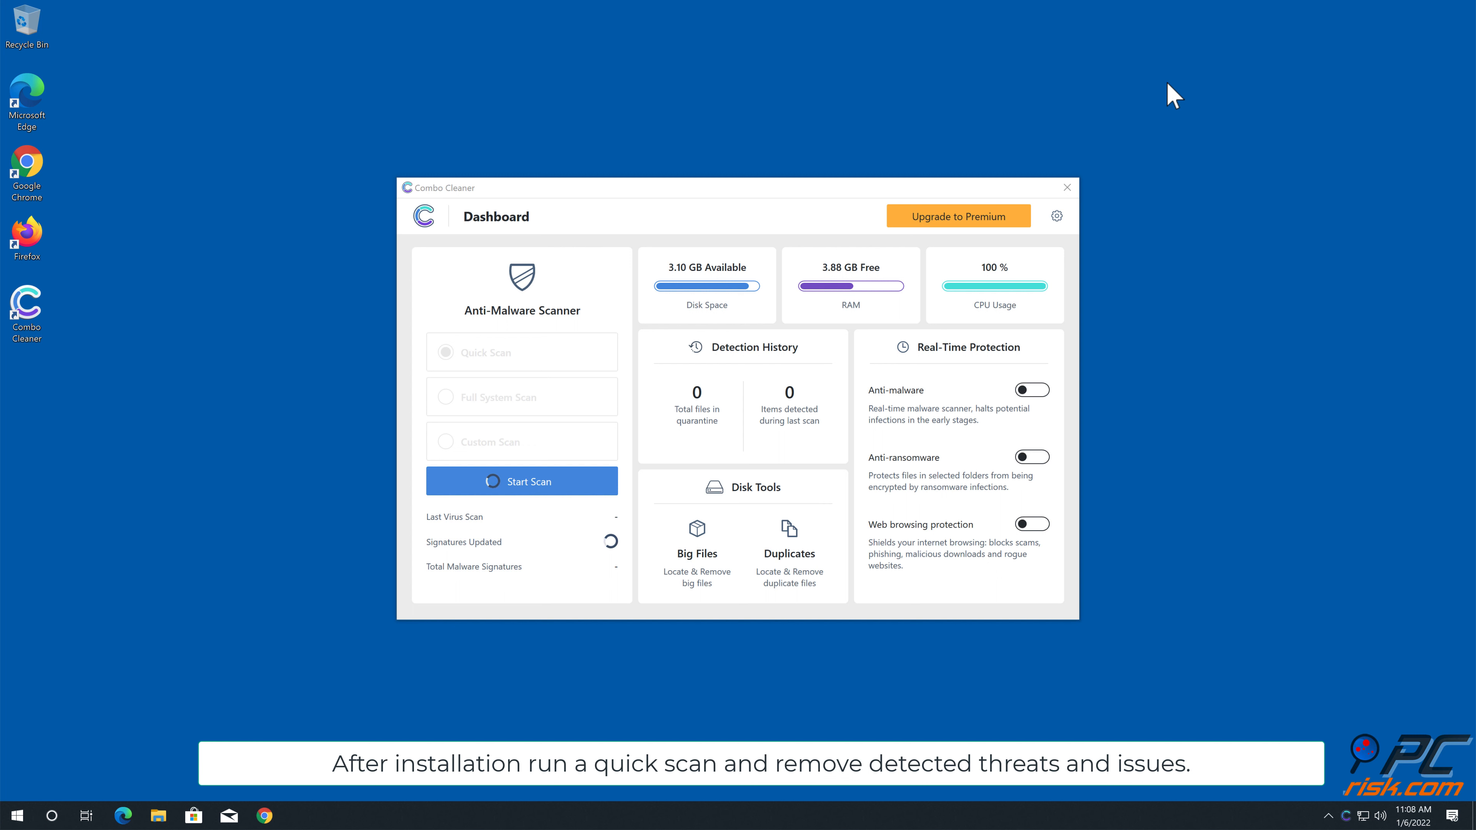
Step: Run a quick scan, quarantine the goalvideo.ru Ads threat and dismiss the summary
left_click(522, 480)
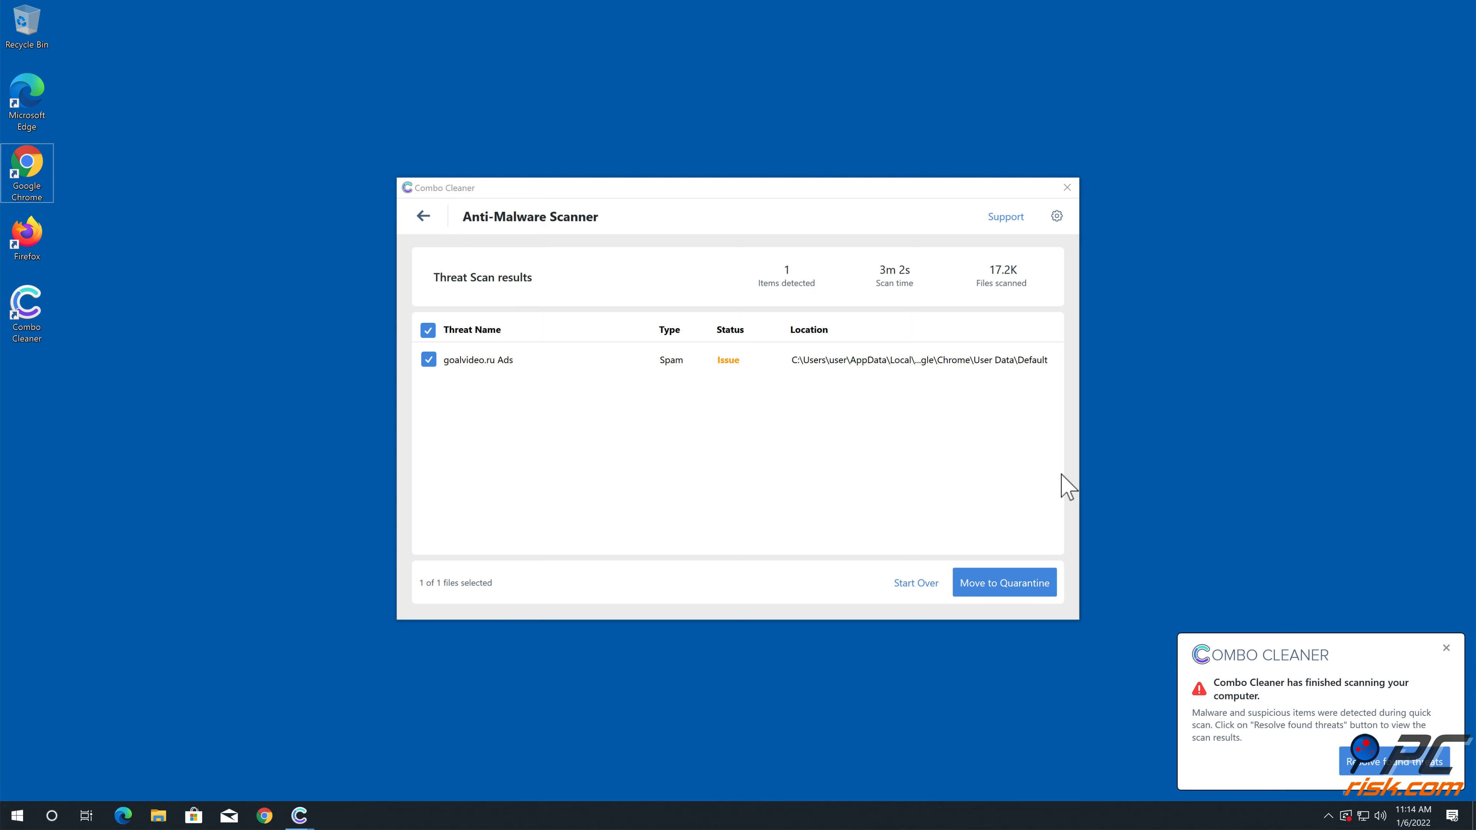
left_click(1004, 583)
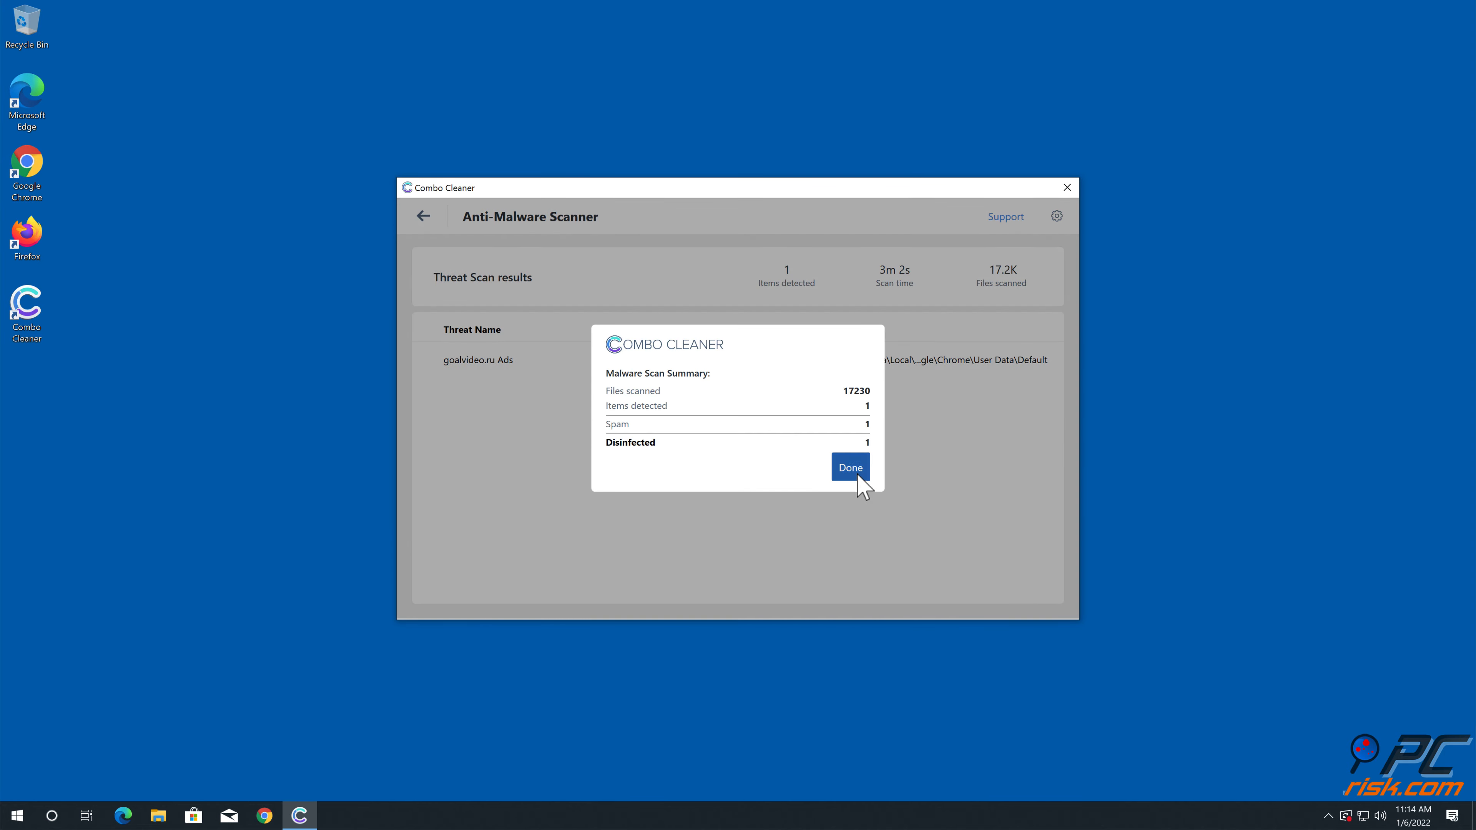
left_click(851, 467)
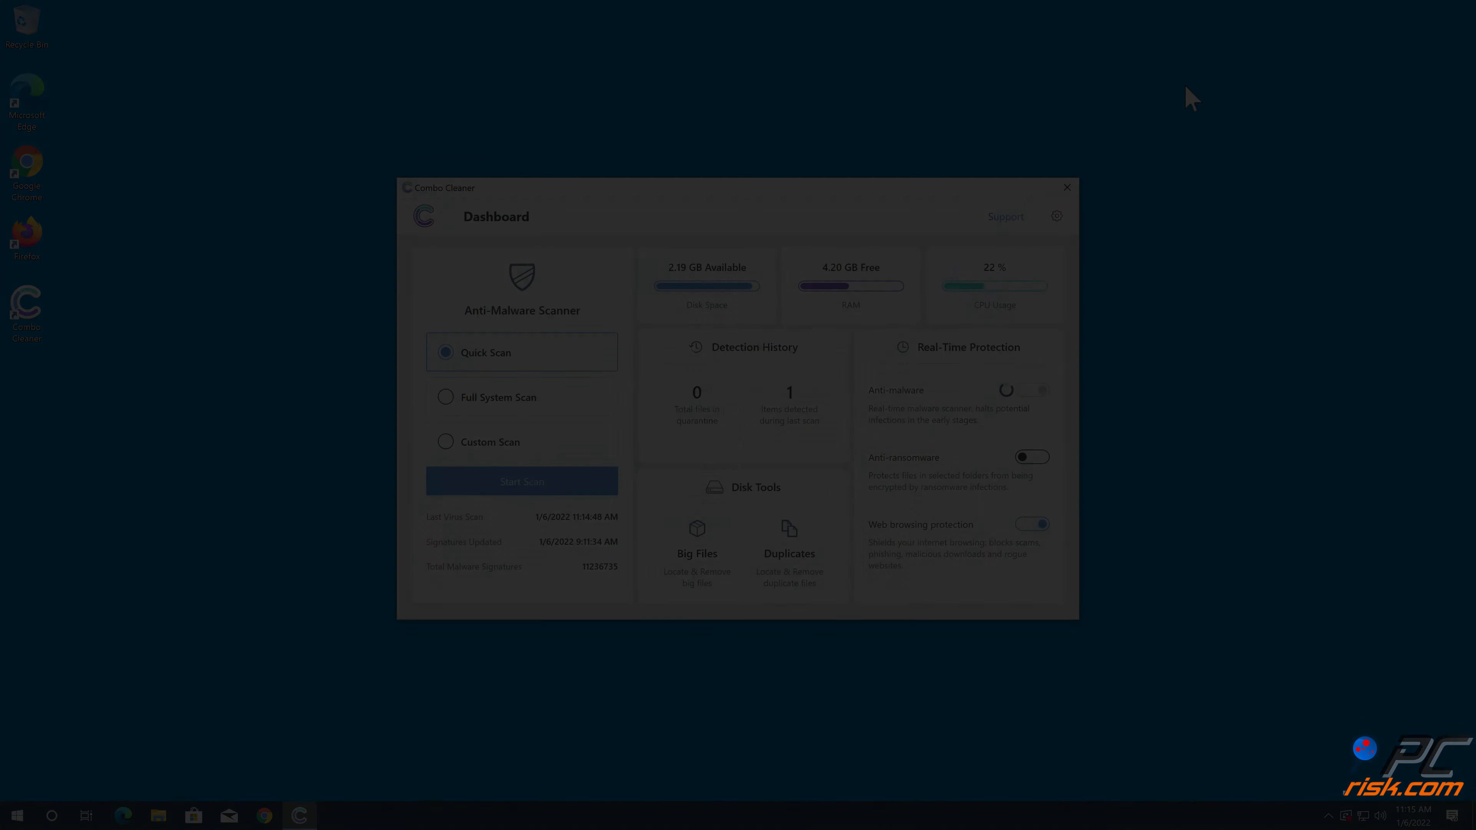
left_click(1067, 187)
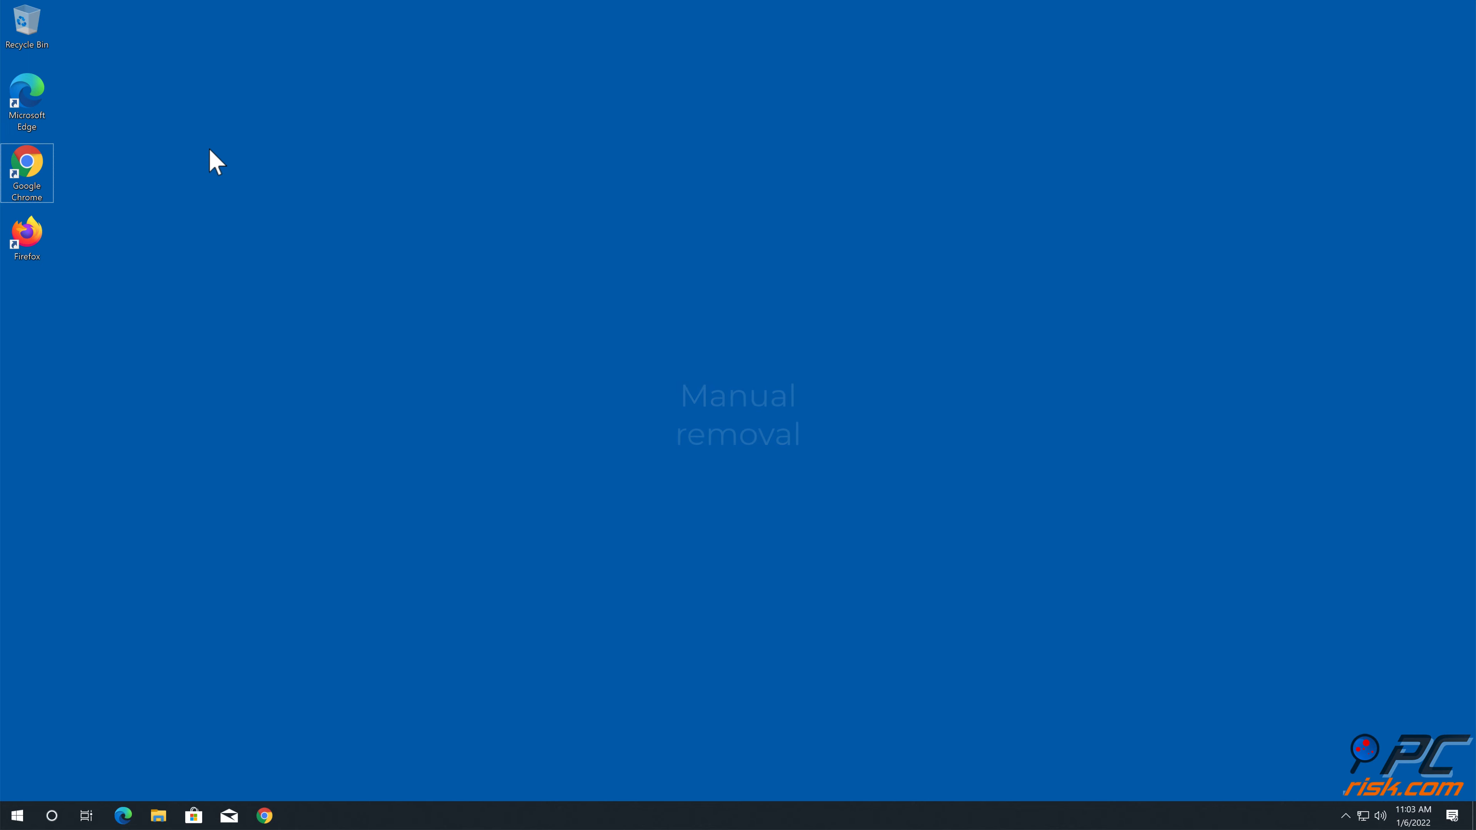
Step: Launch Chrome and go to Settings > Privacy and security
double_click(27, 161)
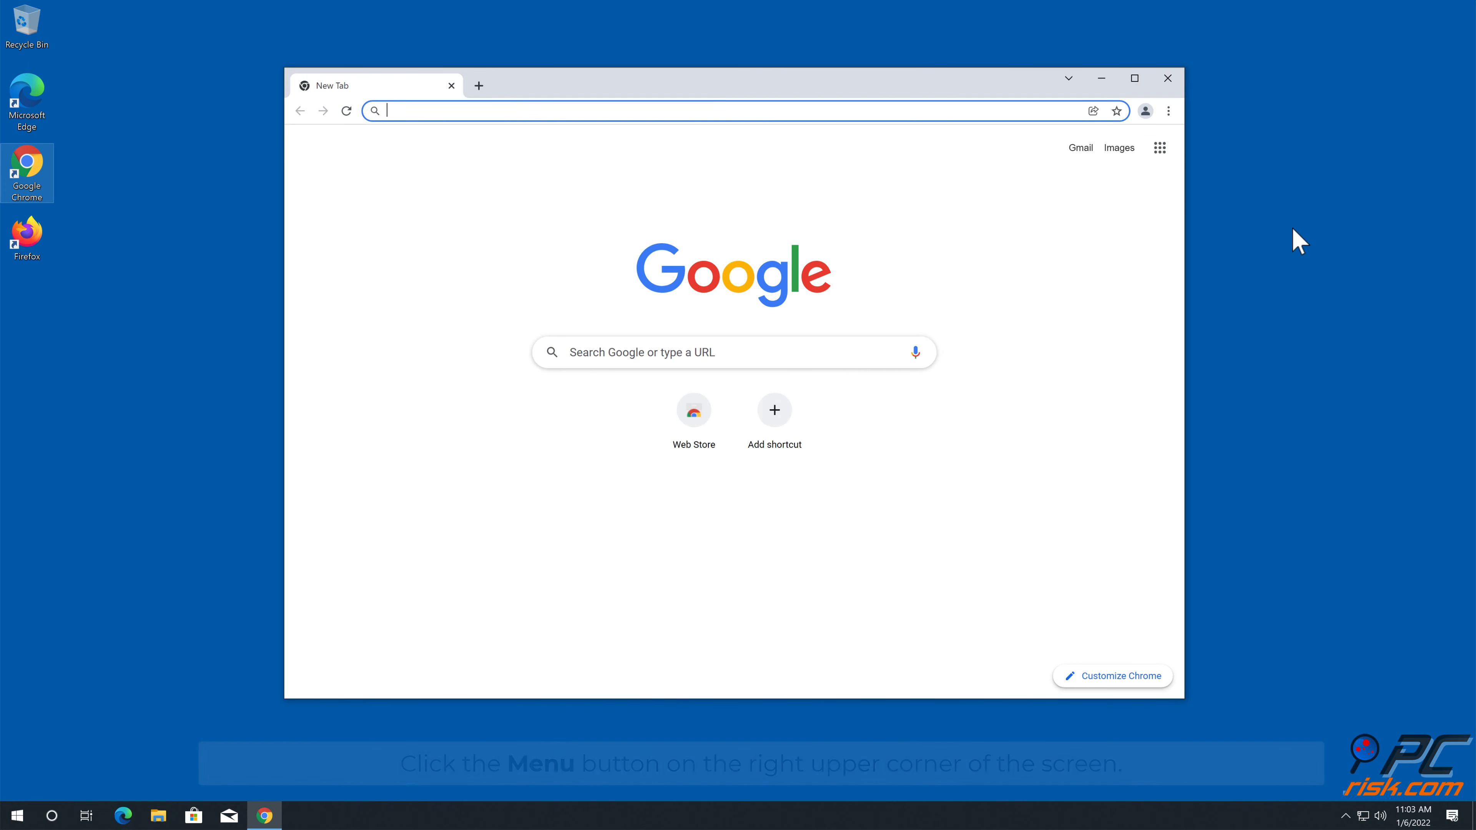
mouse_move(1176, 127)
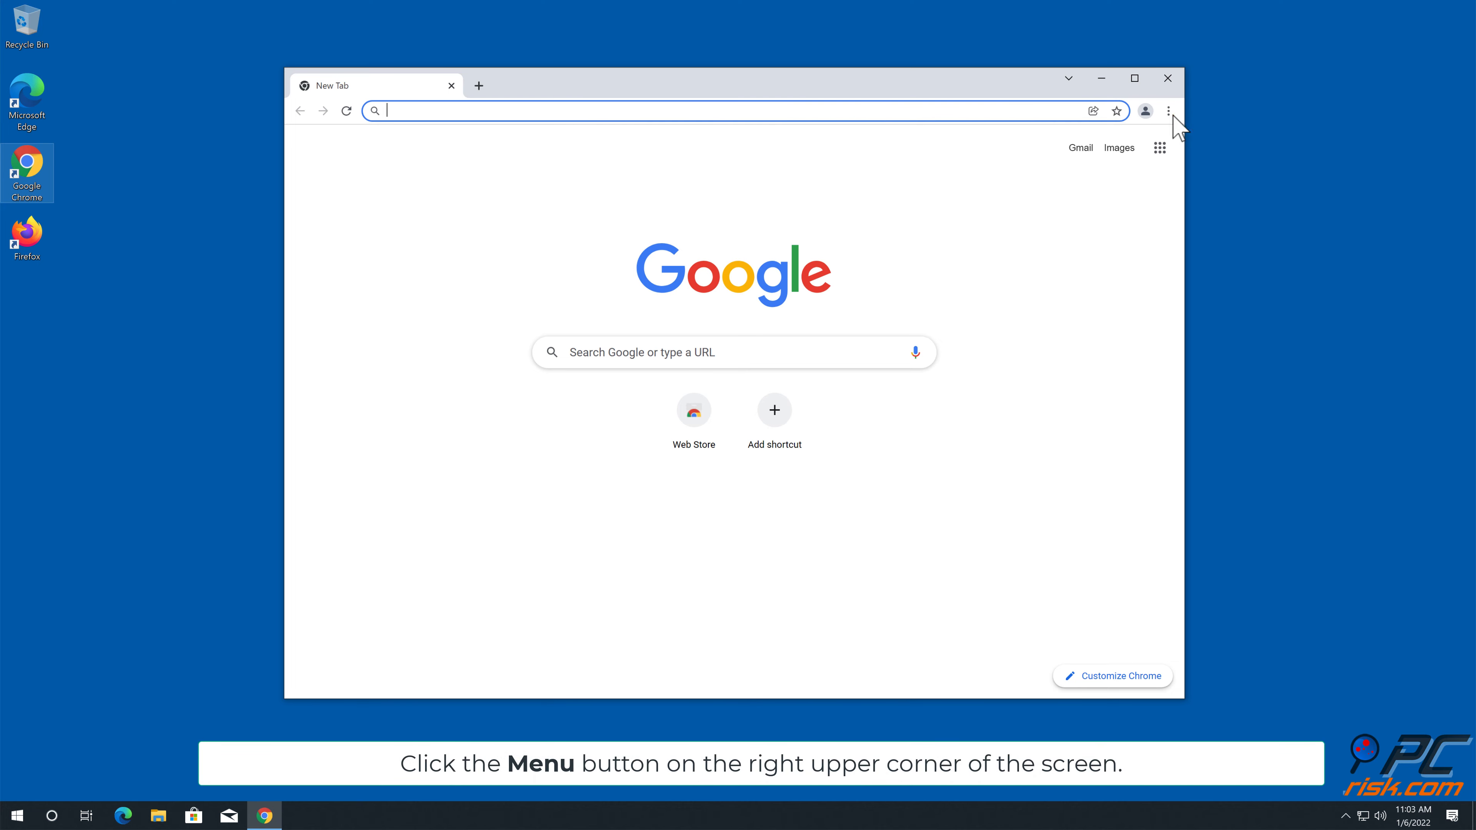
left_click(1168, 110)
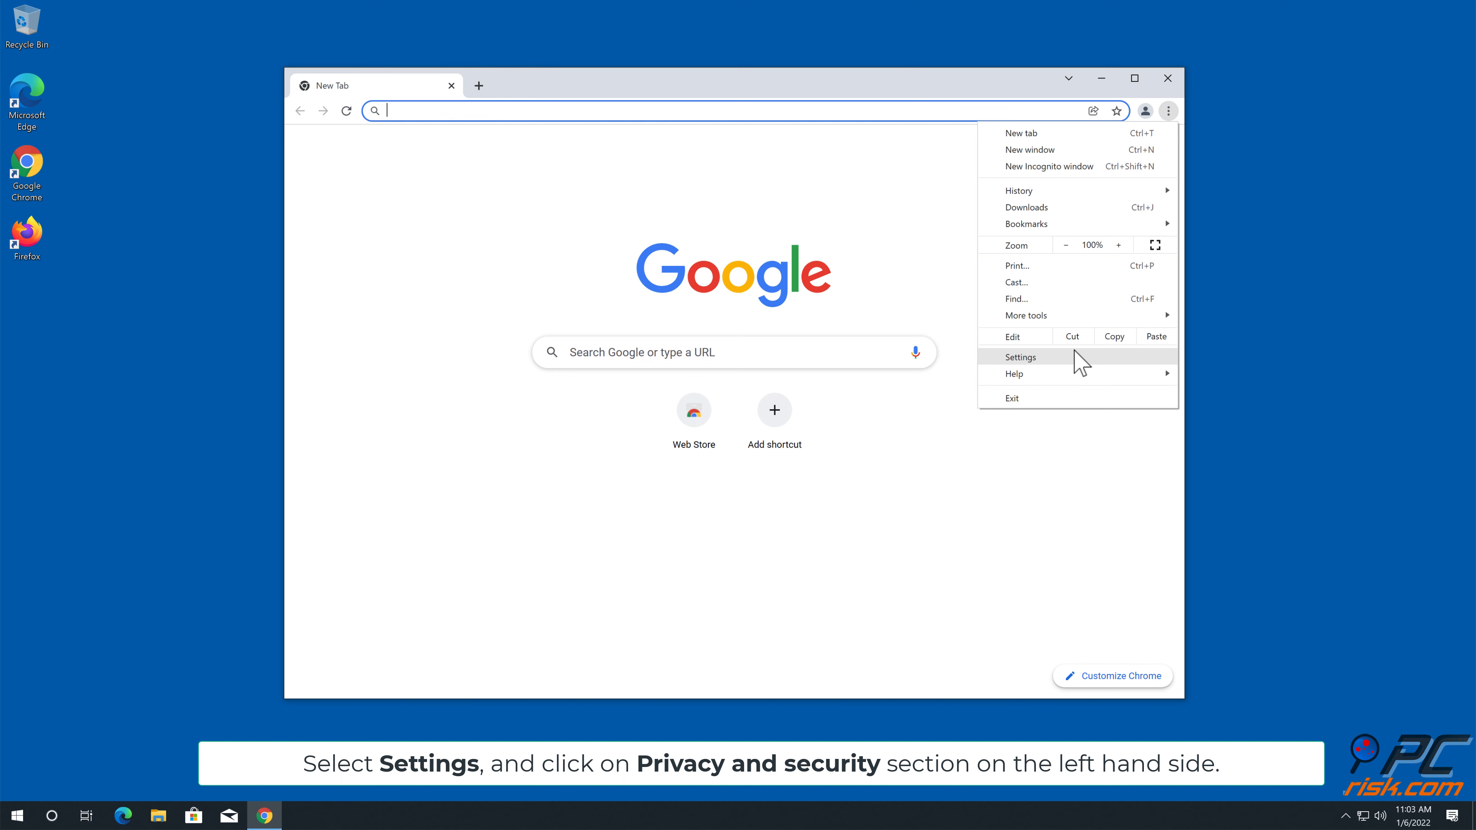
left_click(1020, 357)
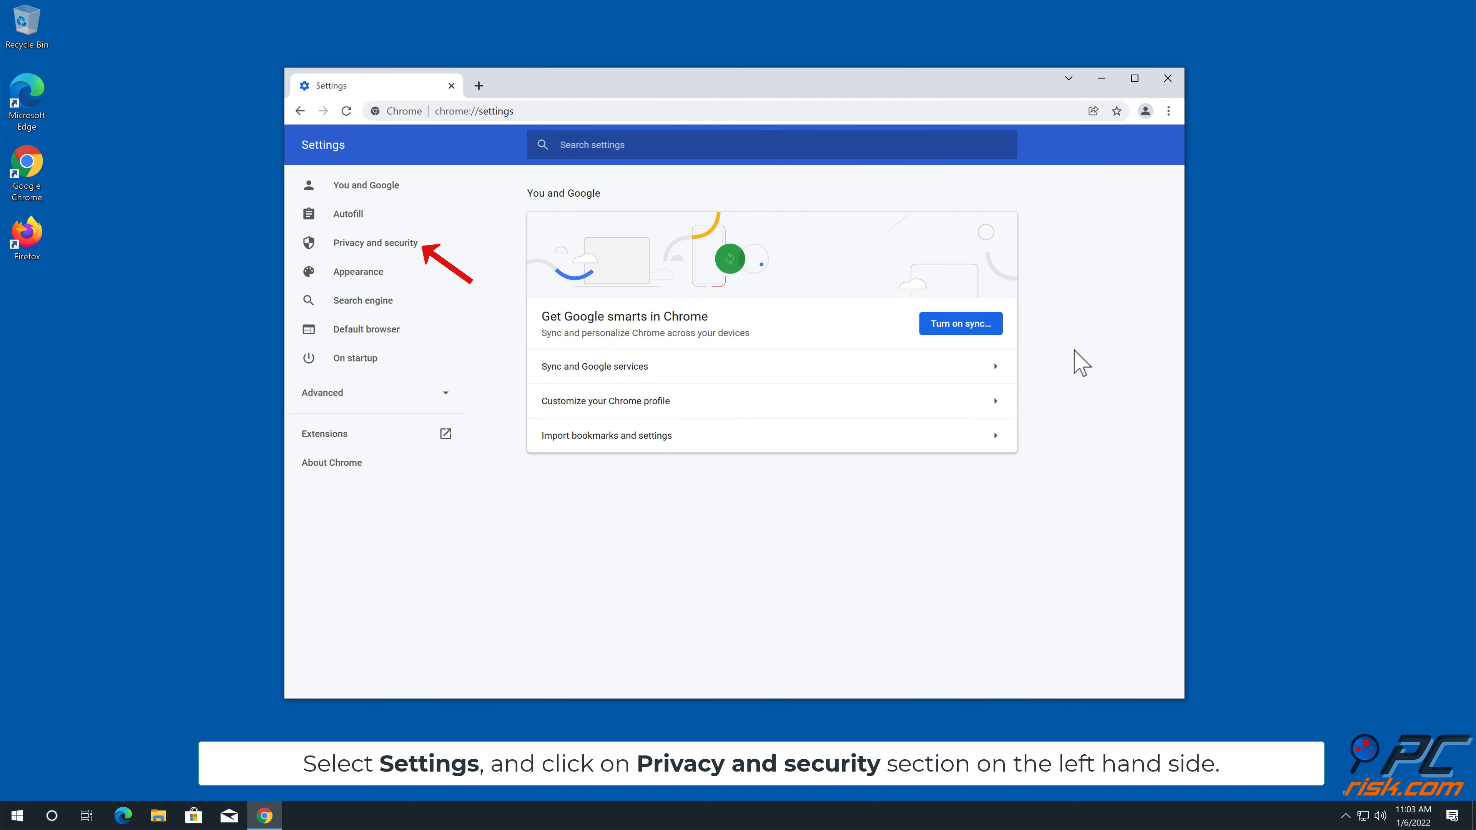
left_click(375, 243)
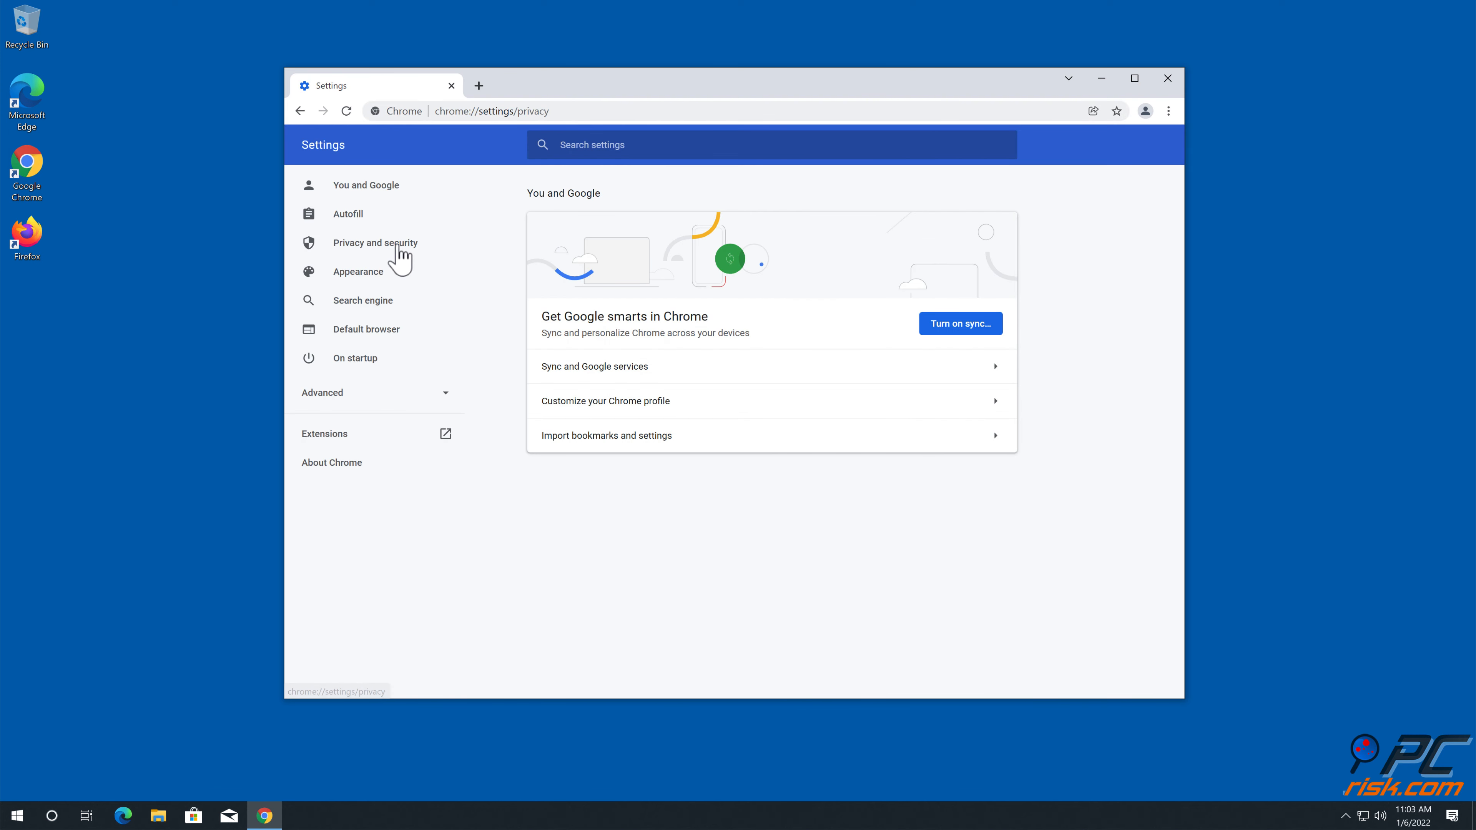
left_click(376, 243)
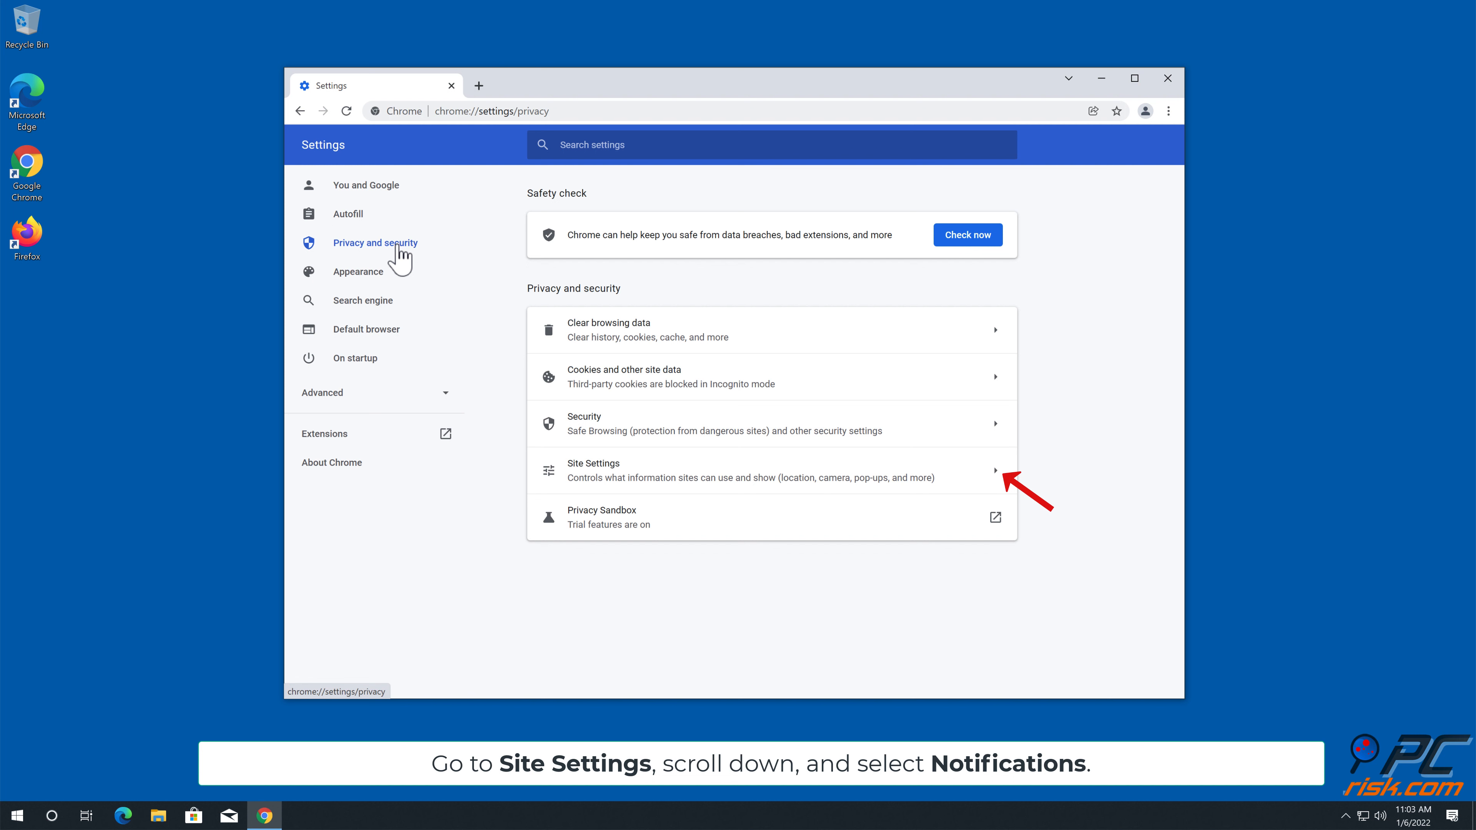
mouse_move(1001, 486)
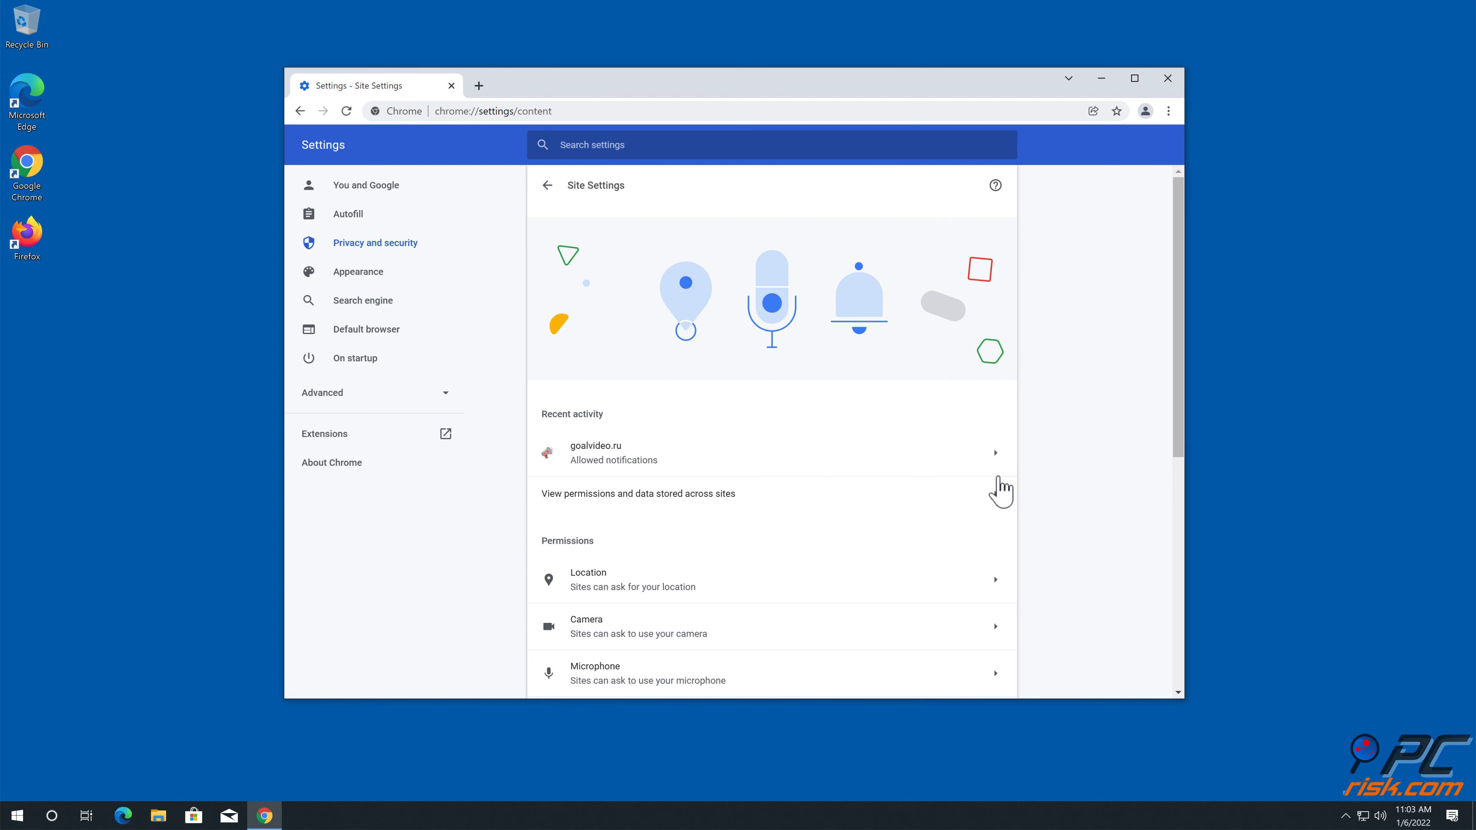
Step: Reach the Notifications permission page under Site Settings, listing goalvideo.ru as allowed
scroll("down", 3)
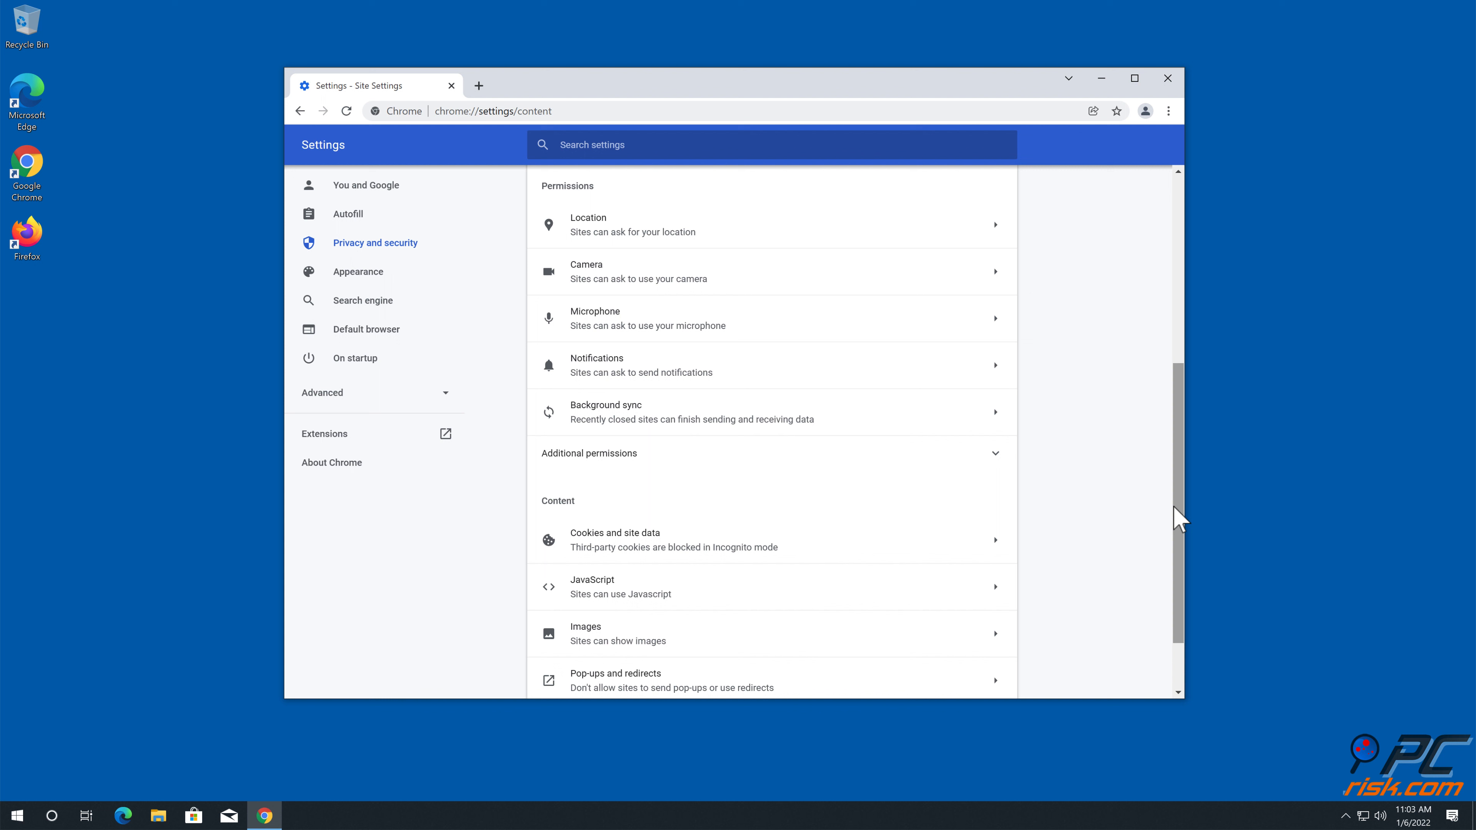
left_click(596, 368)
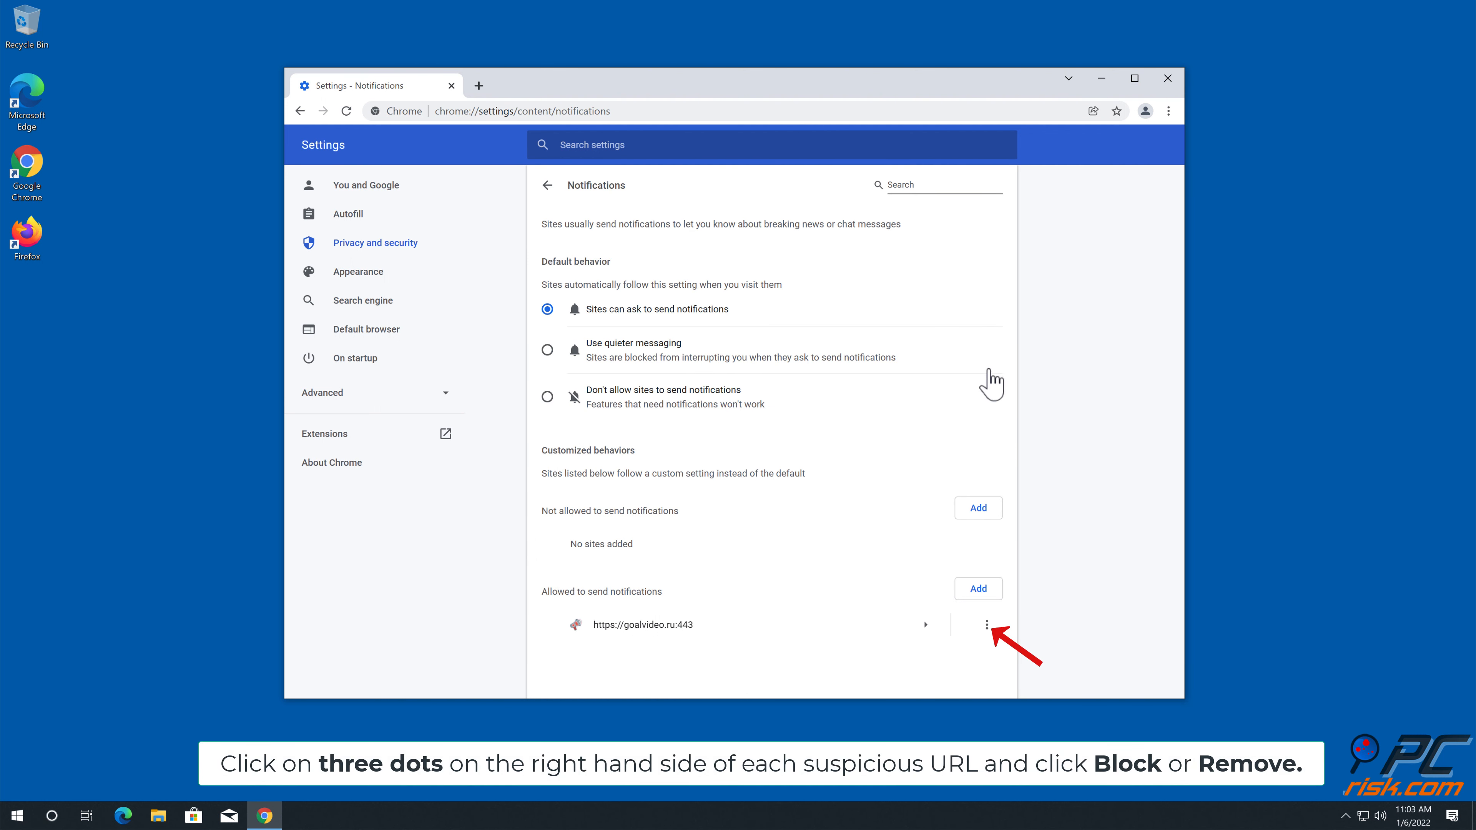
left_click(986, 625)
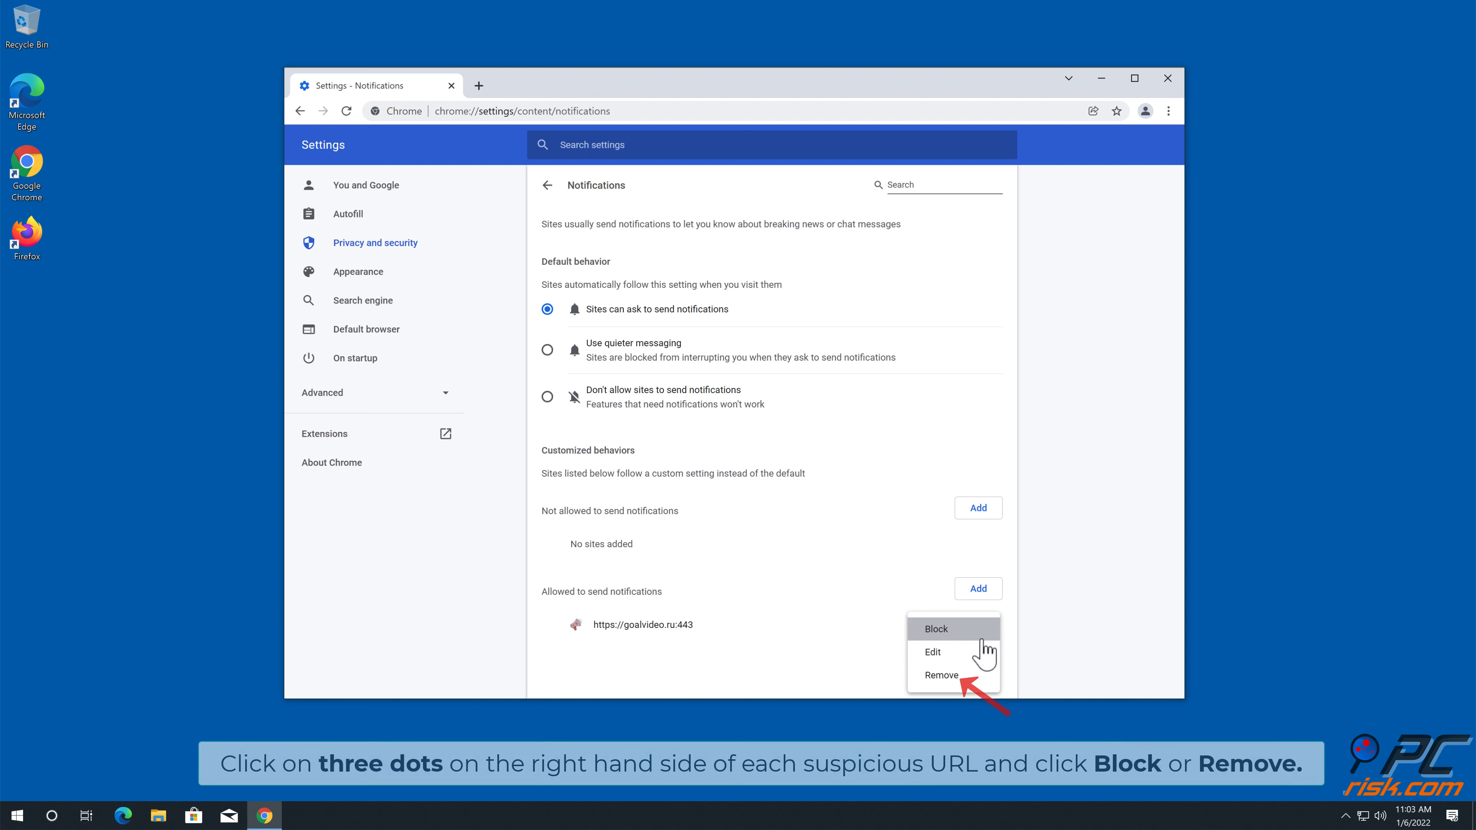
left_click(941, 675)
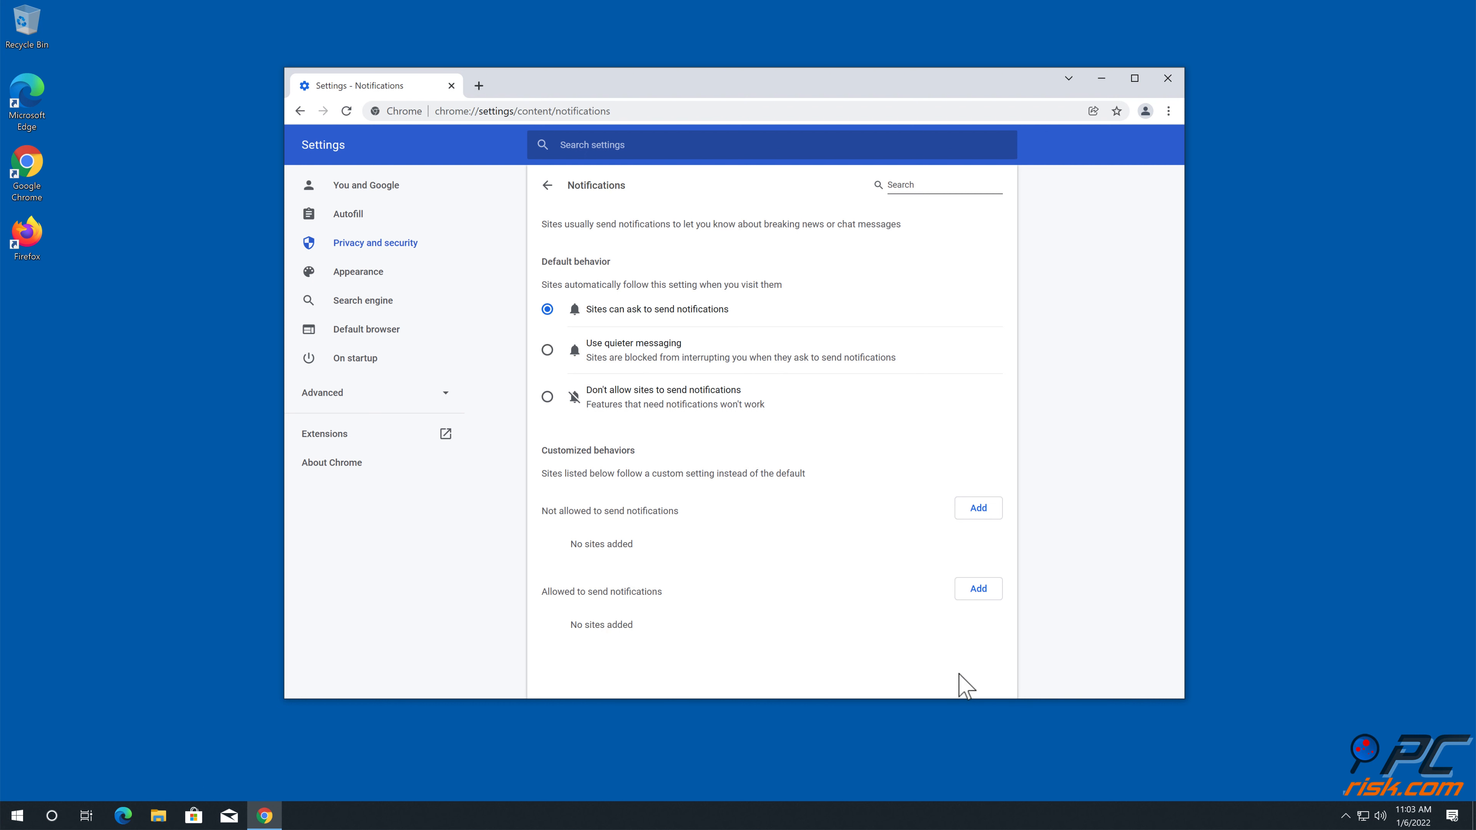
left_click(1168, 79)
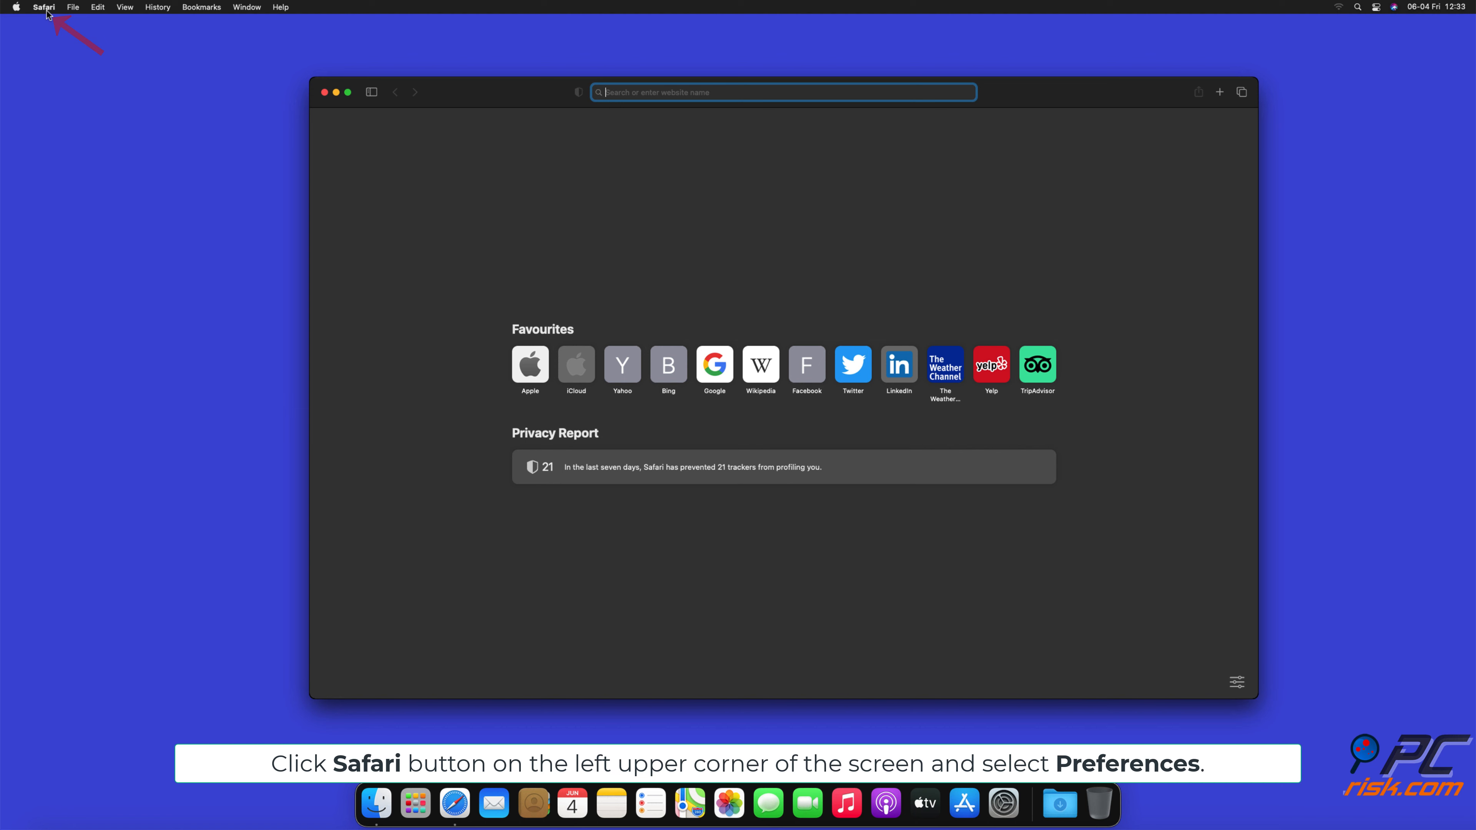
Step: Reach Safari Preferences > Websites > Notifications showing the site list
left_click(44, 7)
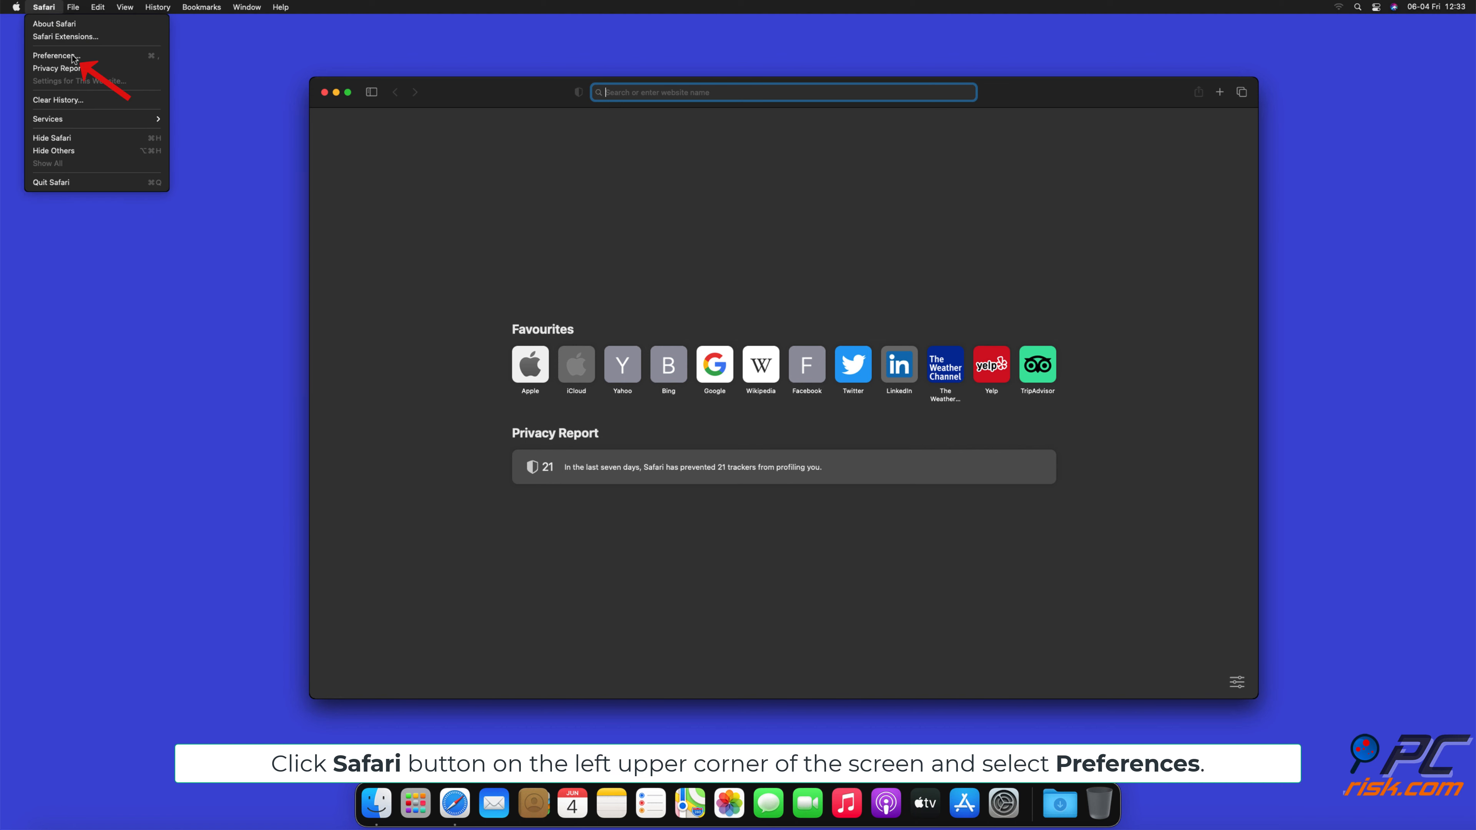
left_click(55, 56)
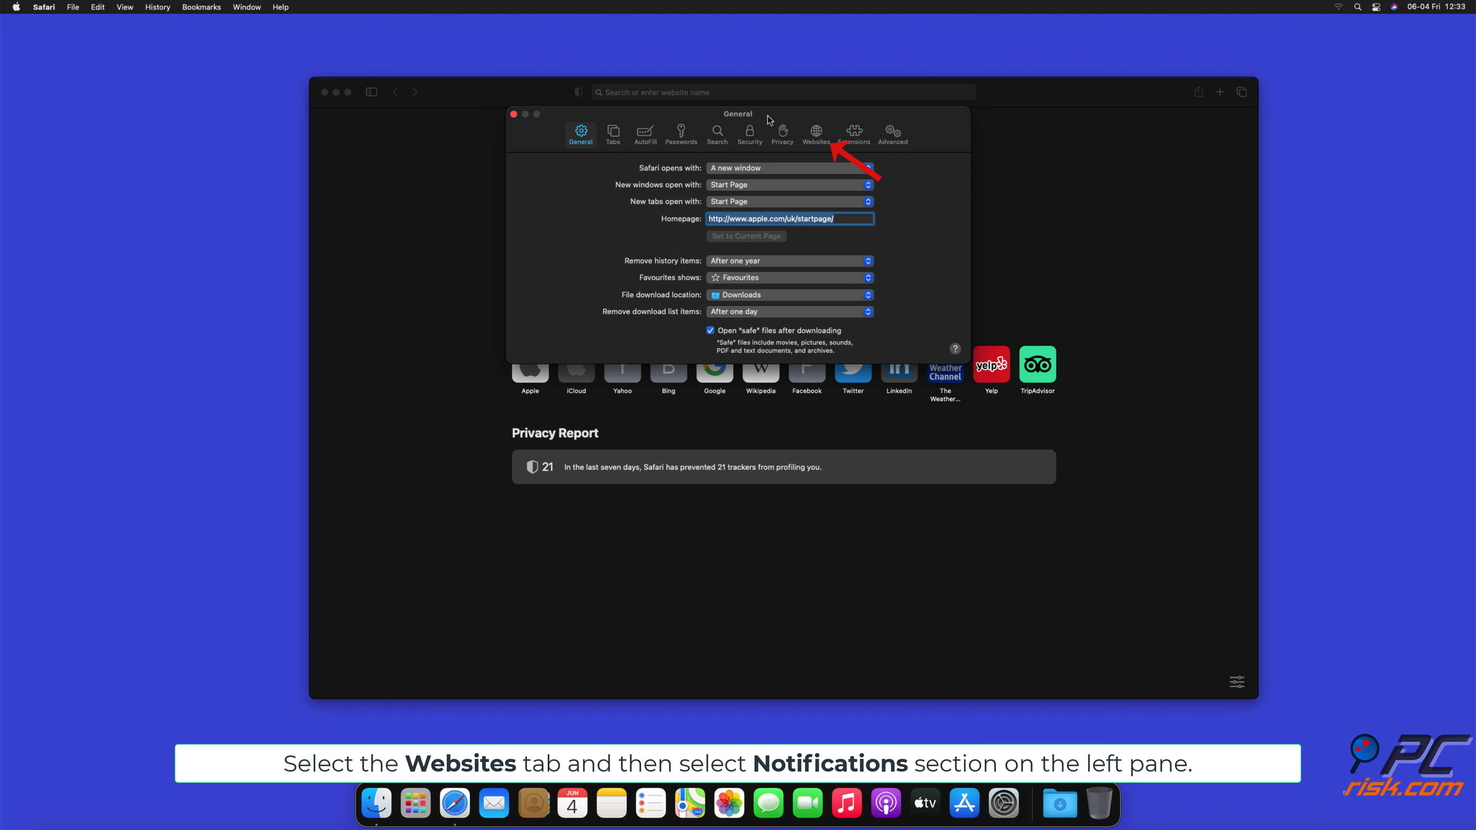
left_click(816, 132)
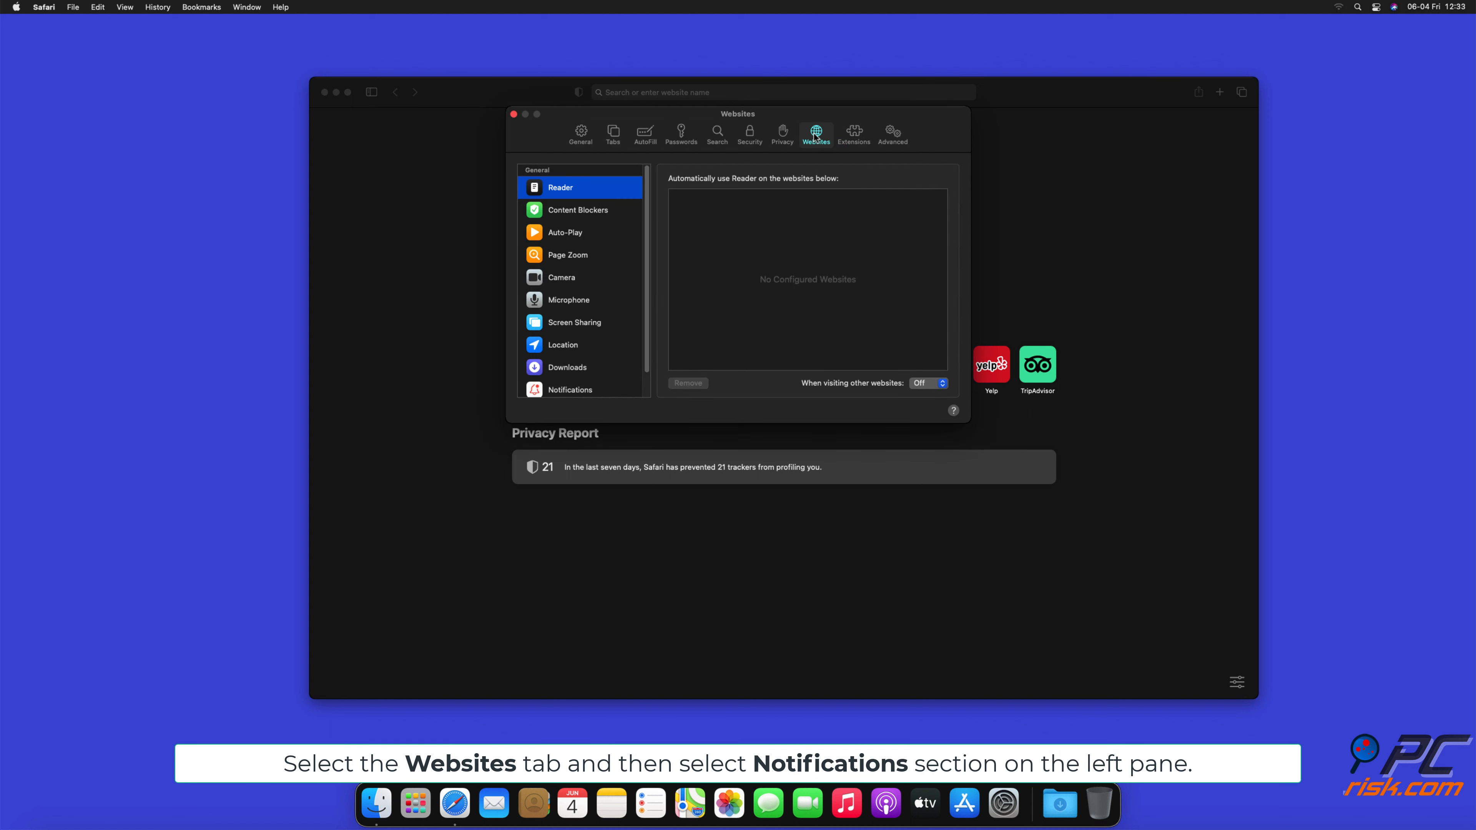
scroll("down", 3)
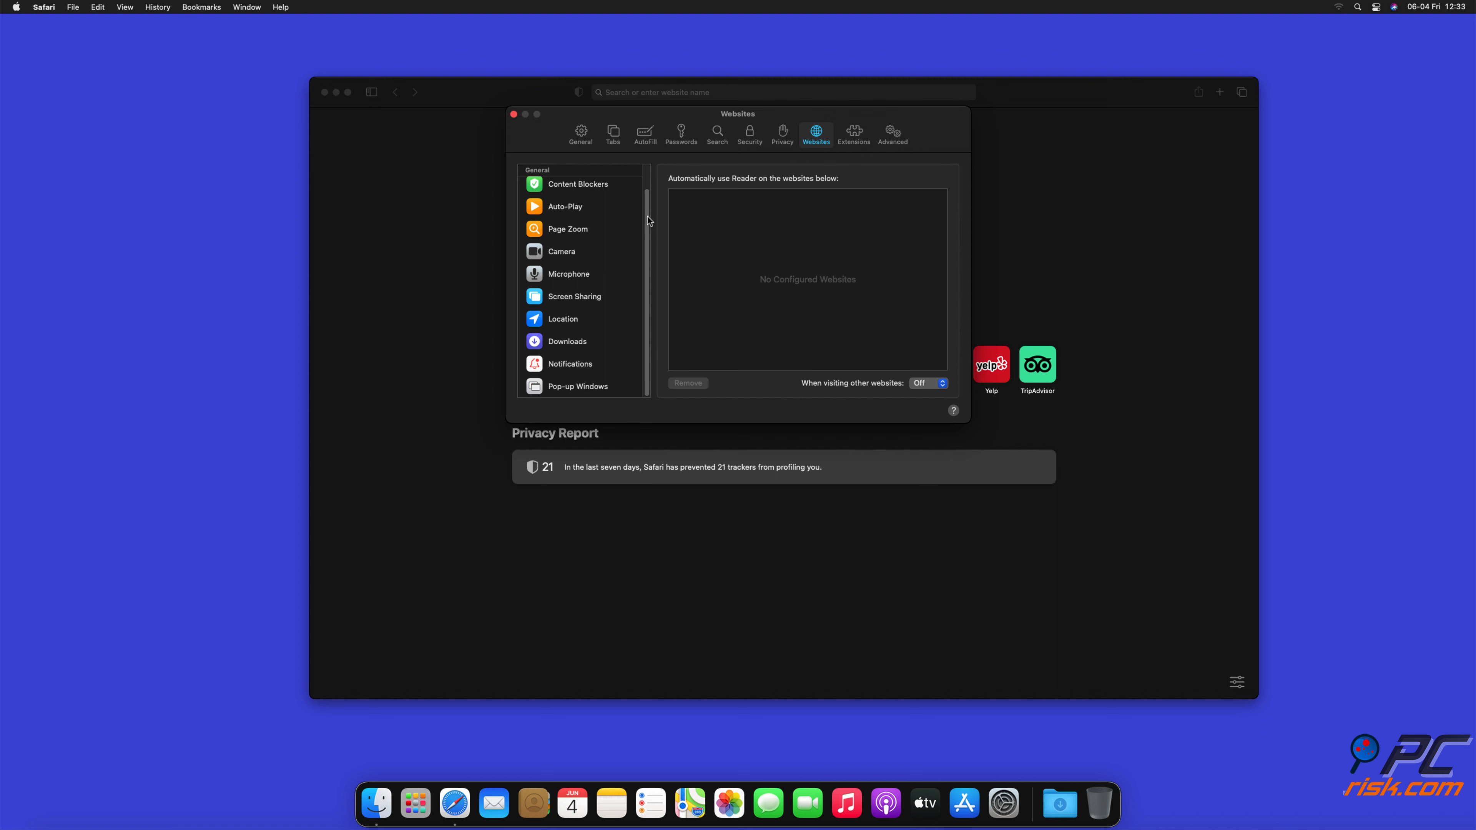
left_click(570, 365)
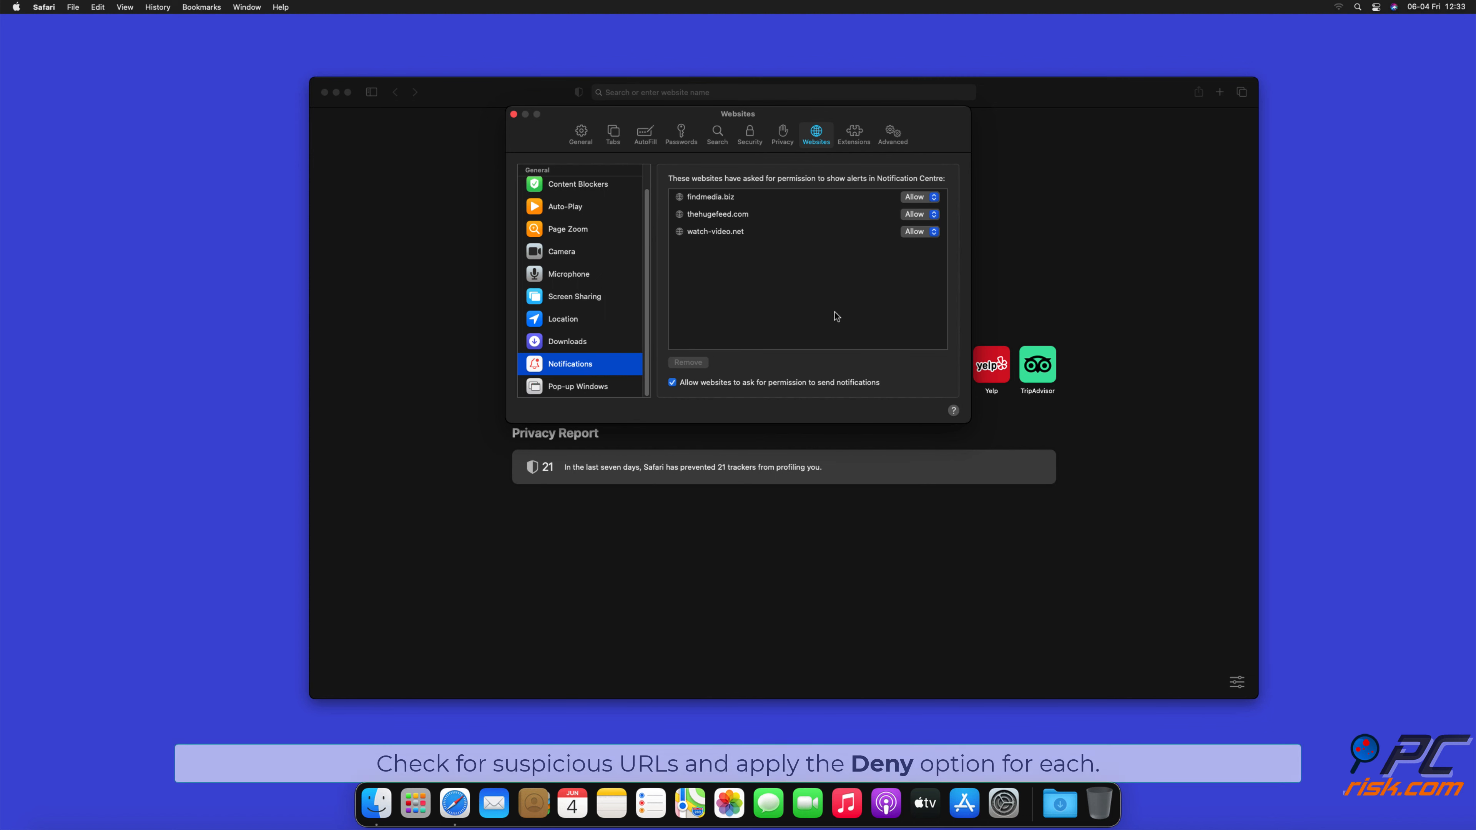
Step: Set findmedia.biz, thehugefeed.com and watch-video.net to Deny, then close Preferences
left_click(919, 197)
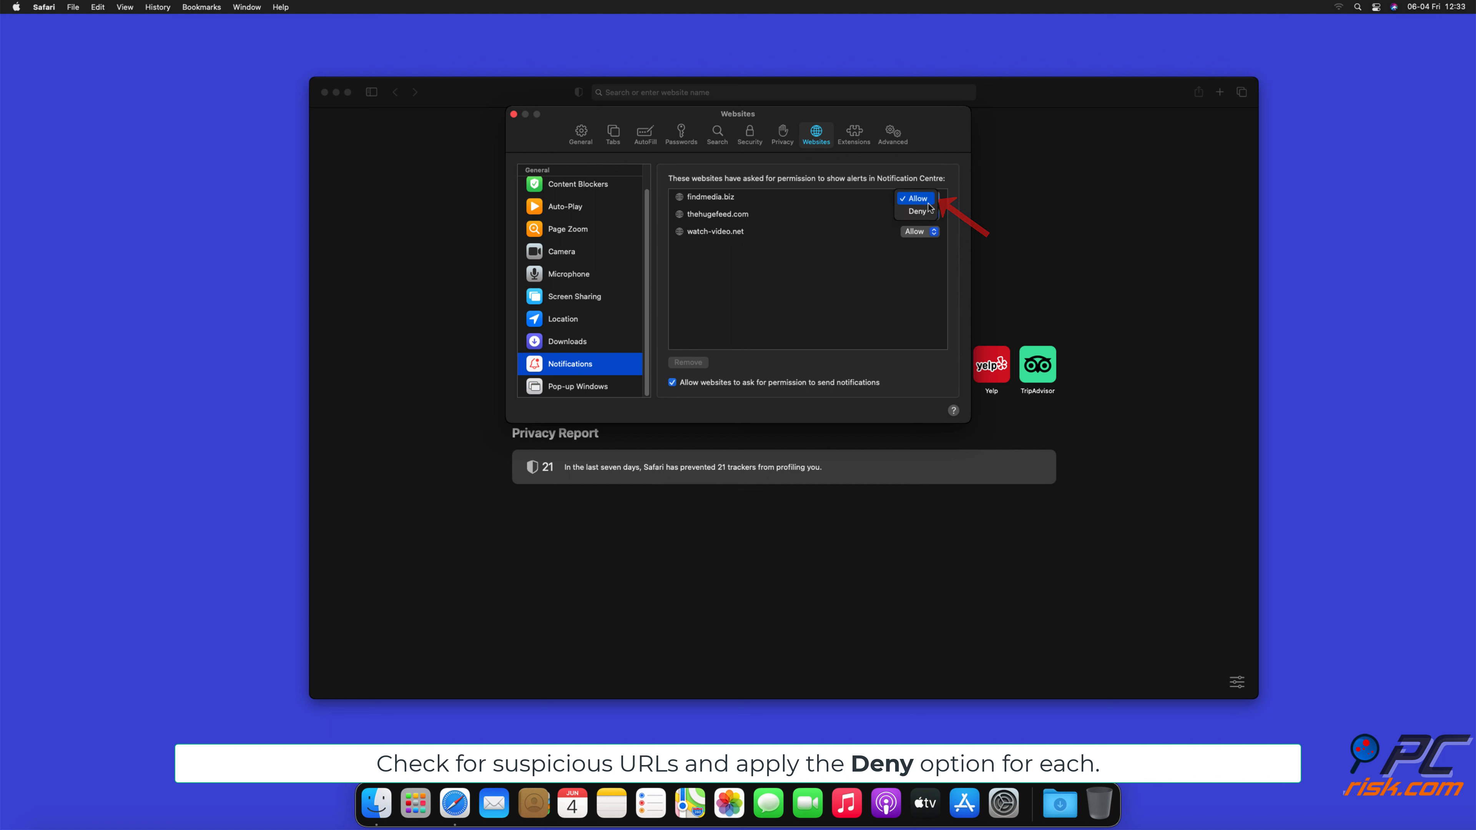
left_click(917, 211)
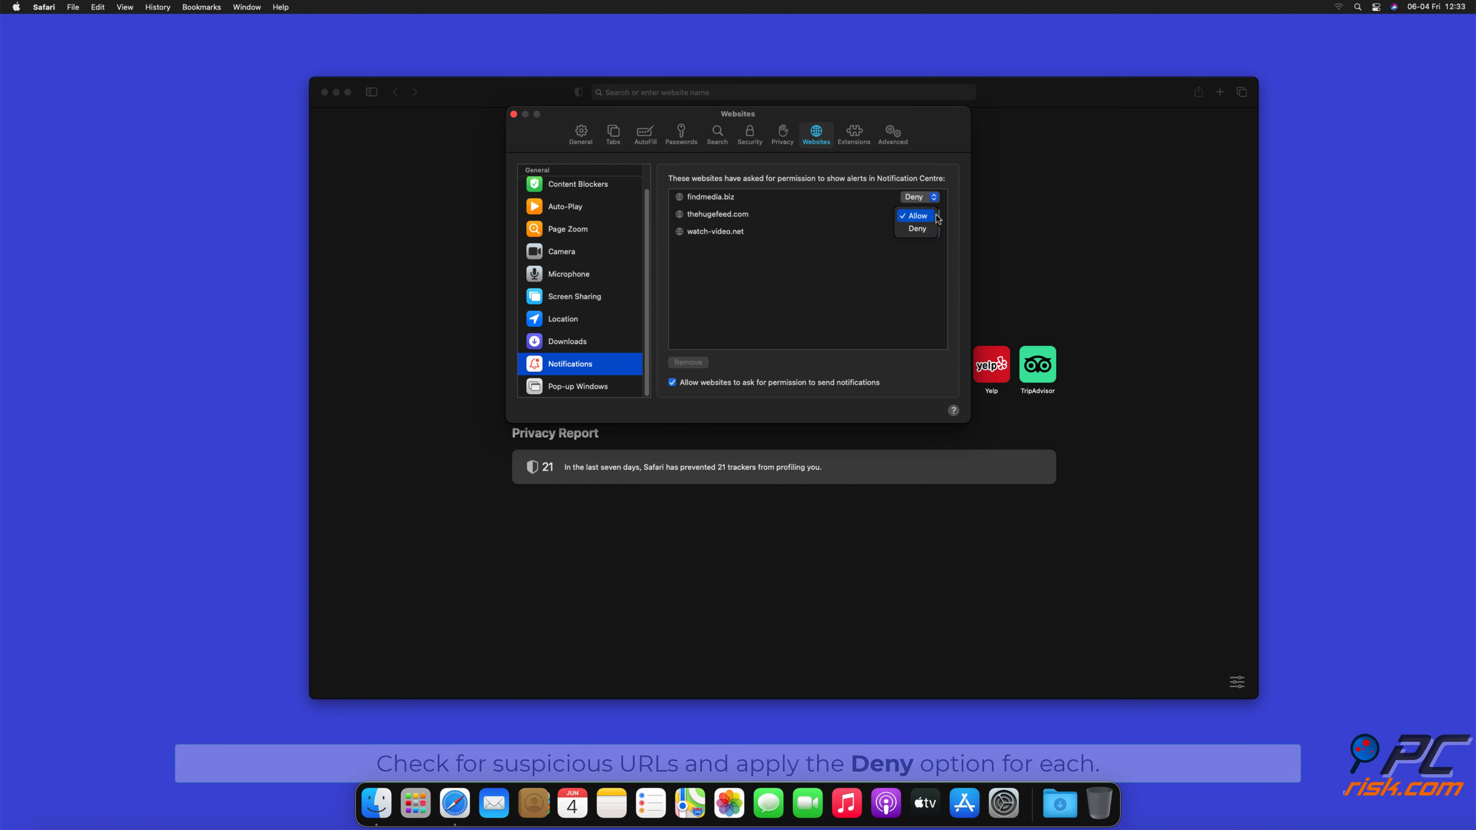
left_click(917, 228)
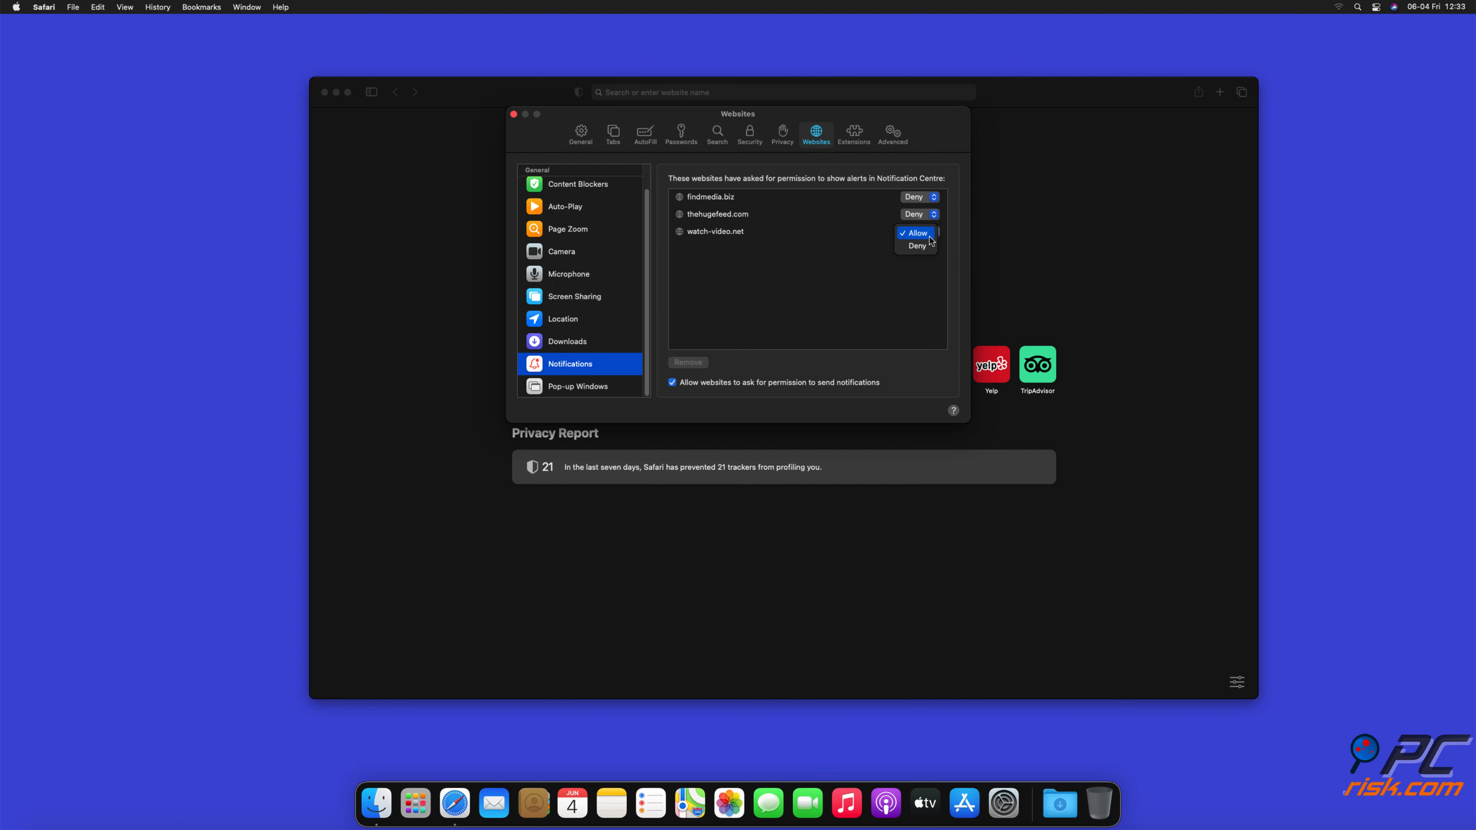
left_click(916, 246)
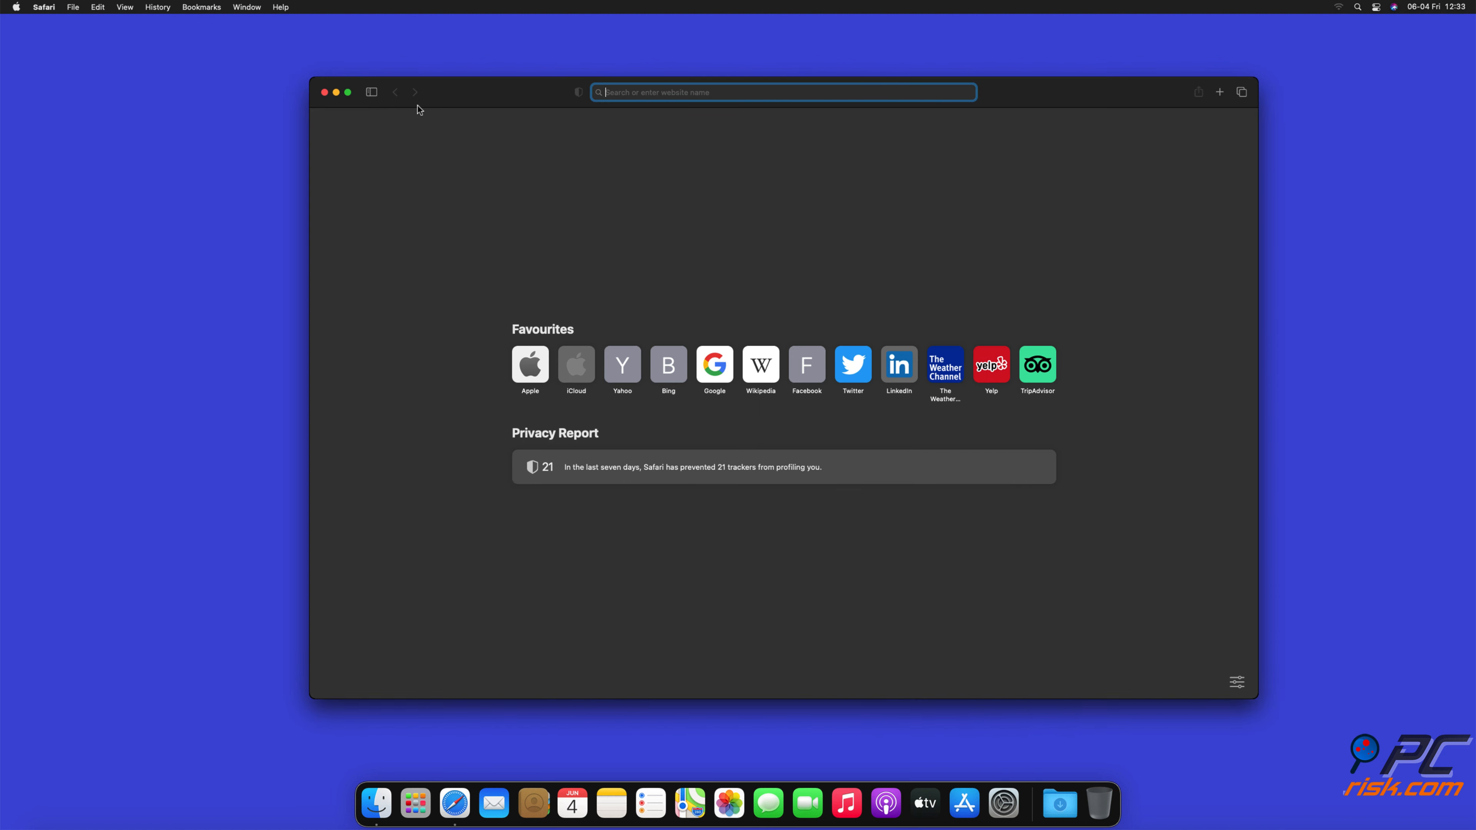
left_click(323, 92)
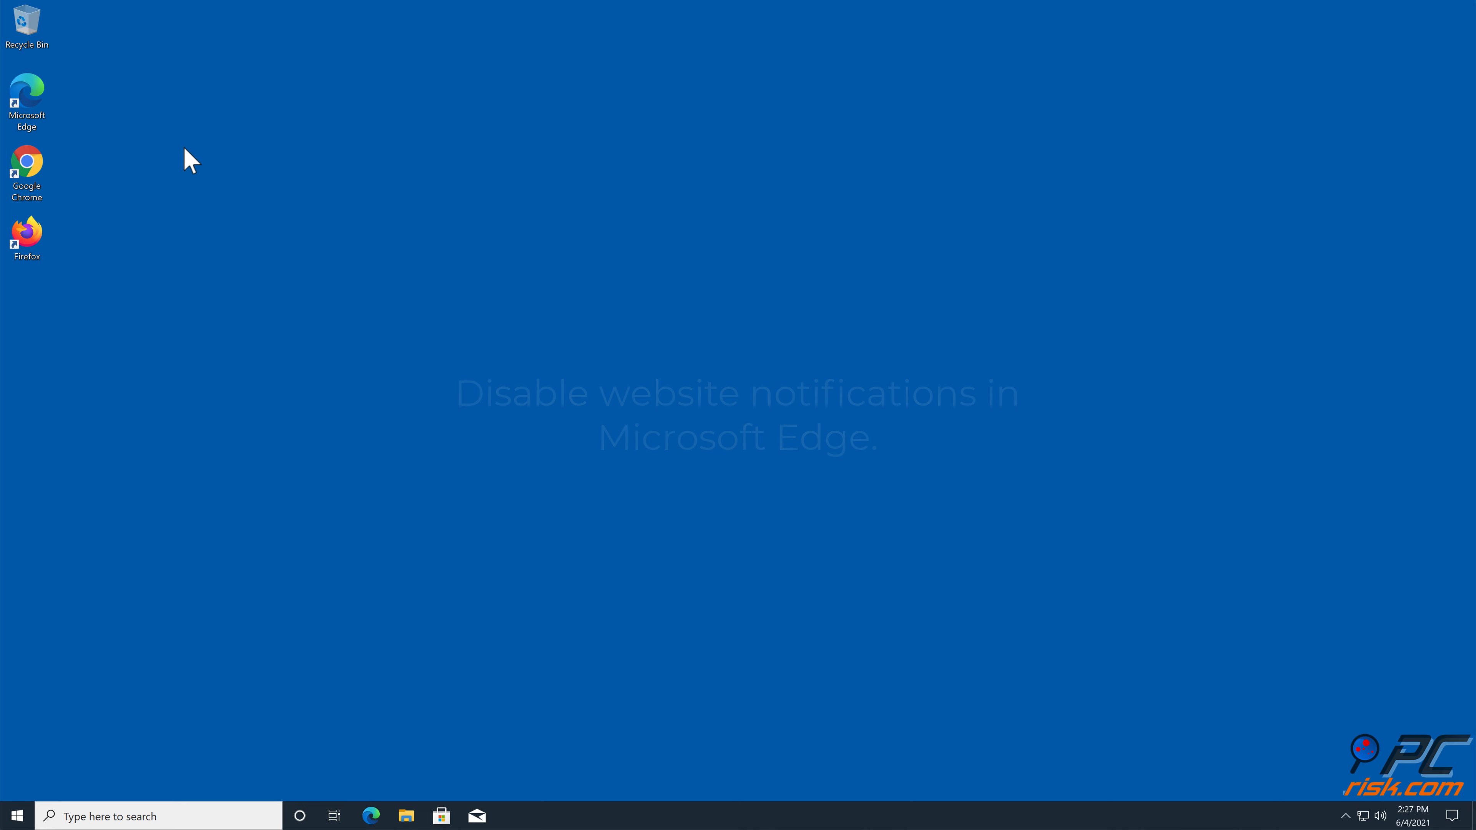
Step: Launch Microsoft Edge and go to its Settings page via the ... menu
double_click(27, 96)
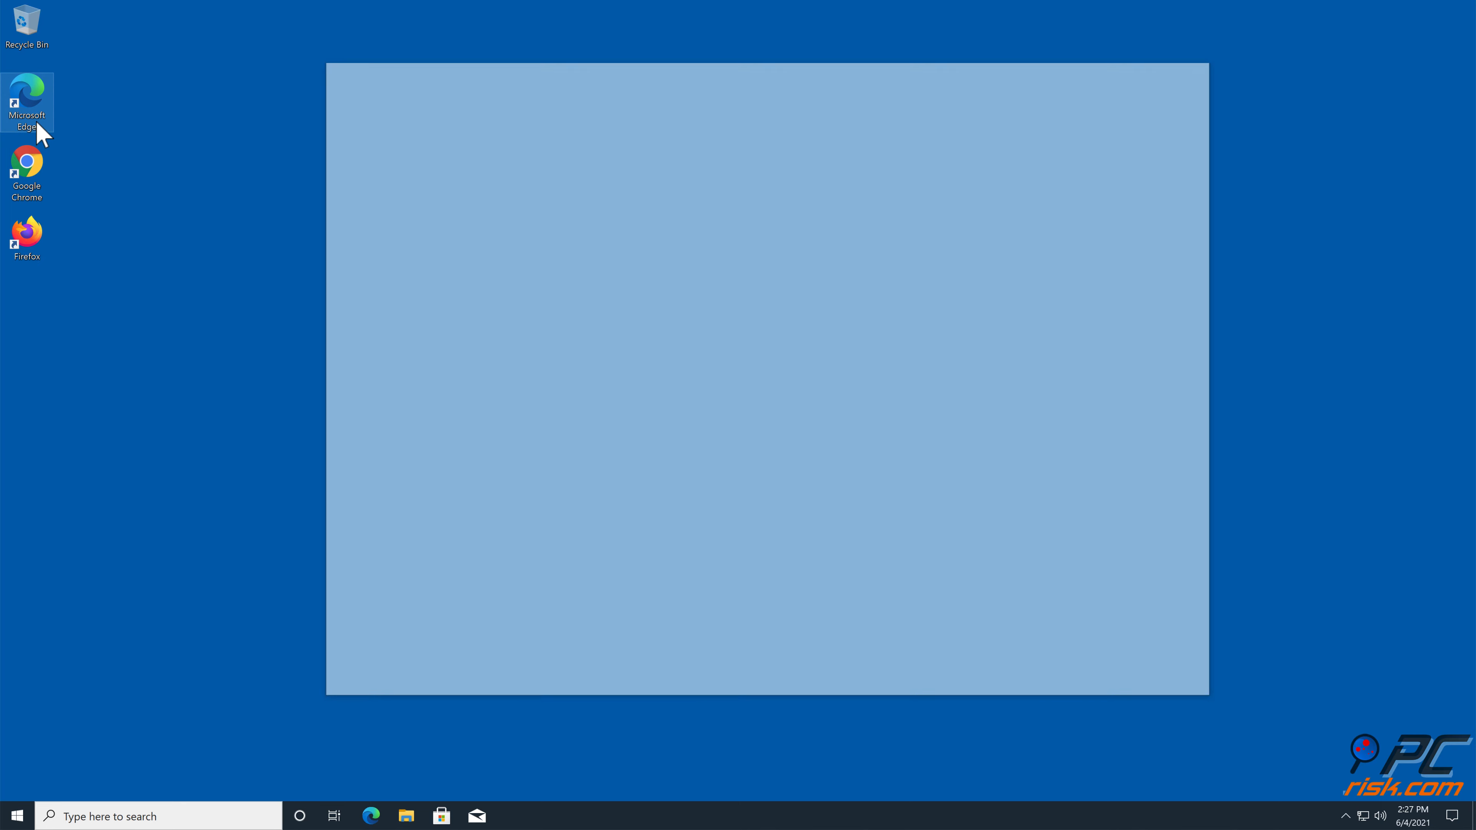
double_click(27, 97)
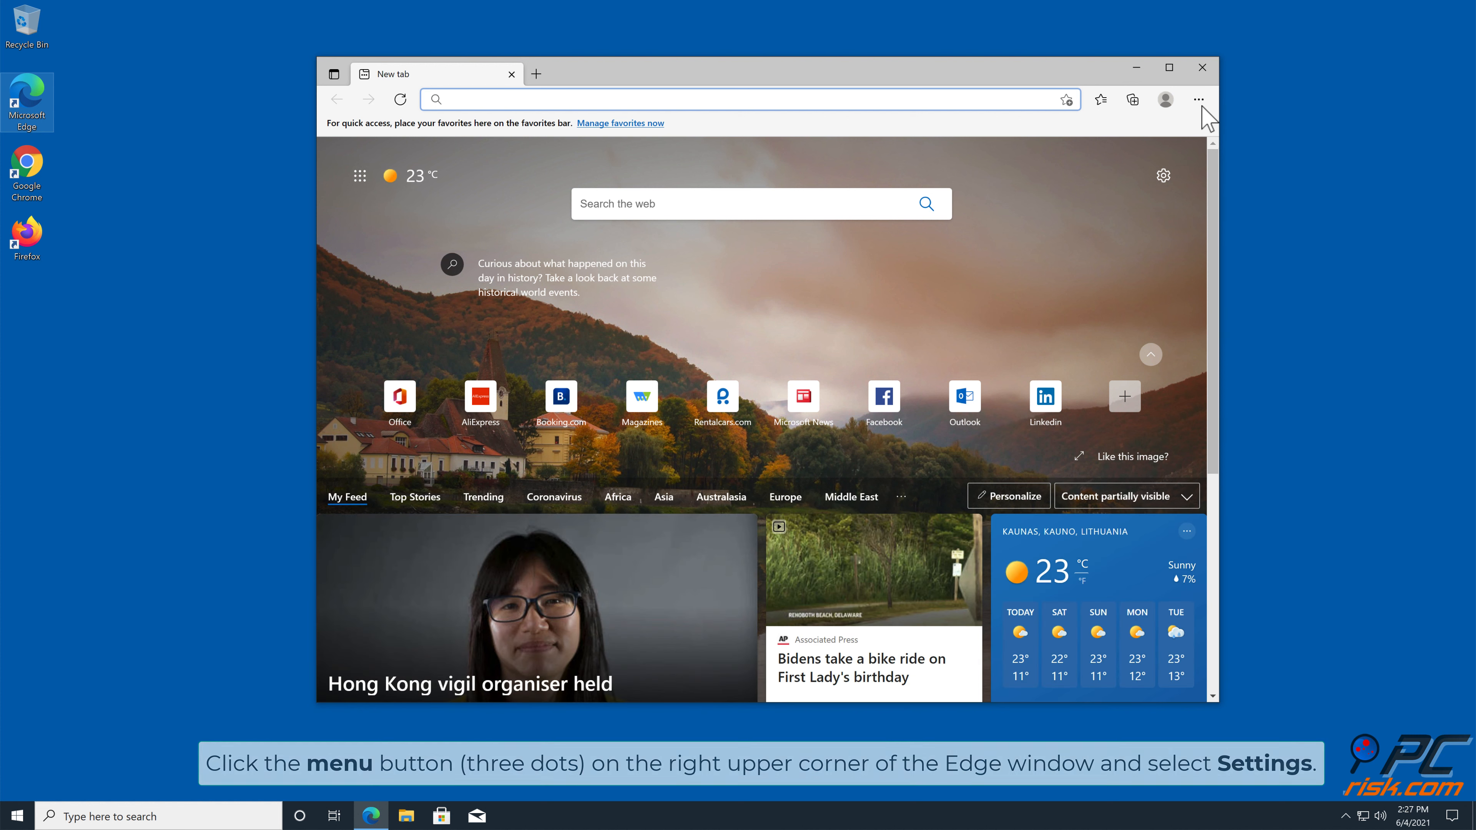
left_click(1198, 99)
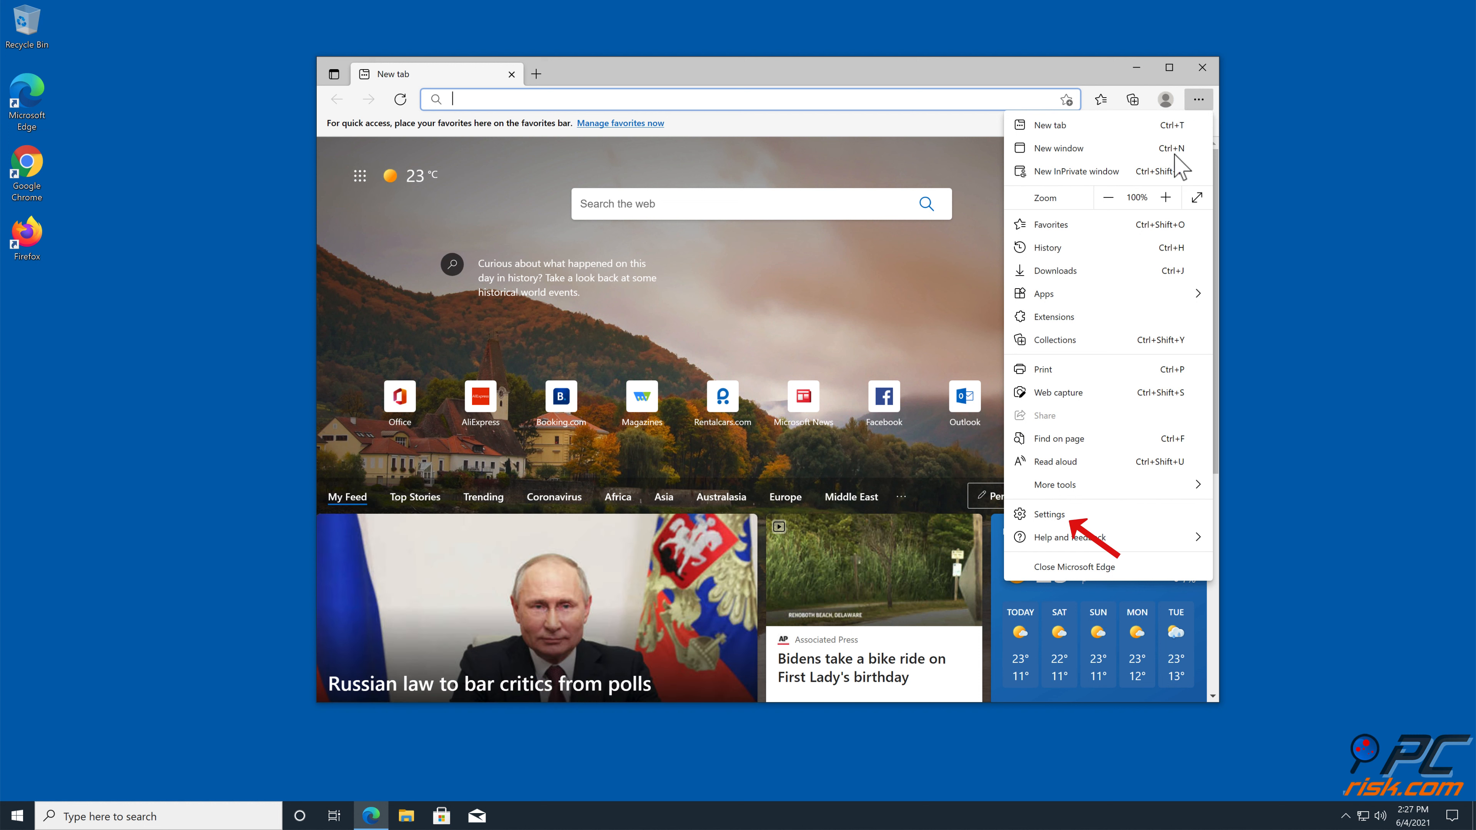
mouse_move(1101, 391)
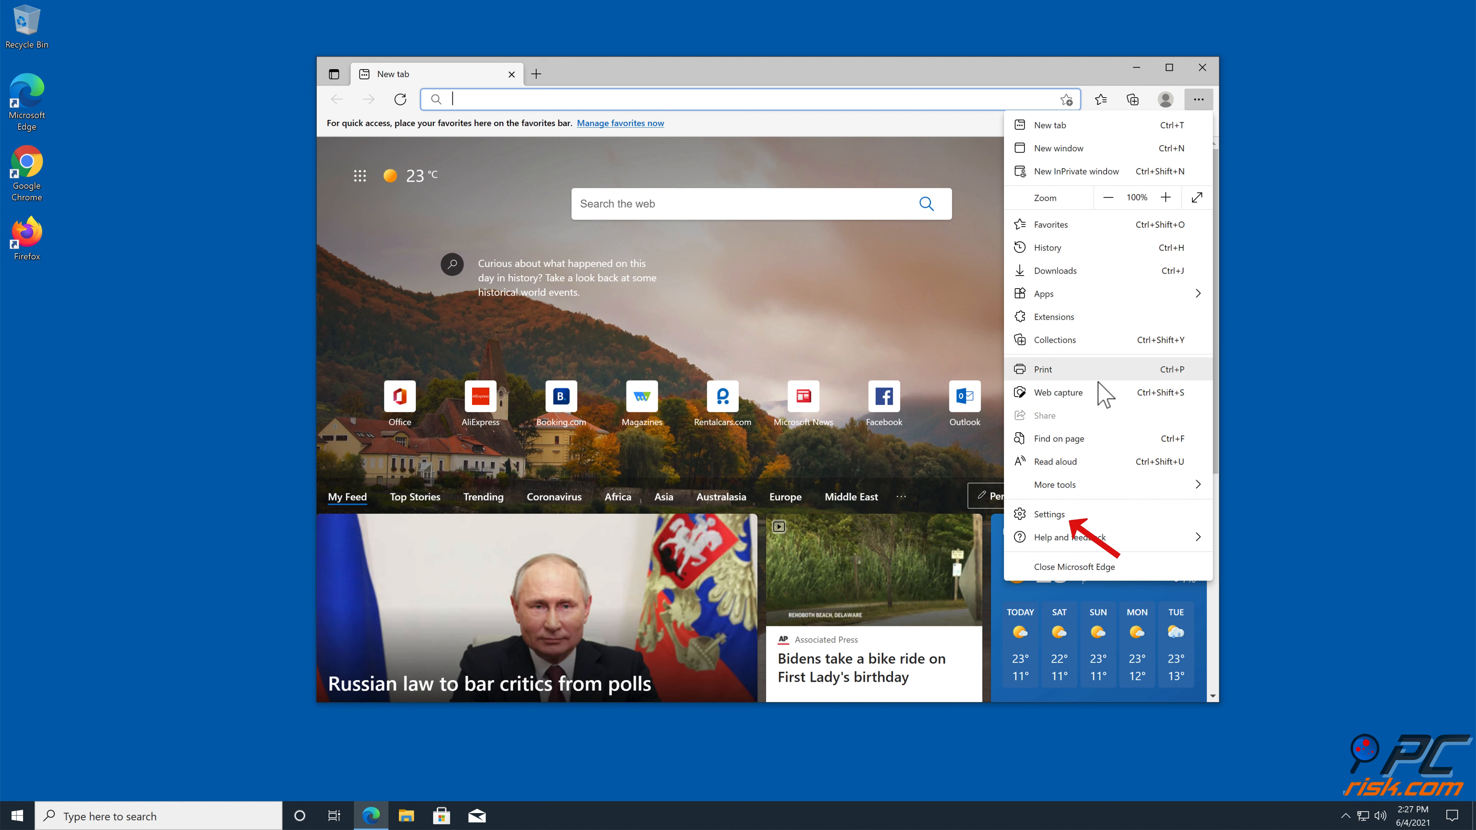
left_click(1049, 514)
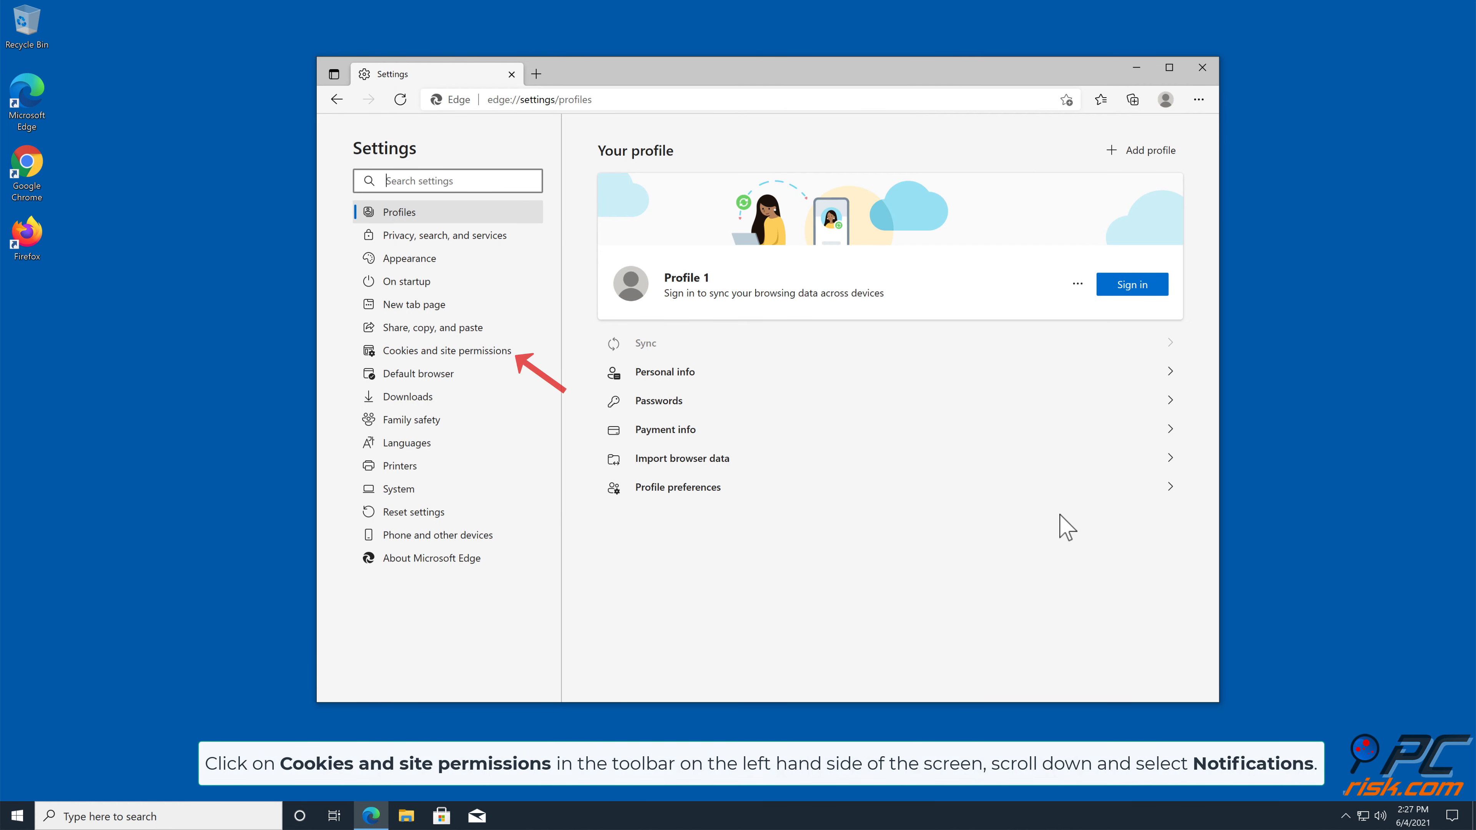
mouse_move(473, 366)
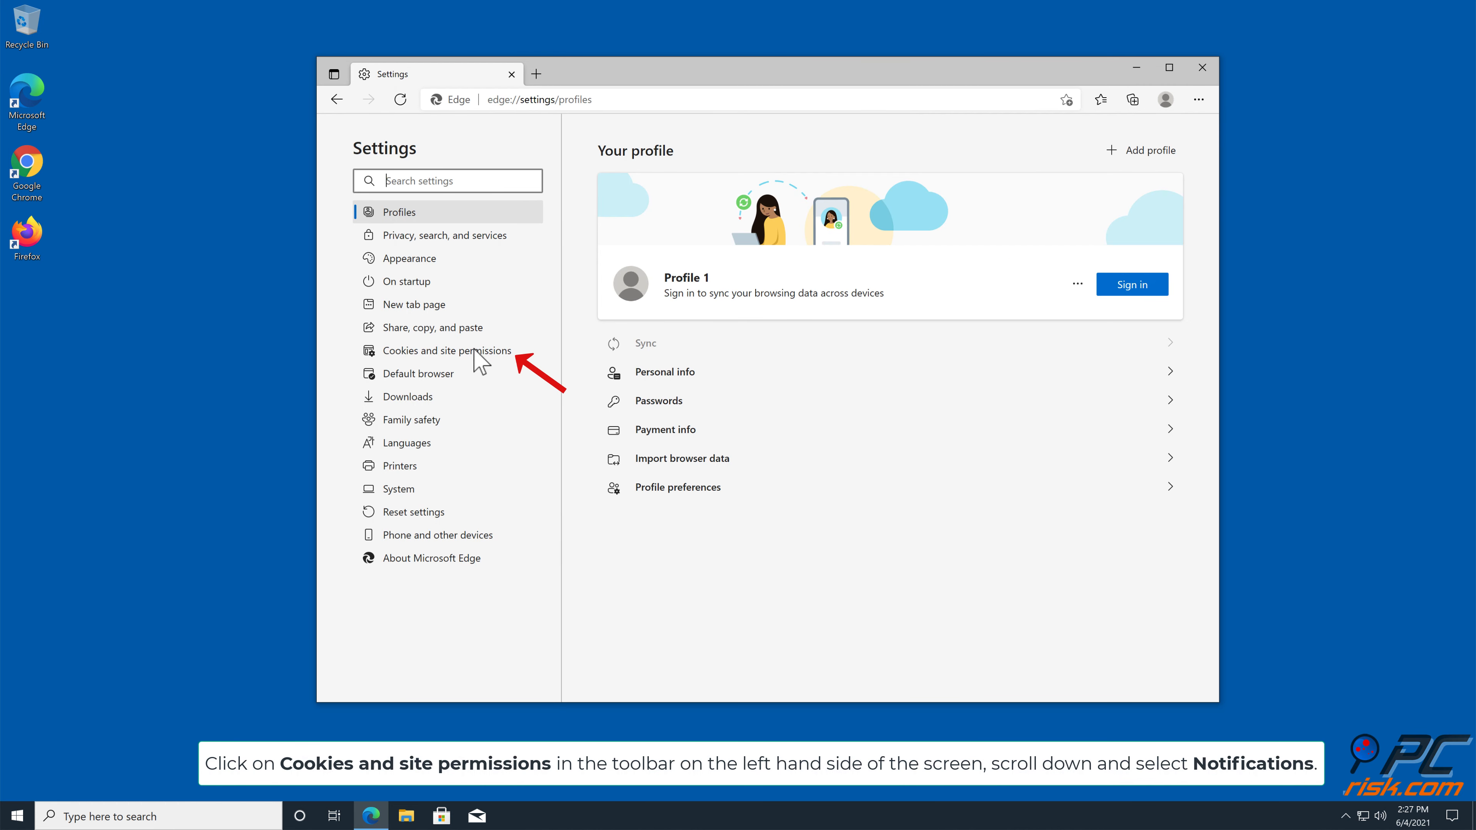
Step: Go to Cookies and site permissions and scroll to the All permissions list with Notifications
left_click(447, 351)
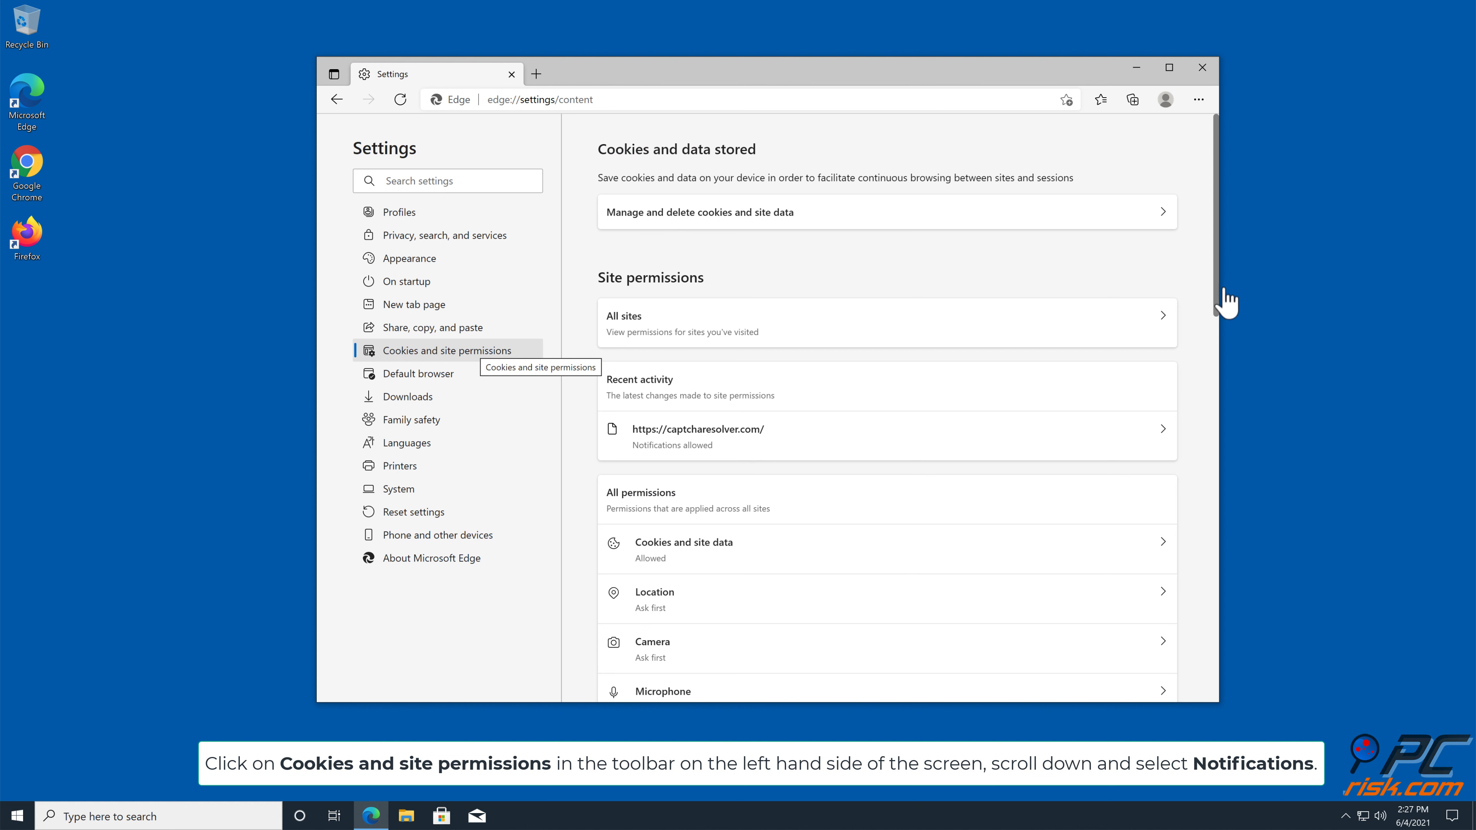
scroll("down", 3)
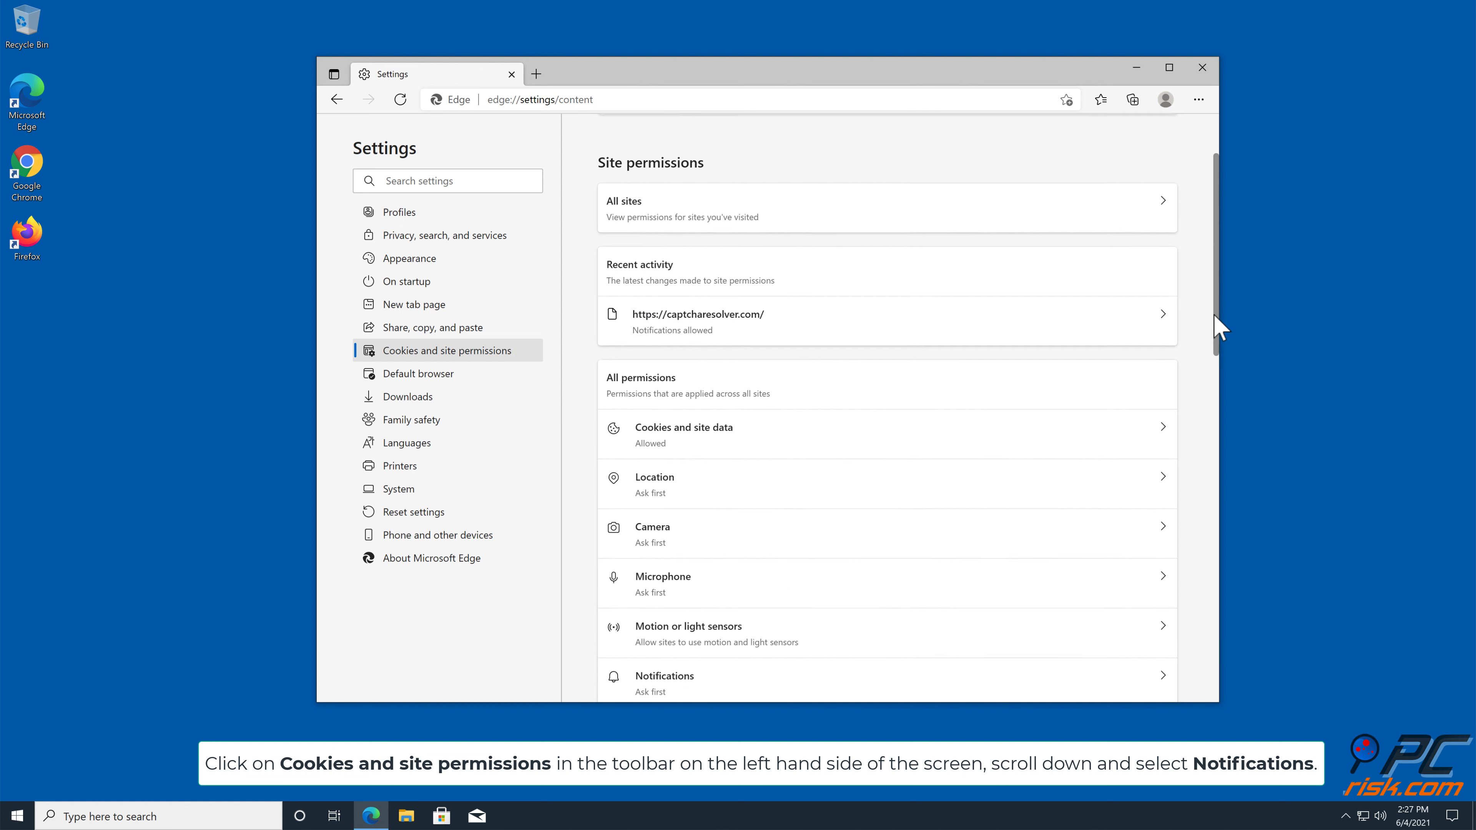
scroll("down", 3)
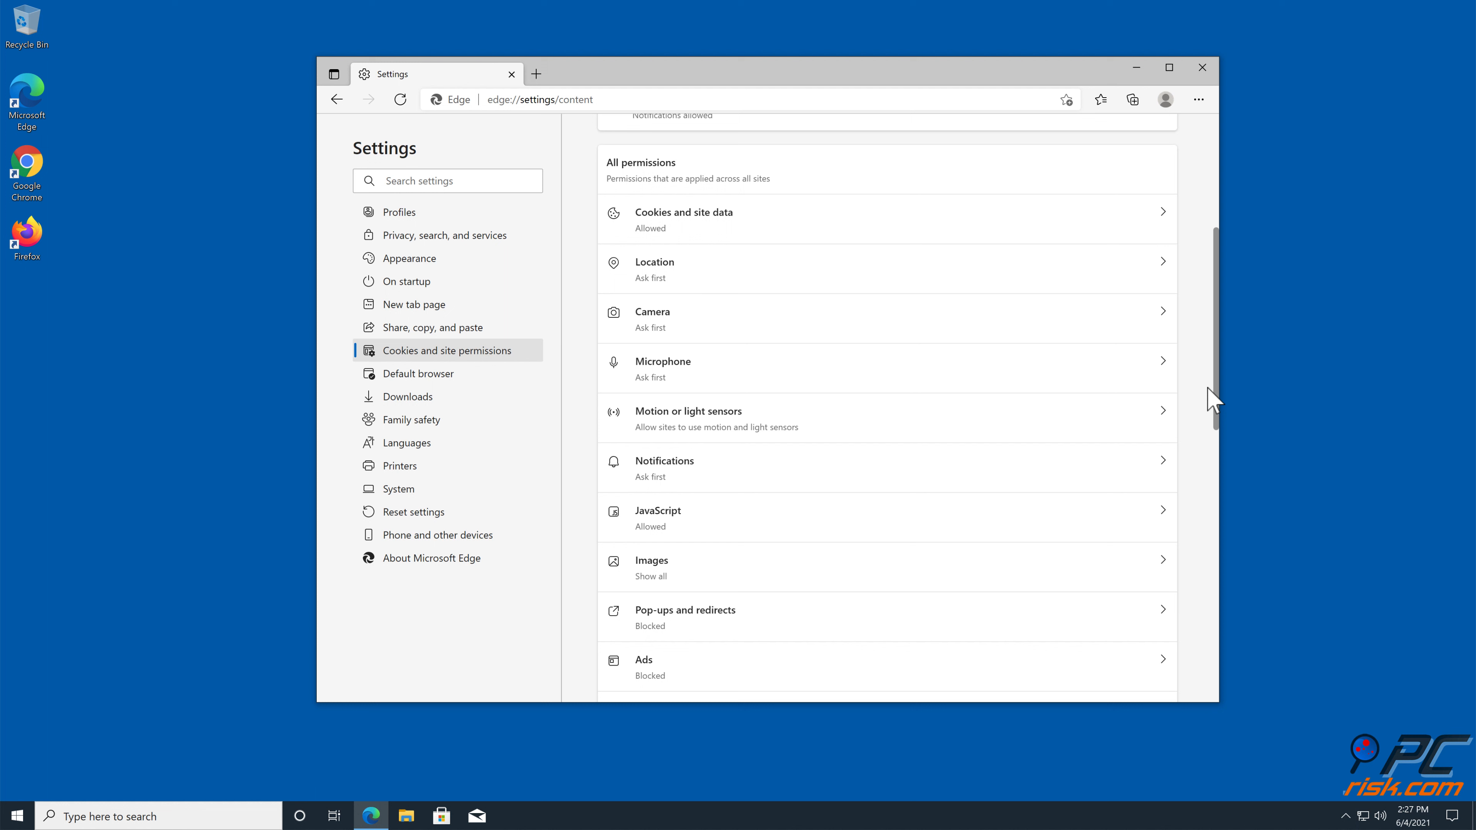
scroll("down", 3)
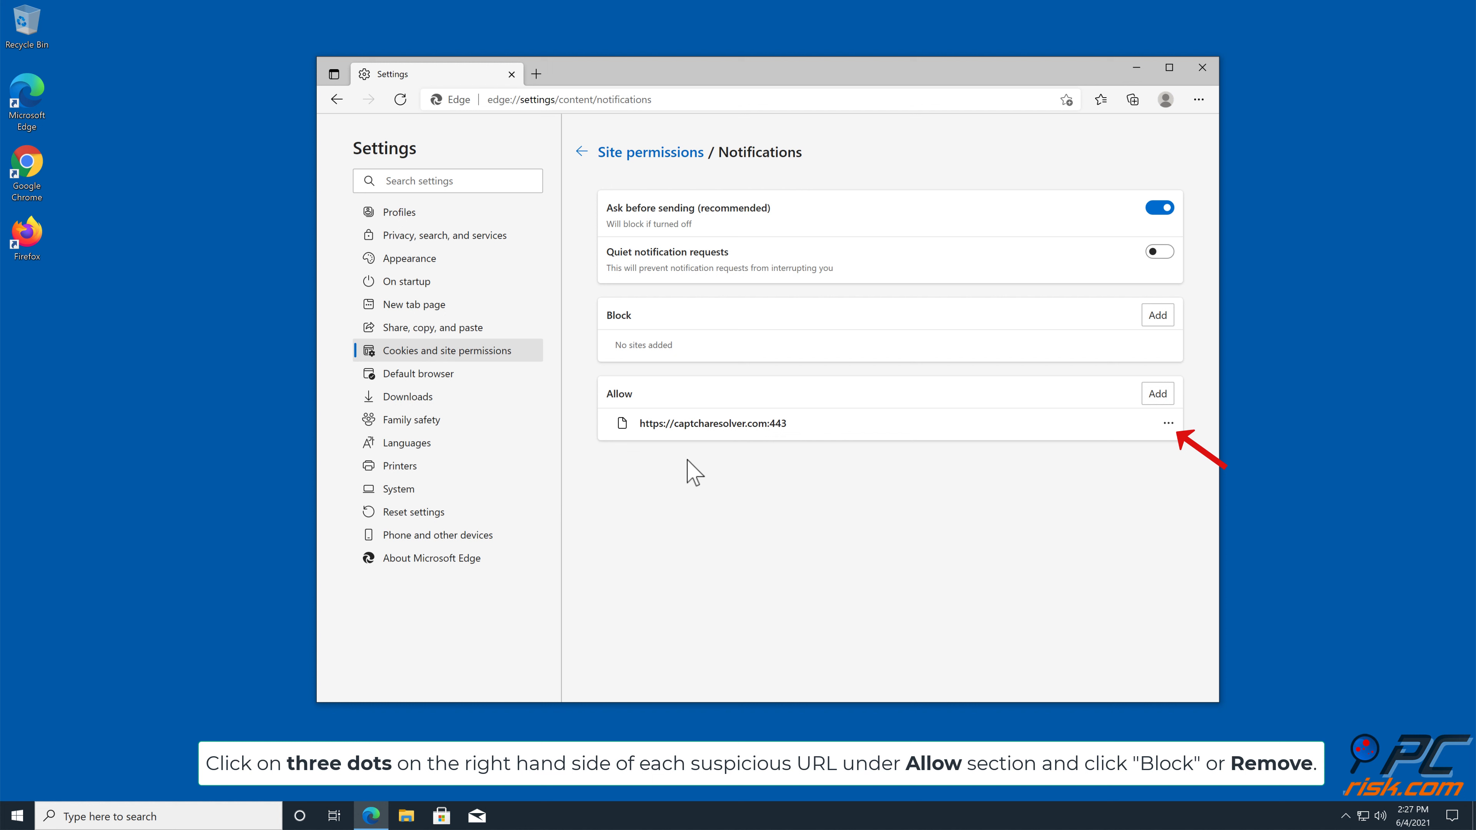
left_click(1169, 422)
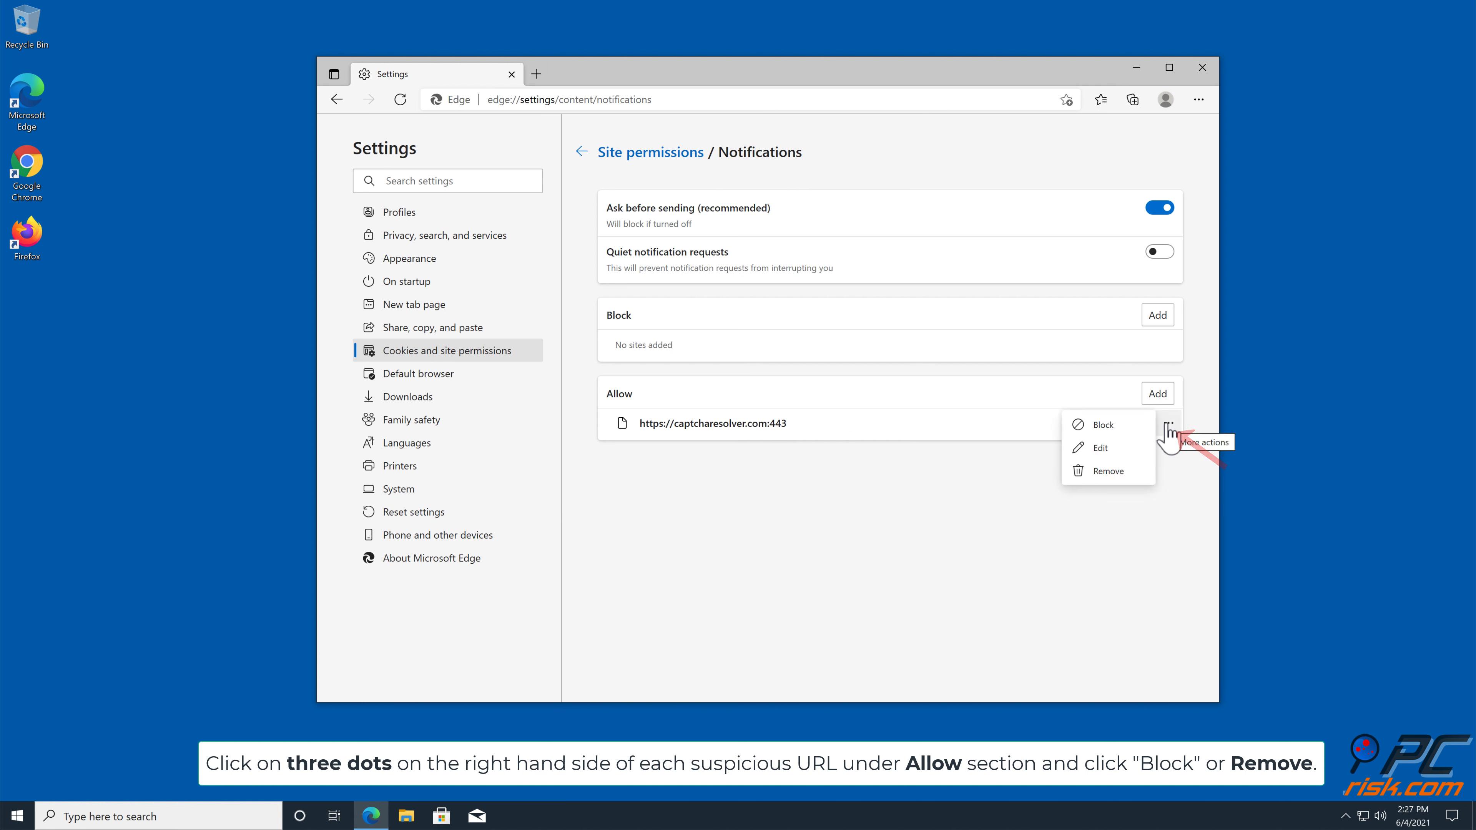
left_click(1109, 470)
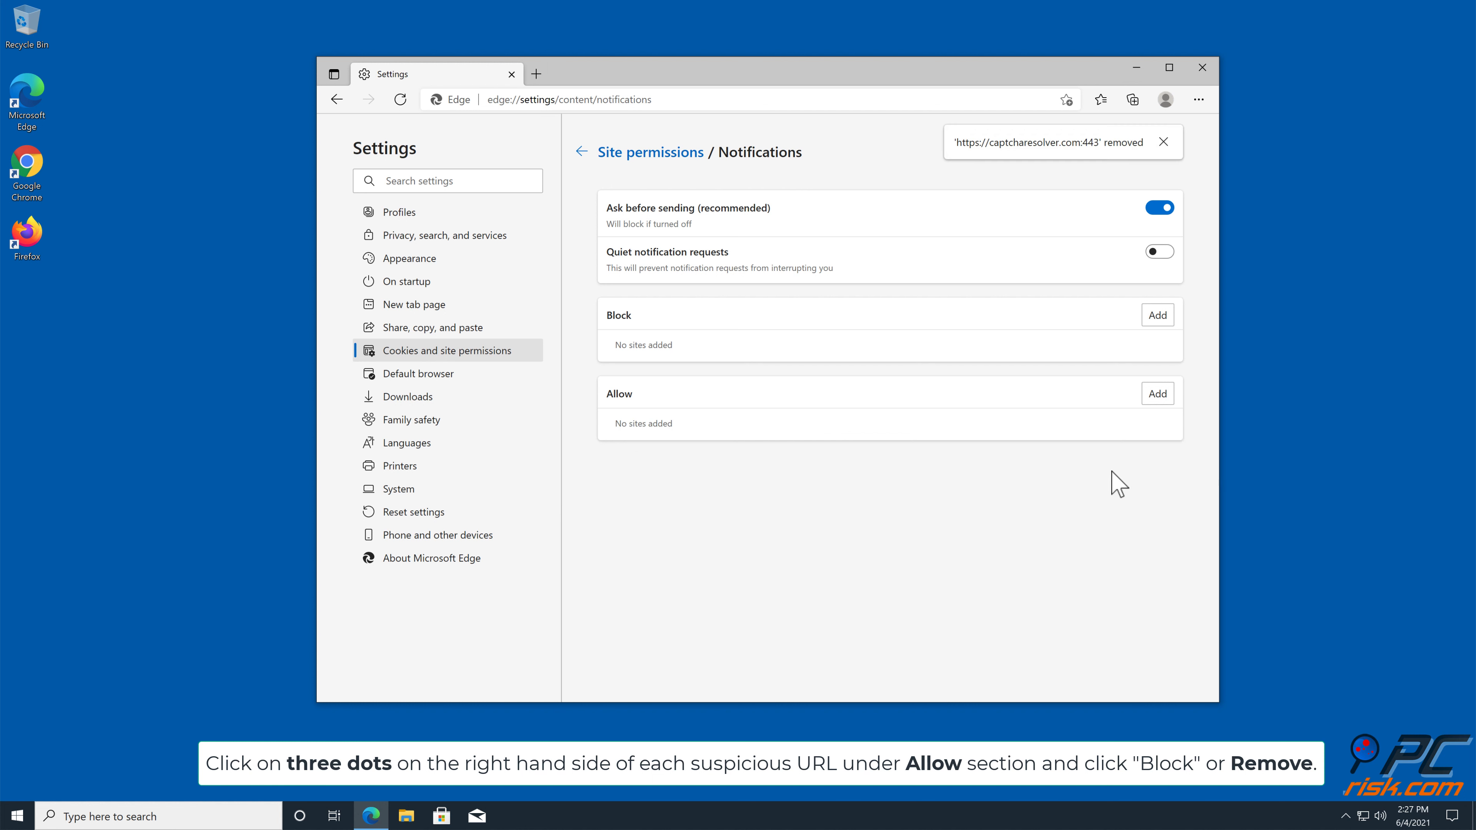
mouse_move(1135, 450)
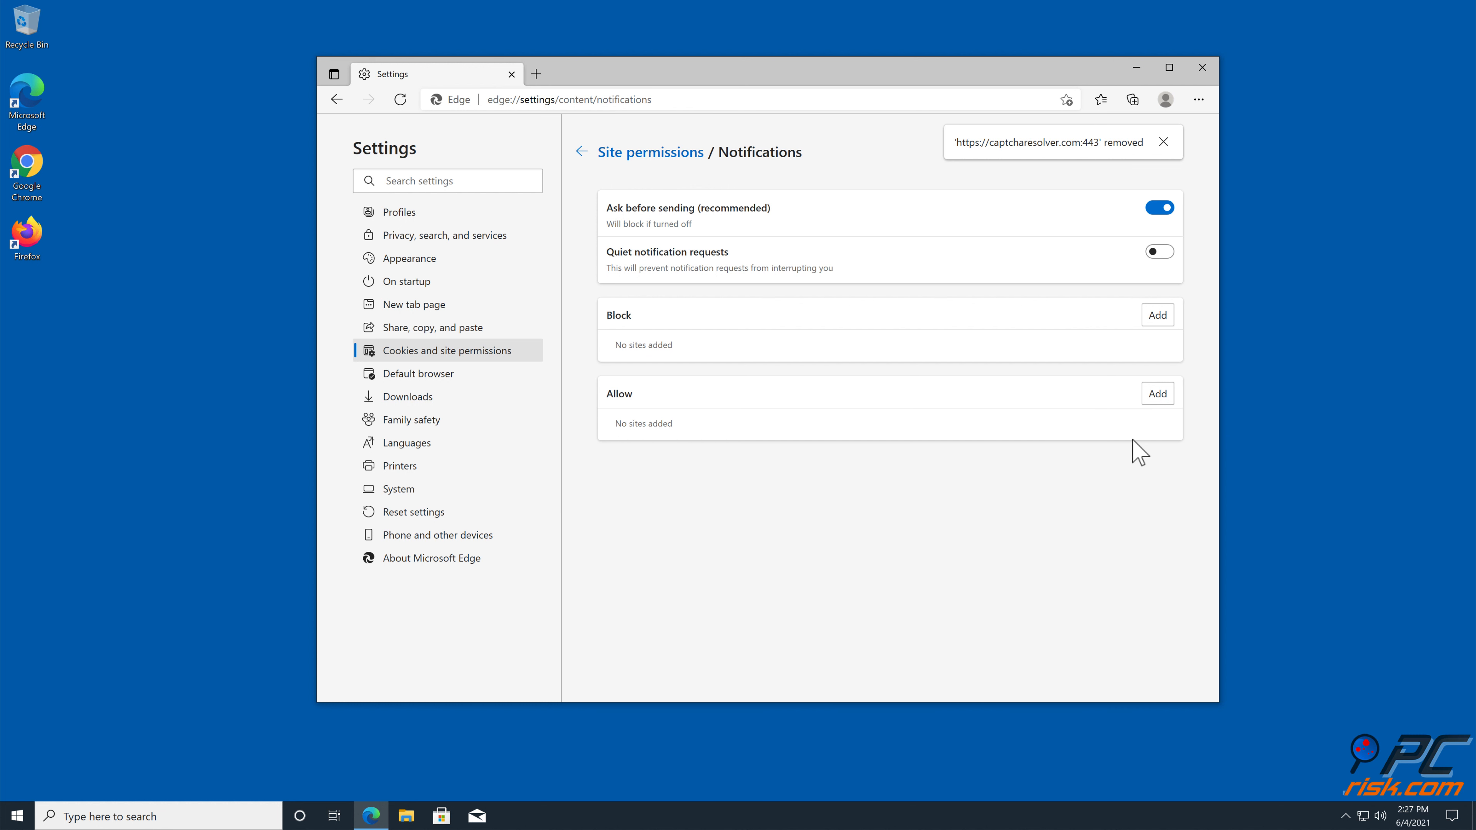
mouse_move(1203, 75)
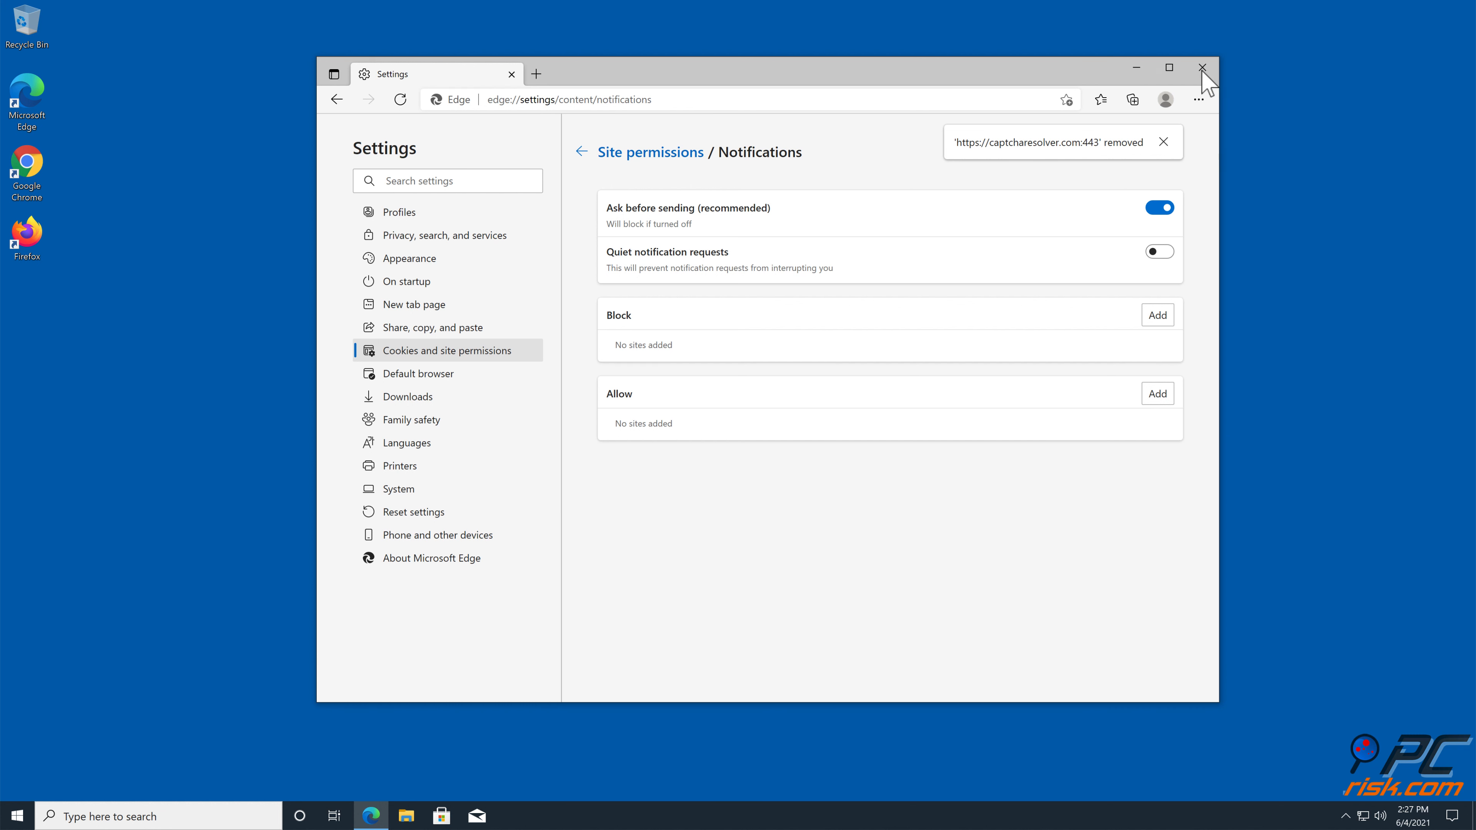
left_click(1202, 67)
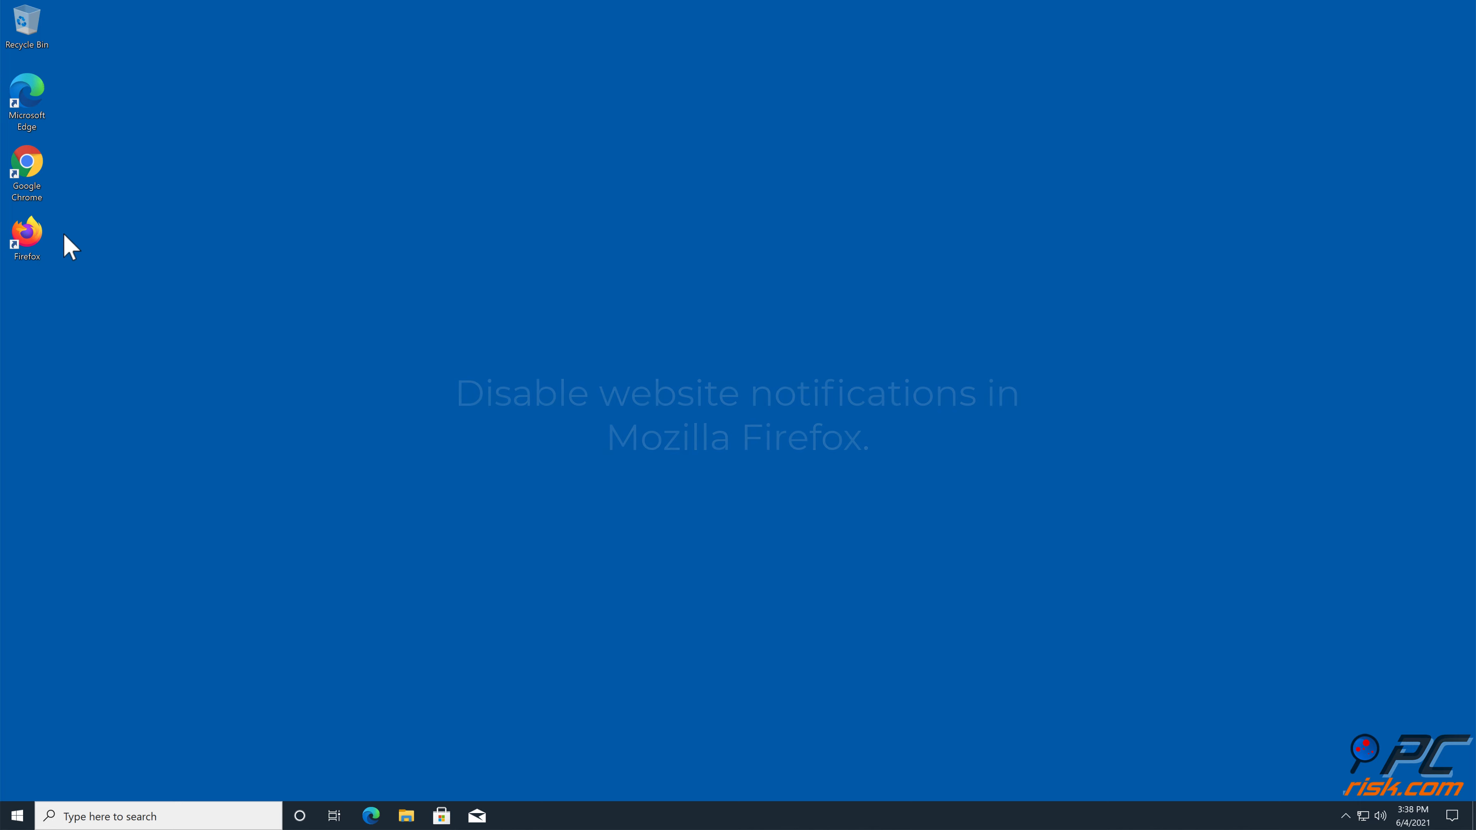
Step: Launch Firefox from the desktop and reach its Settings page via the main menu
double_click(27, 232)
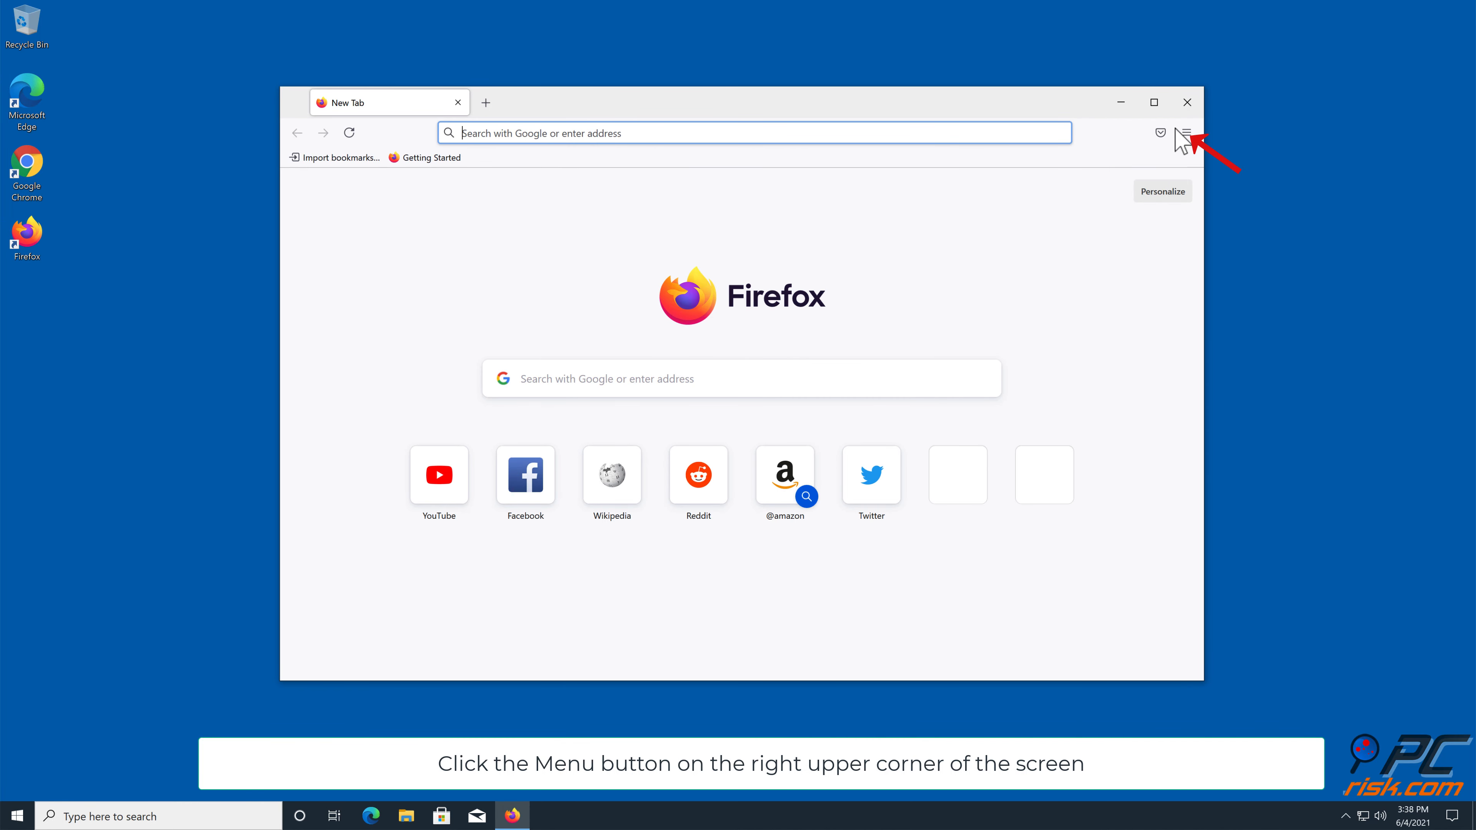
left_click(1186, 133)
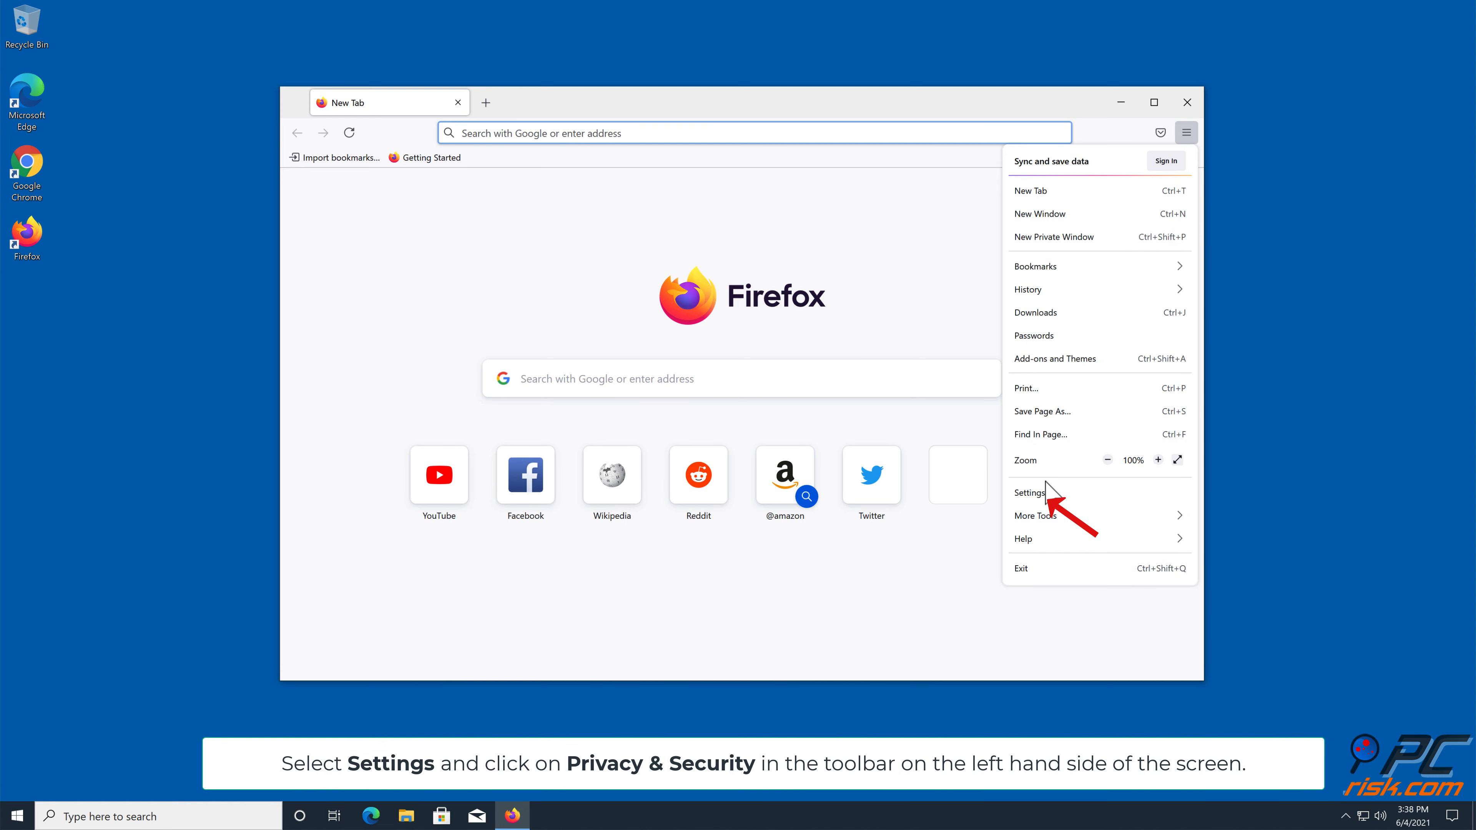
left_click(1030, 493)
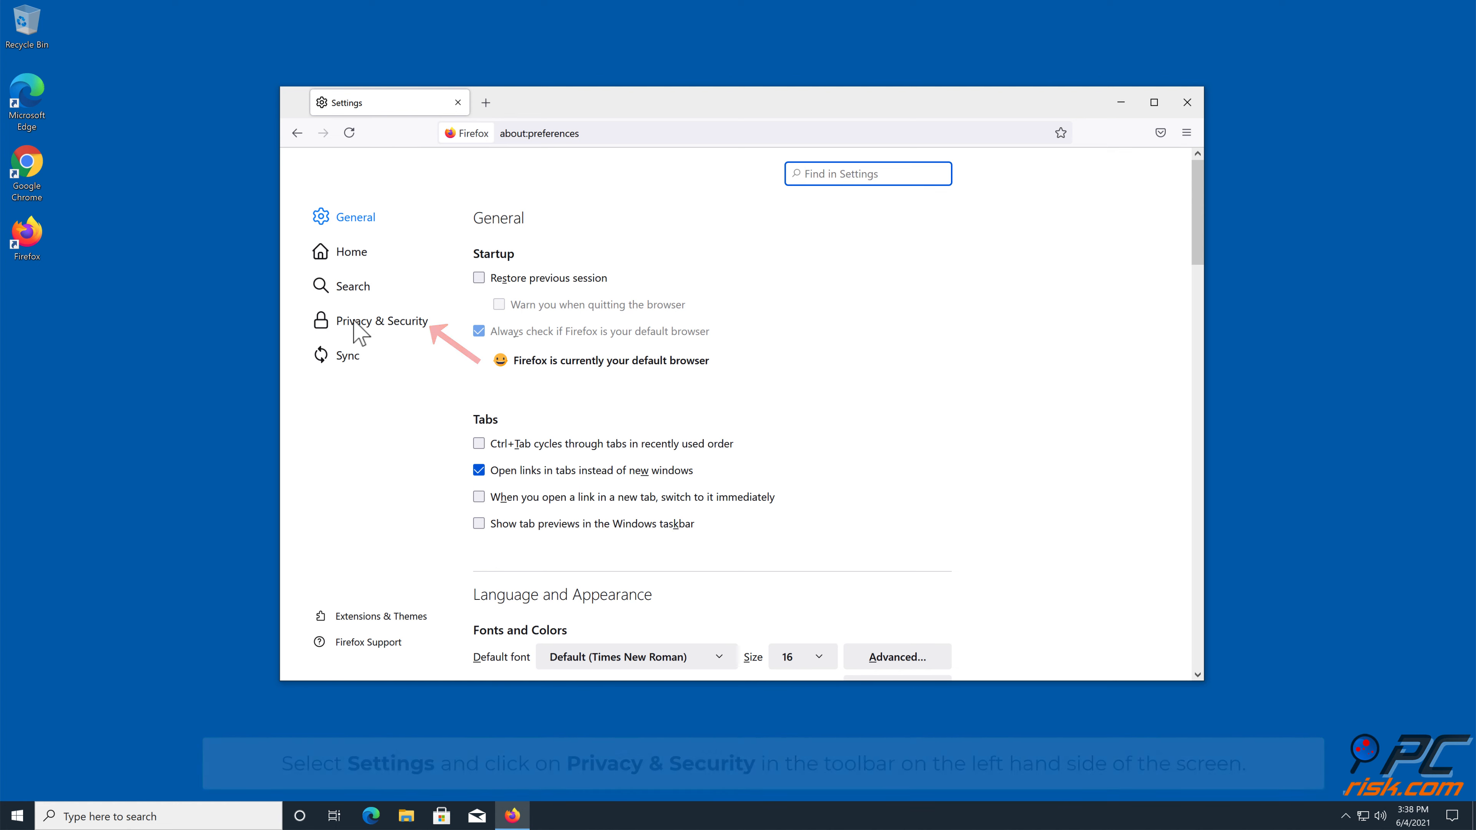
Step: In Privacy & Security, reach Permissions and show the Notification Permissions site list
left_click(382, 321)
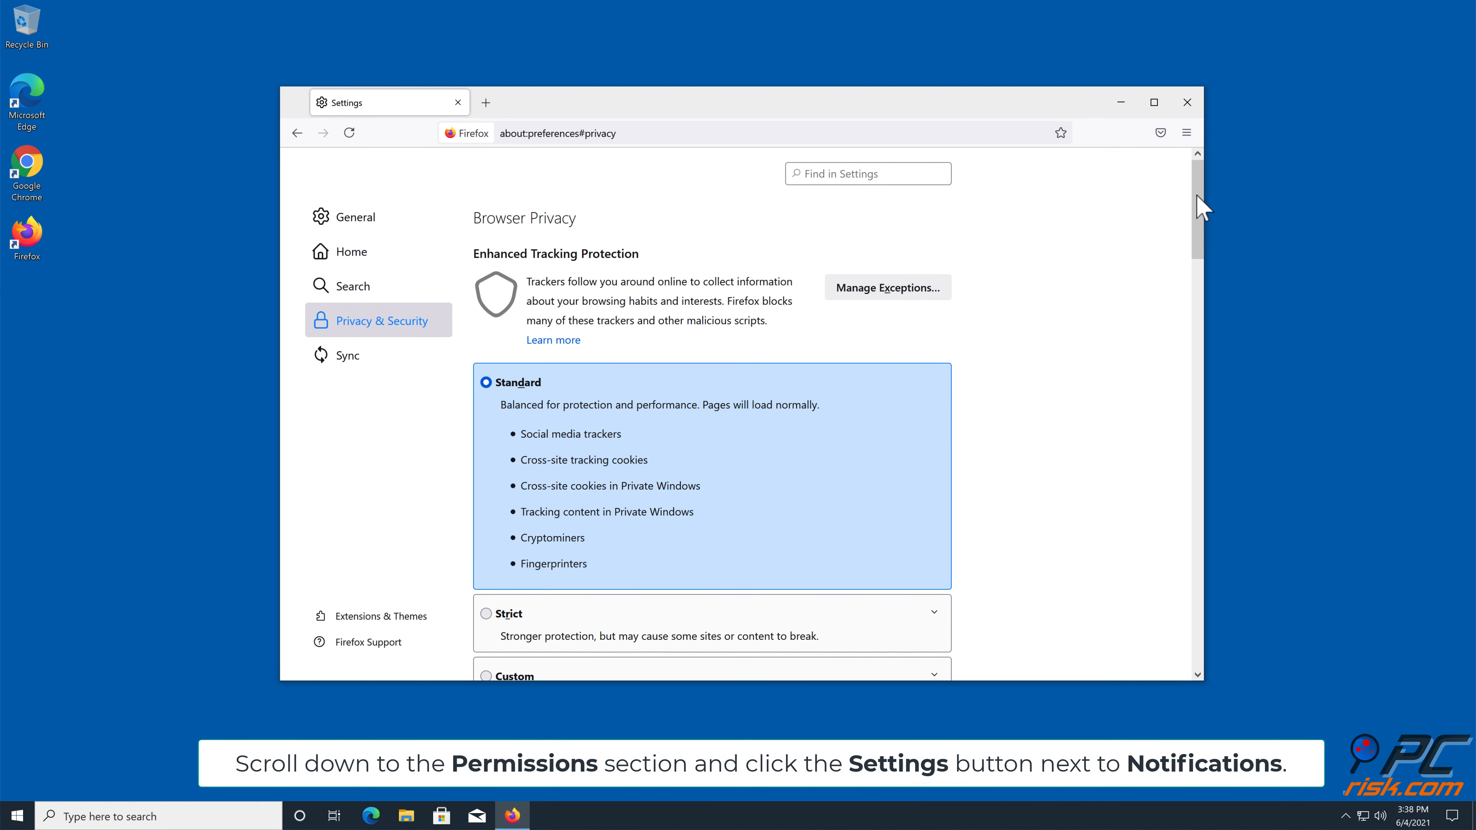
scroll("down", 3)
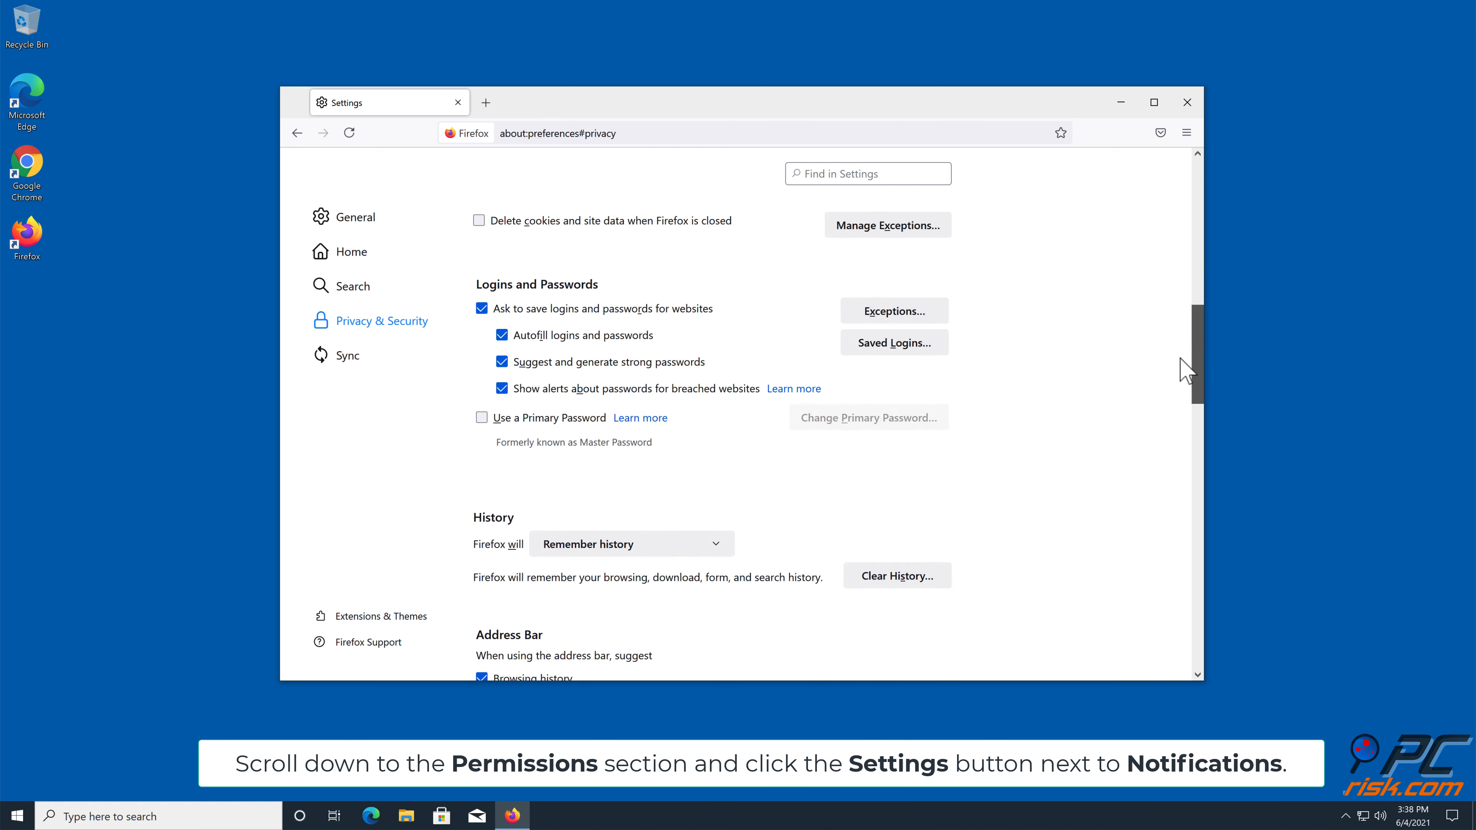
scroll("down", 3)
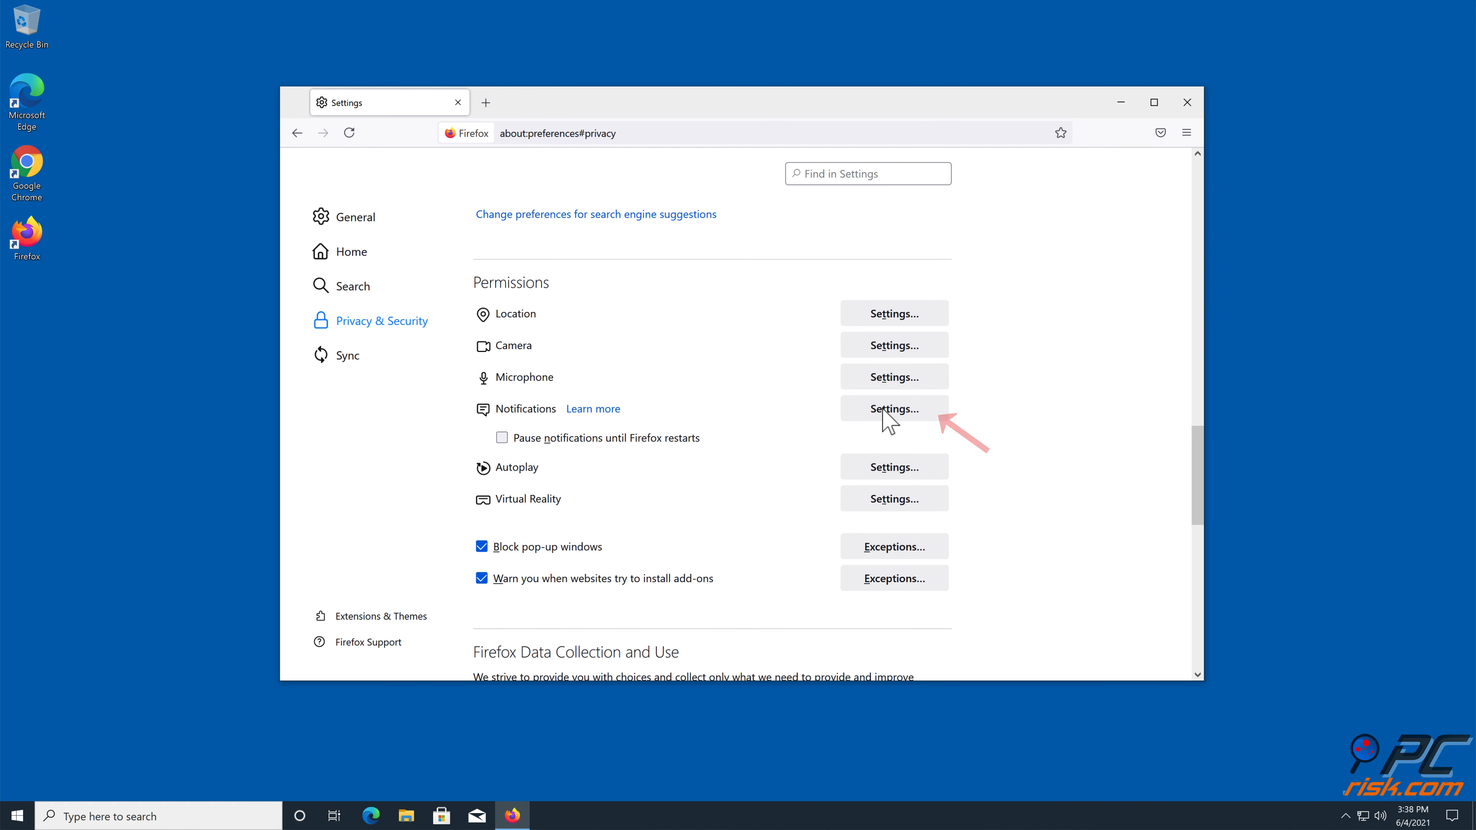
left_click(895, 409)
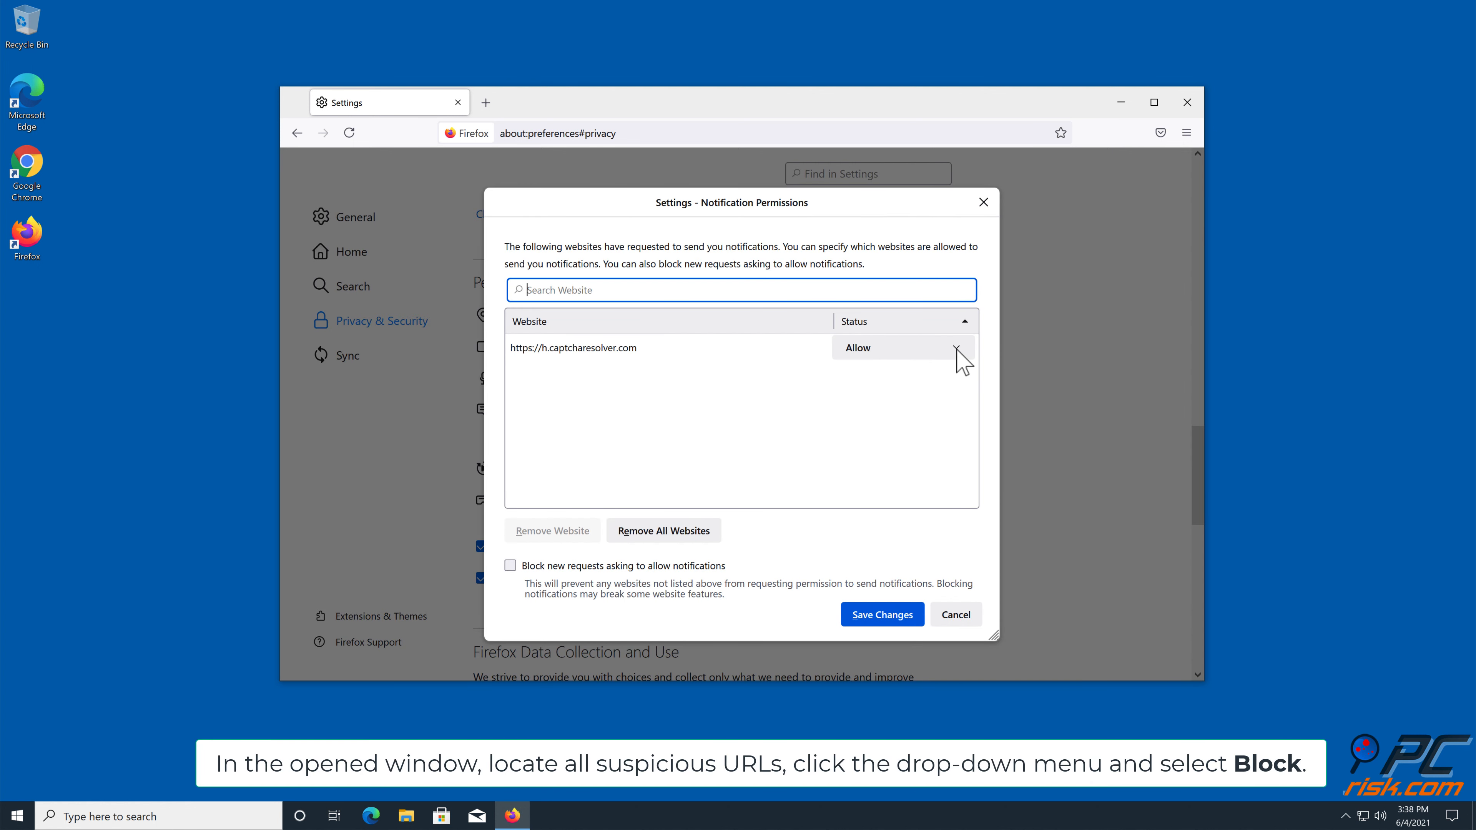
Step: Set h.captcharesolver.com to Block, save the change and close Firefox
left_click(958, 348)
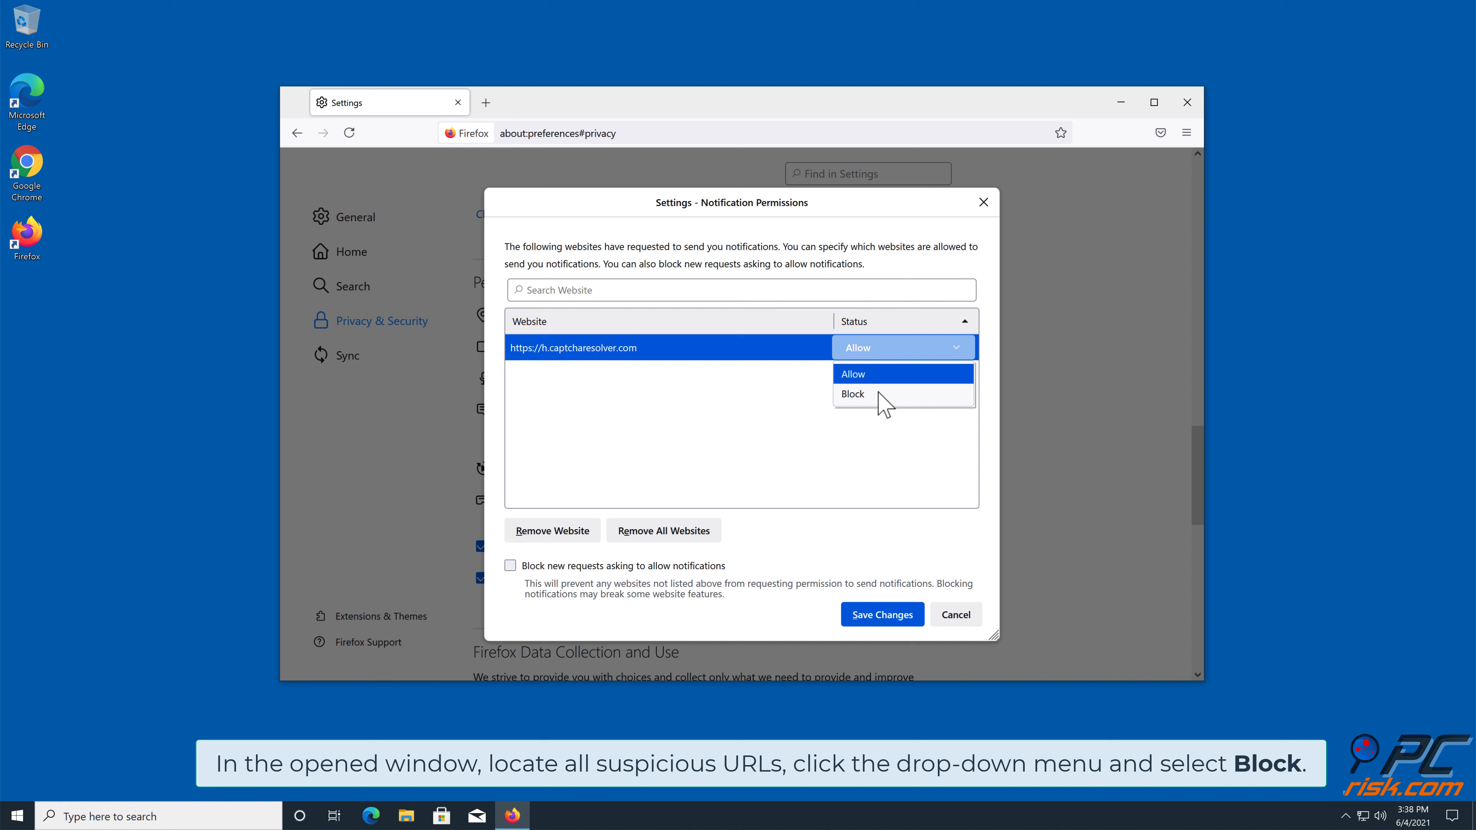
left_click(854, 394)
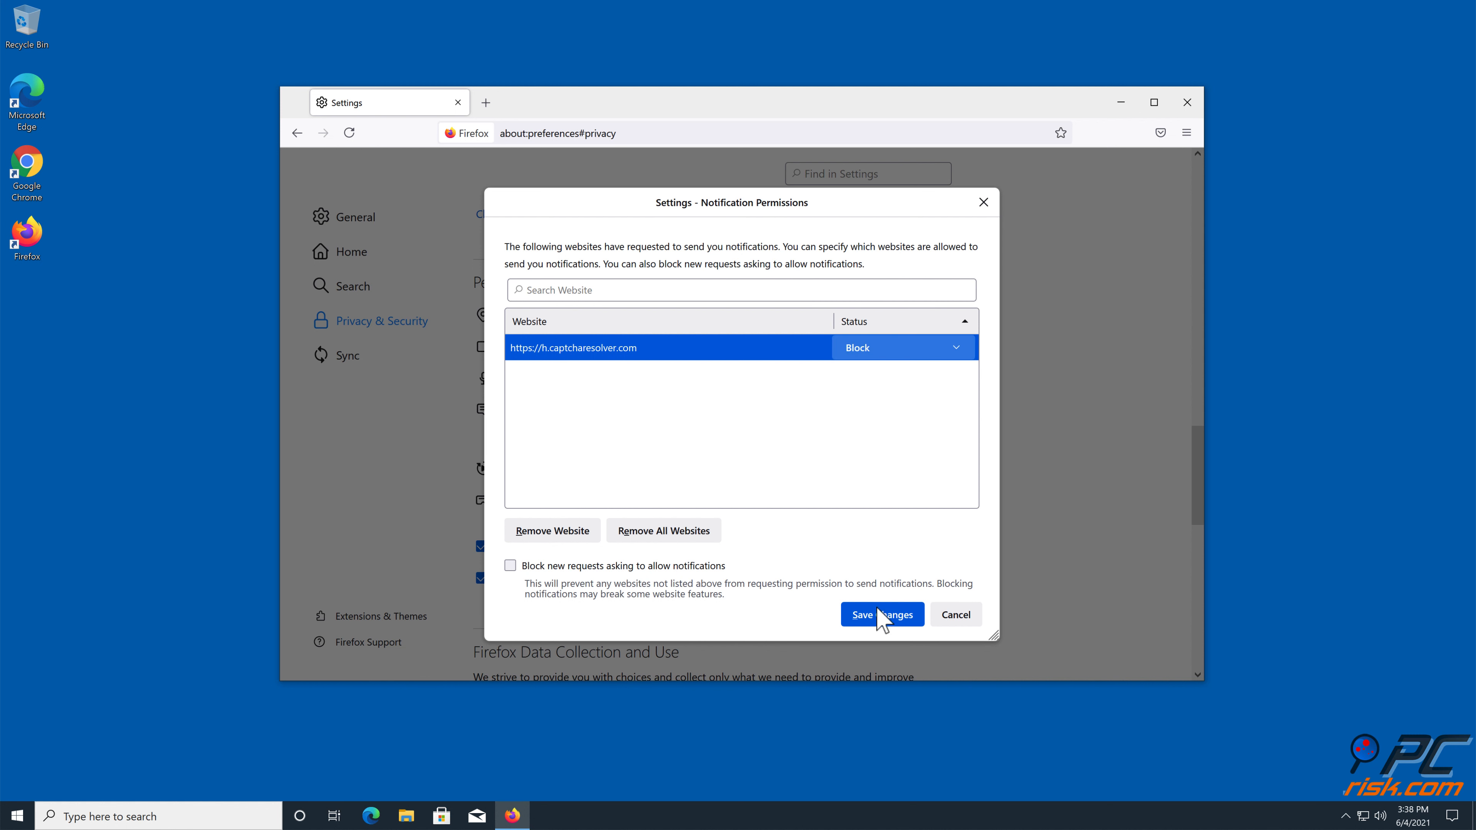
left_click(883, 614)
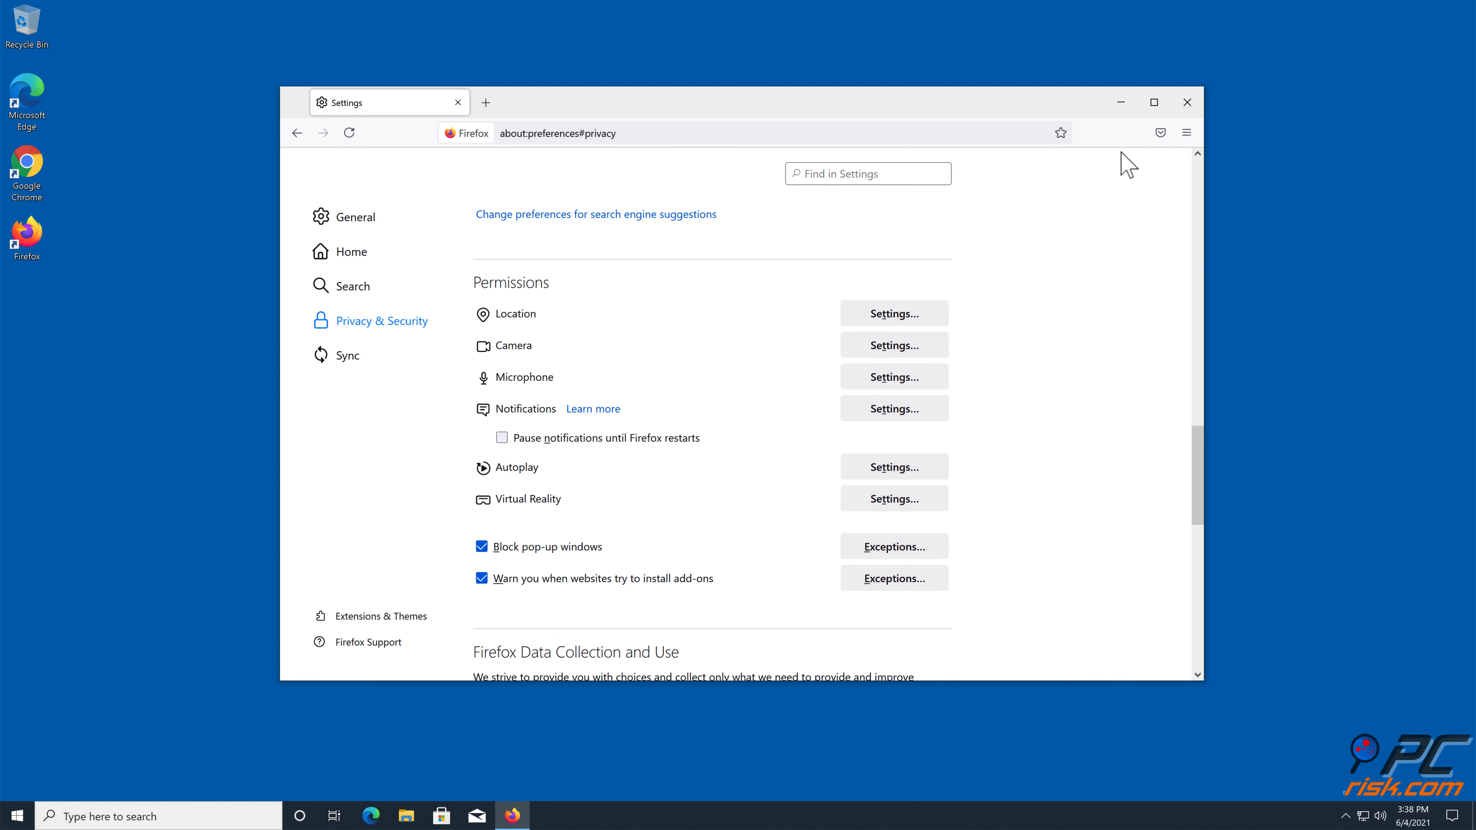
left_click(1187, 102)
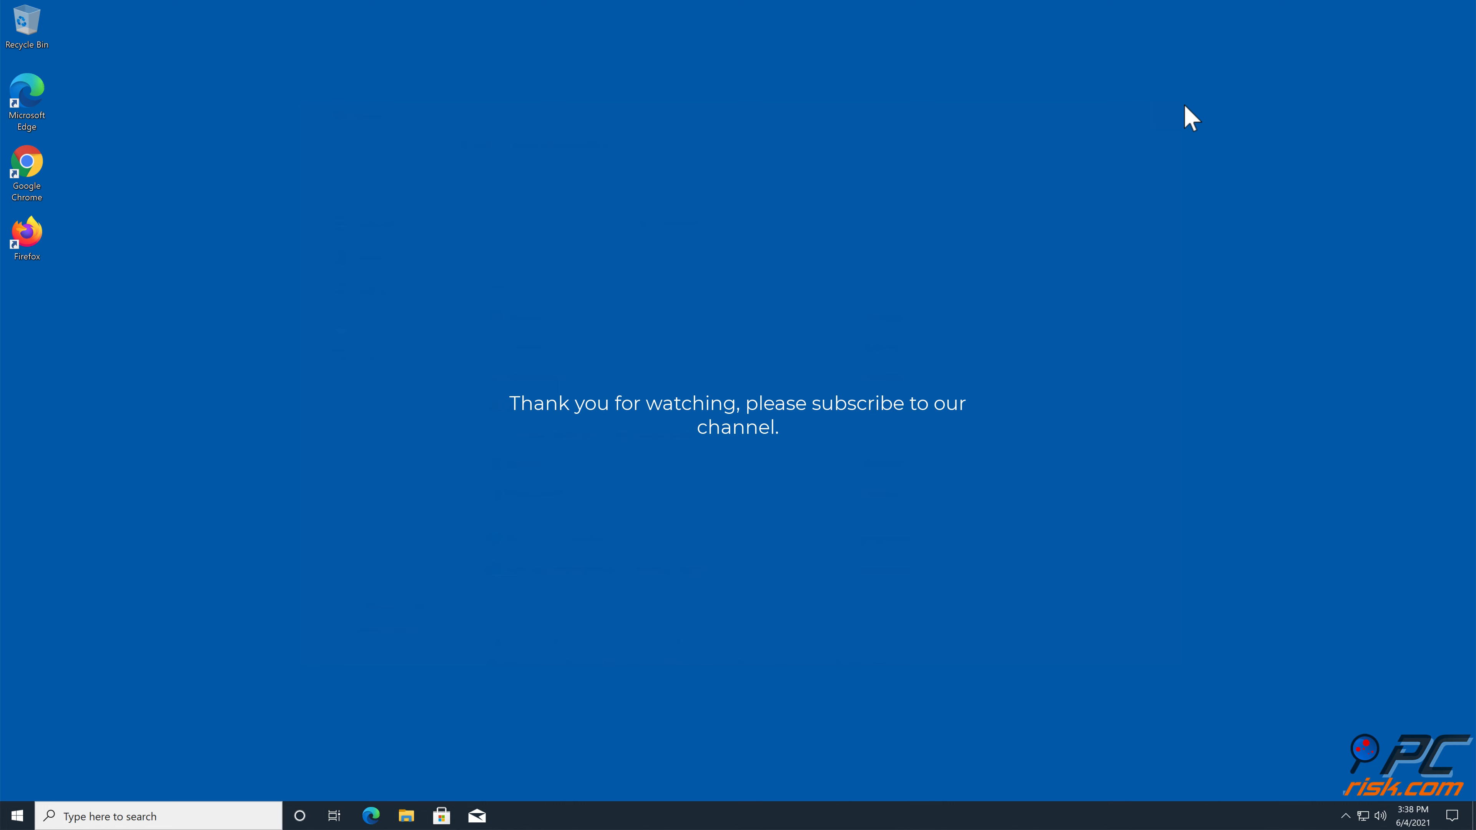